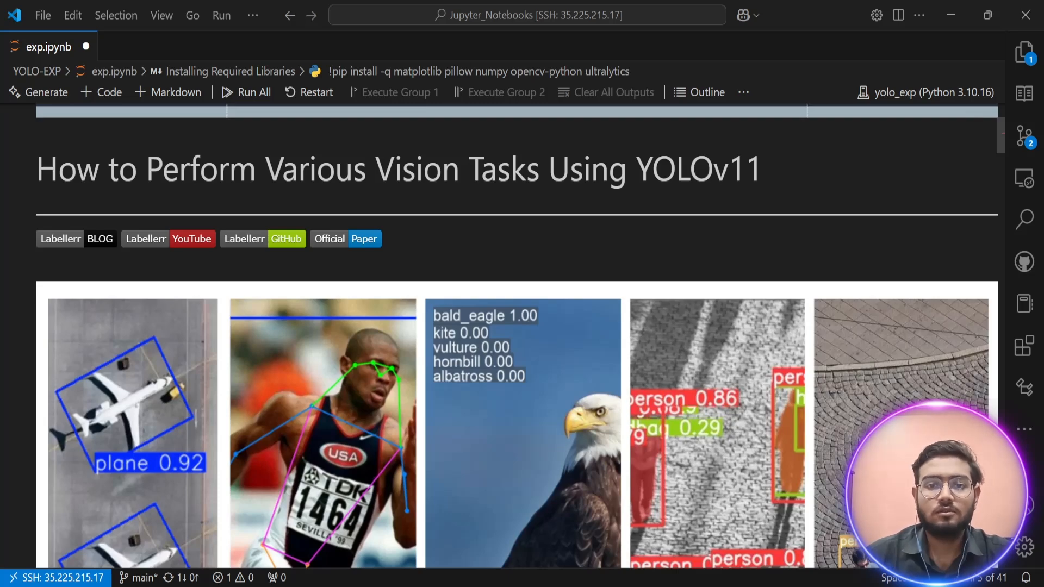
Run the 'Installing Required Libraries' pip cell for matplotlib, pillow, numpy, opencv-python and ultralytics
scroll("down", 3)
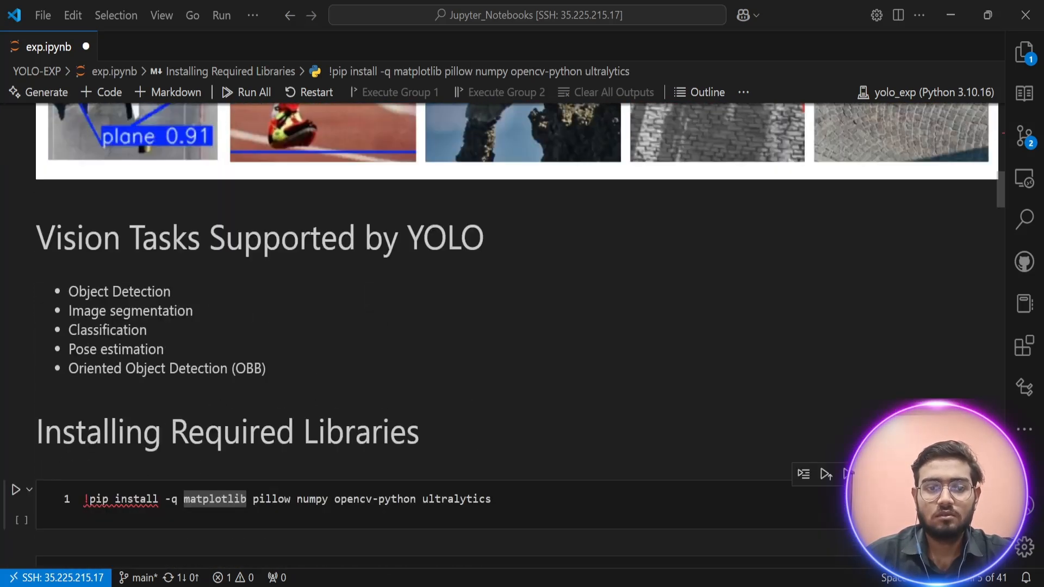
scroll("down", 3)
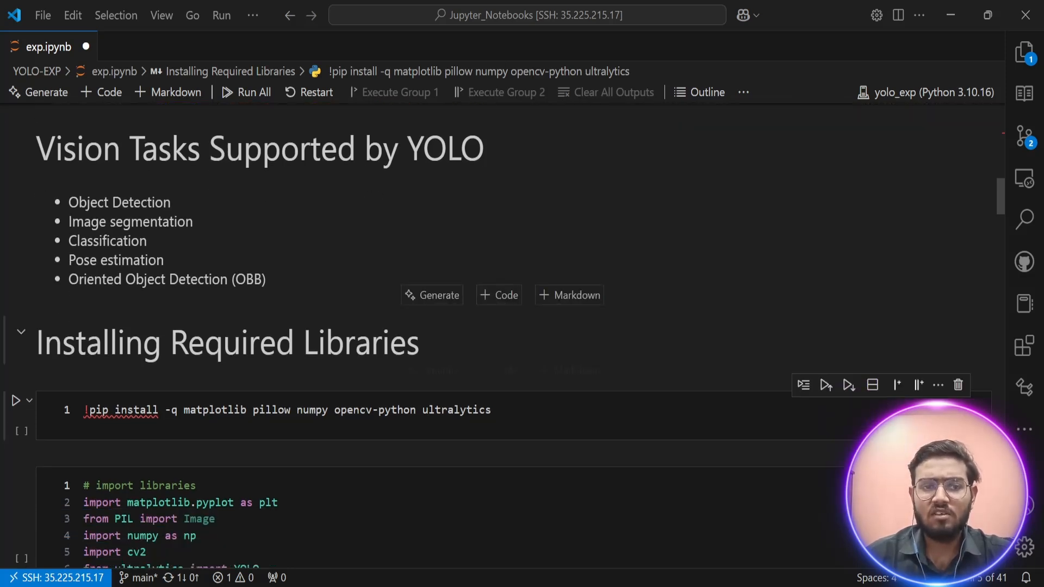
double_click(455, 410)
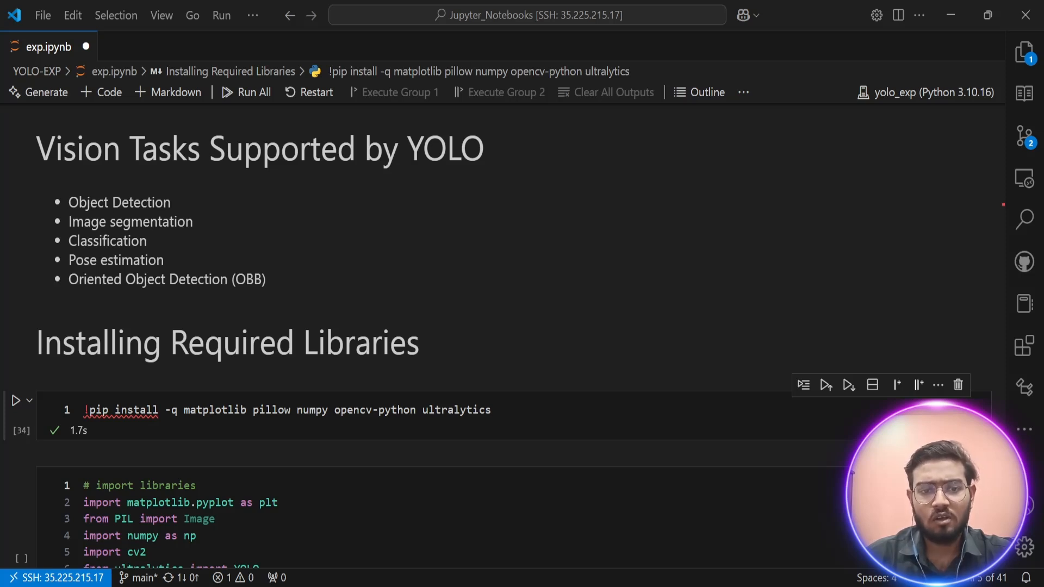
Run the library import cell and display the sample_od.jpg street photo
scroll("down", 3)
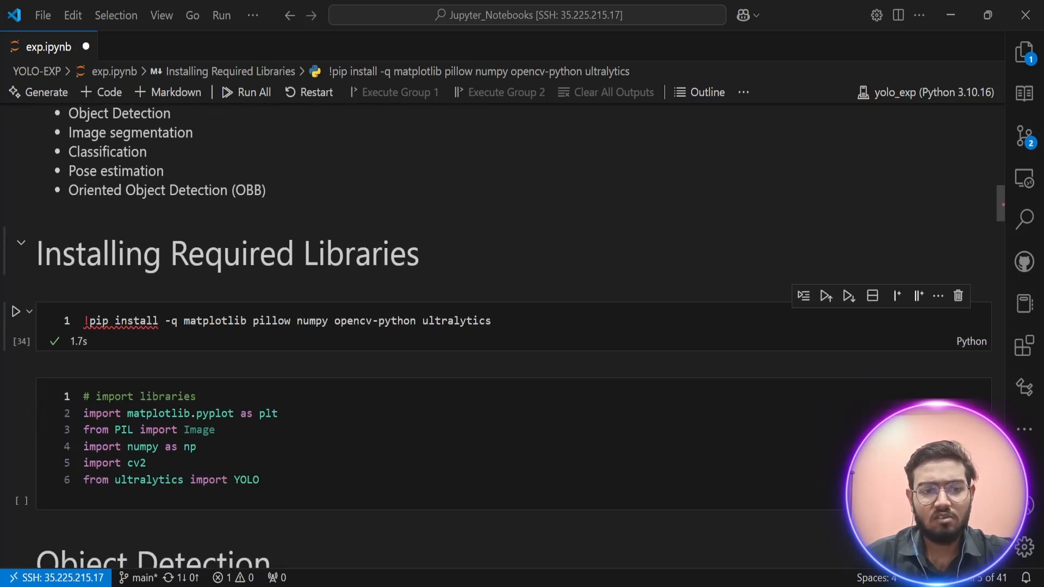
scroll("down", 3)
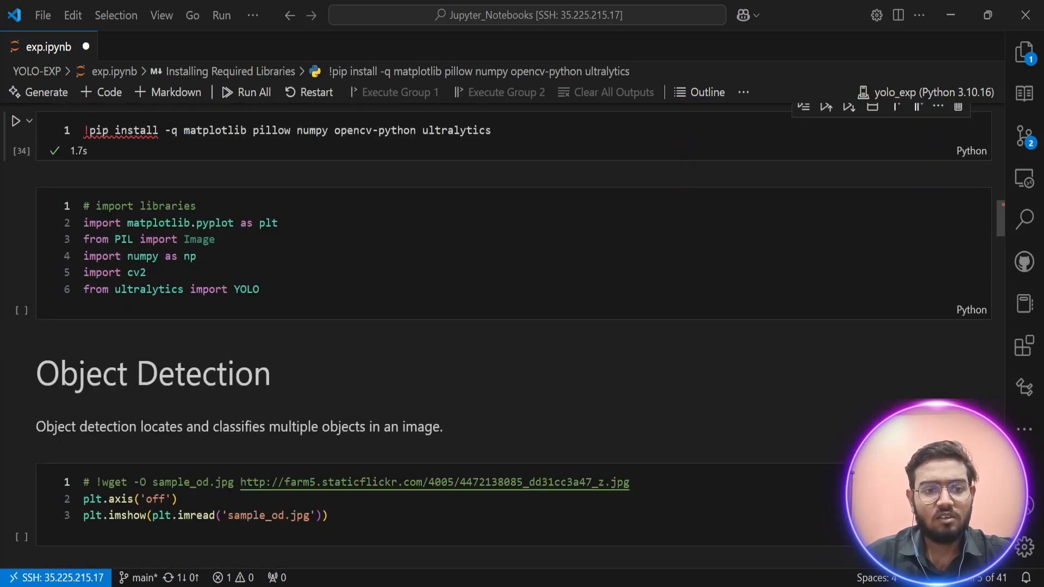
scroll("down", 3)
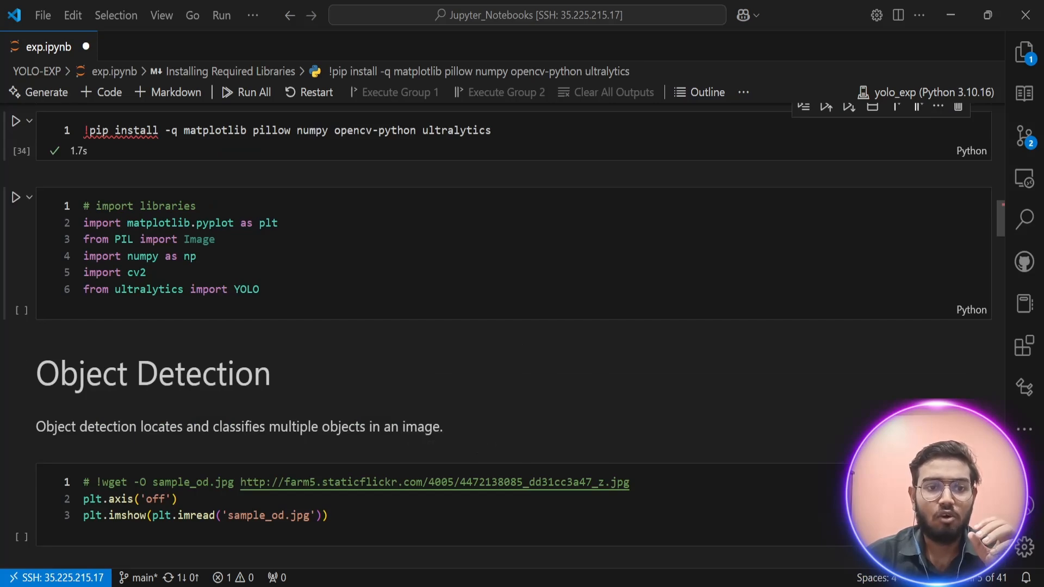
double_click(246, 289)
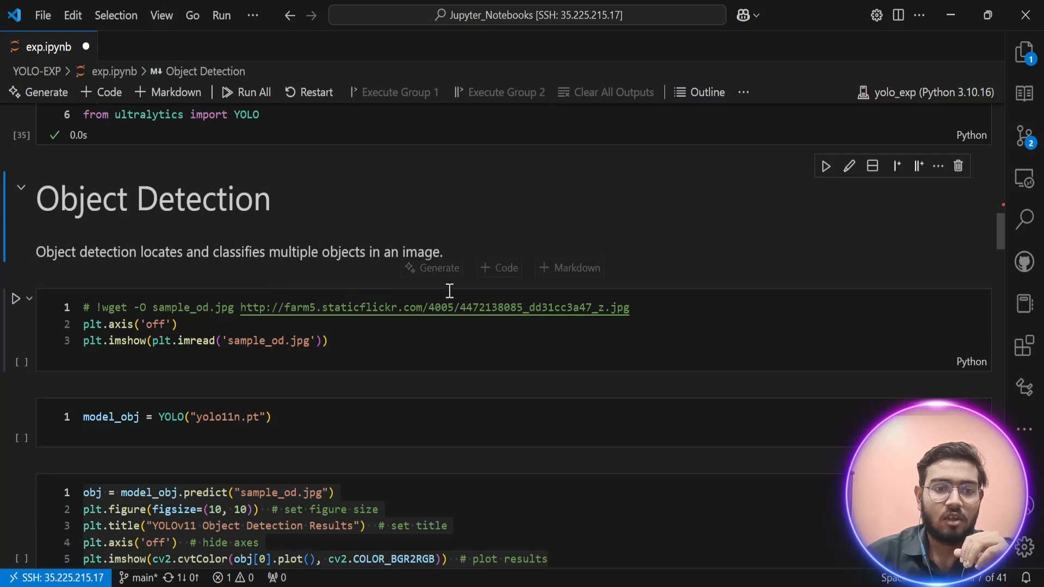
left_click(327, 340)
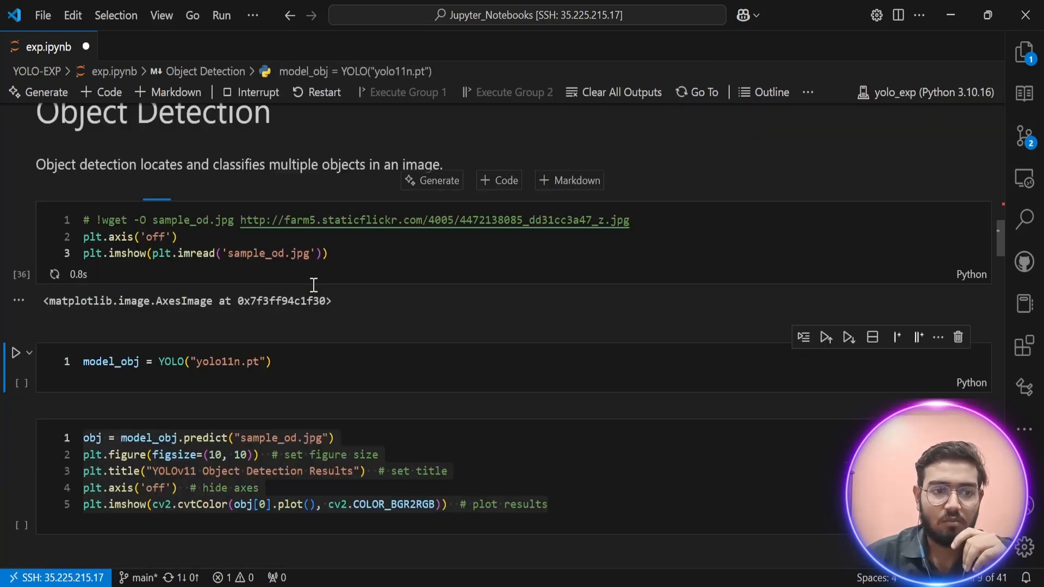
scroll("down", 3)
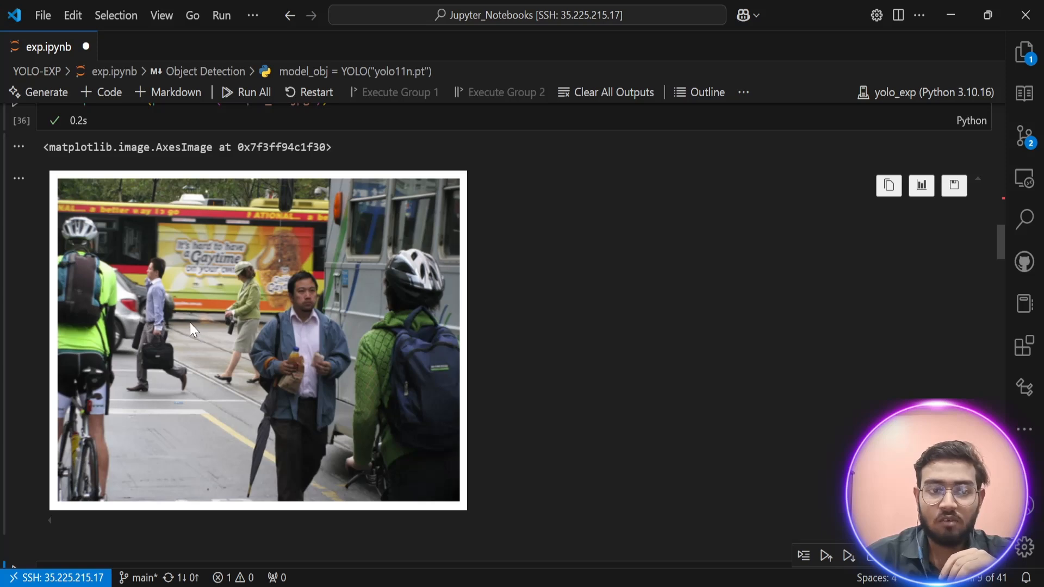
mouse_move(226, 390)
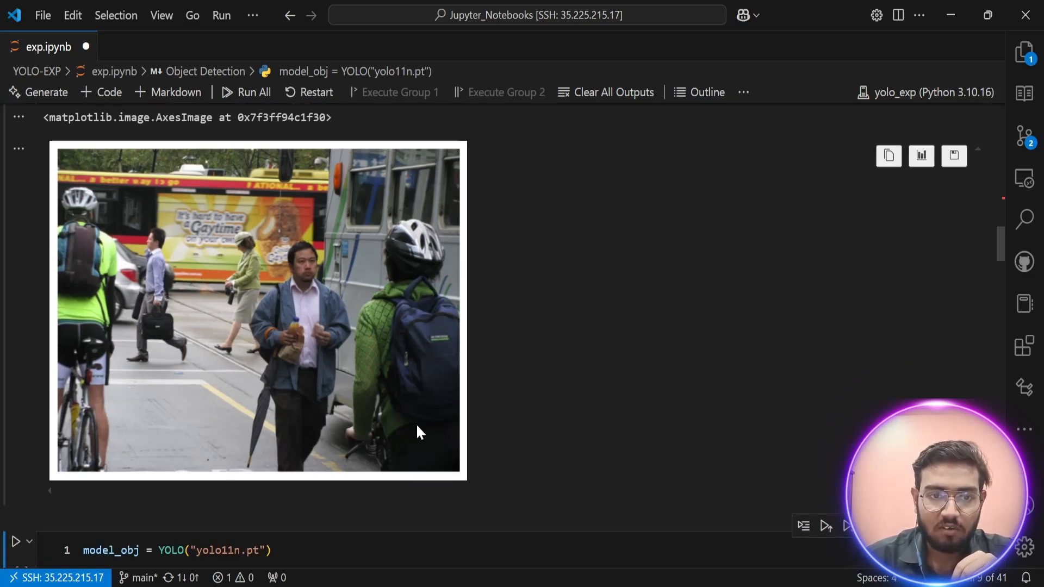
mouse_move(223, 316)
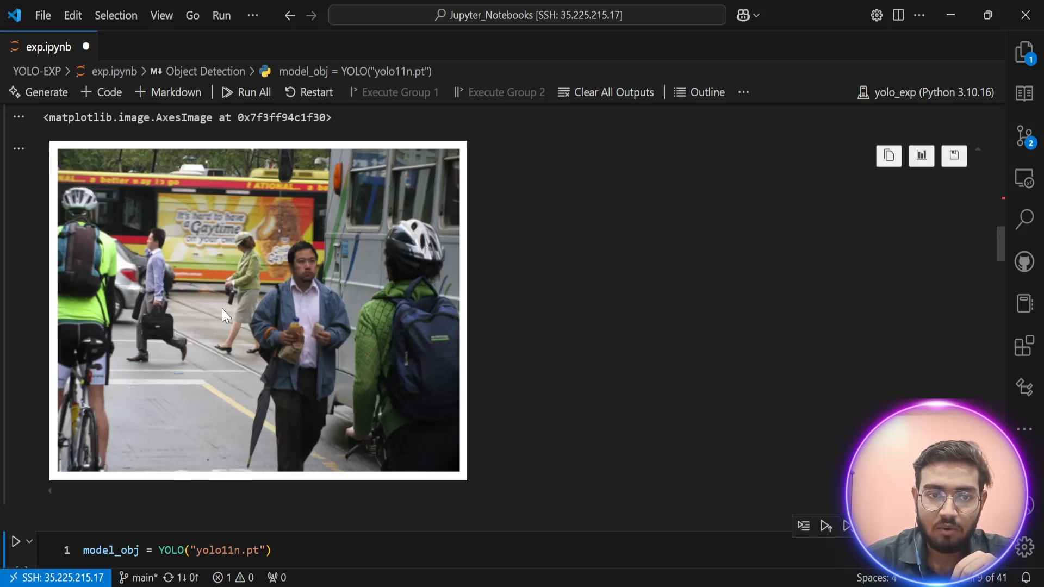
mouse_move(167, 354)
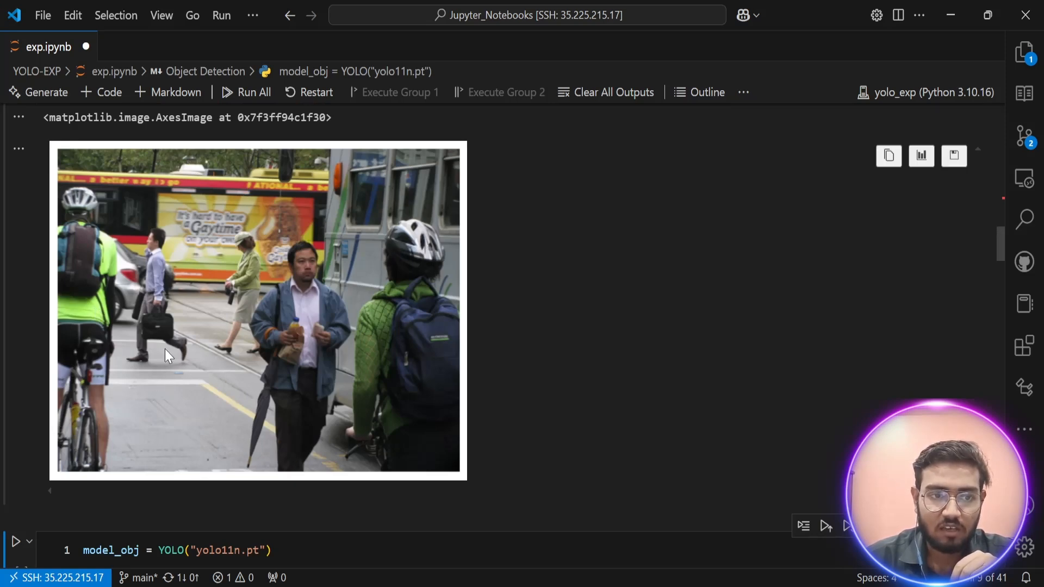
Load the yolo11n.pt model and run detection on sample_od.jpg, listing persons, bicycle, car and buses
scroll("down", 3)
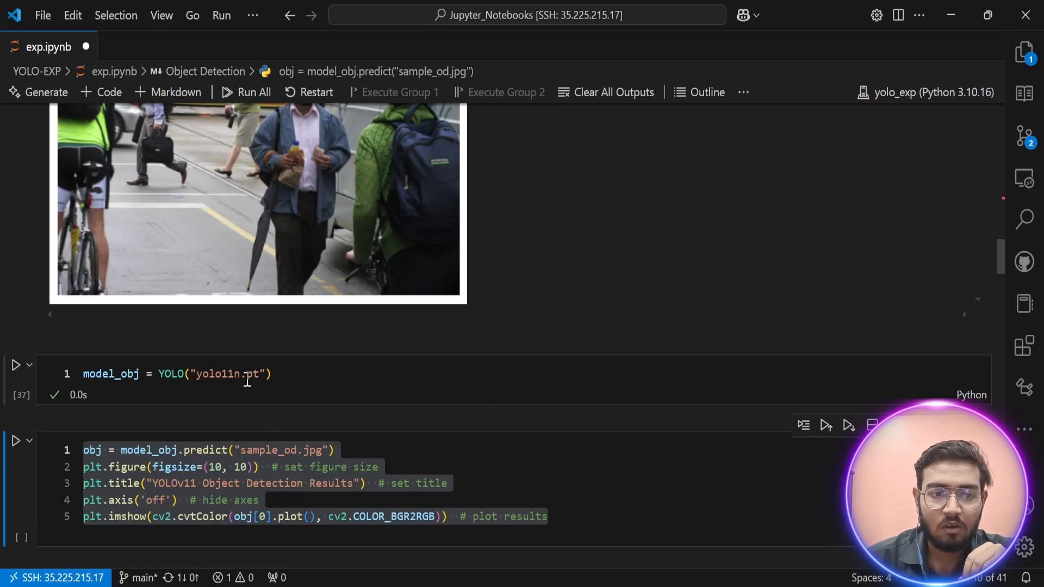
mouse_move(309, 375)
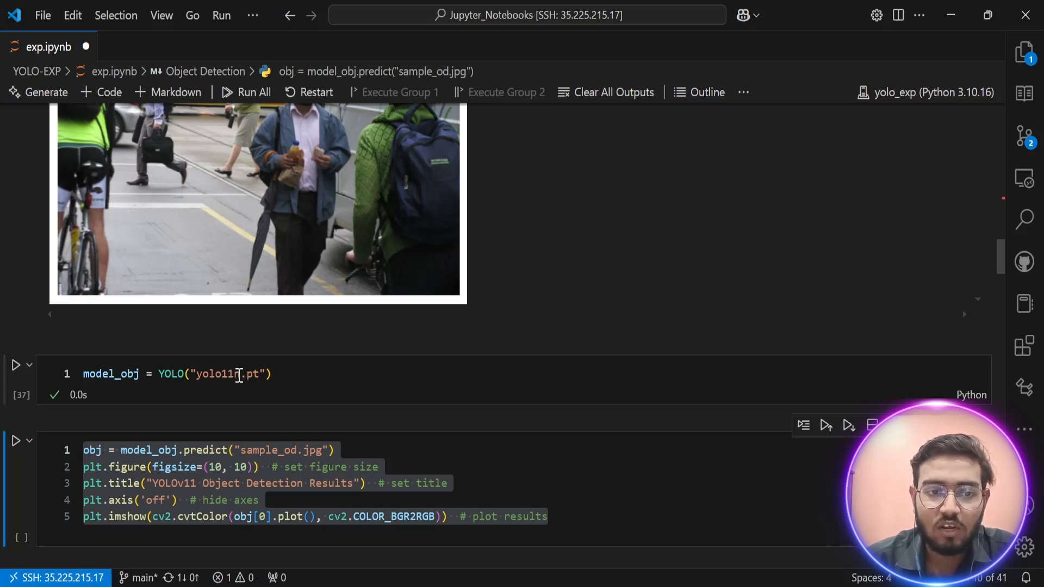
left_click(239, 372)
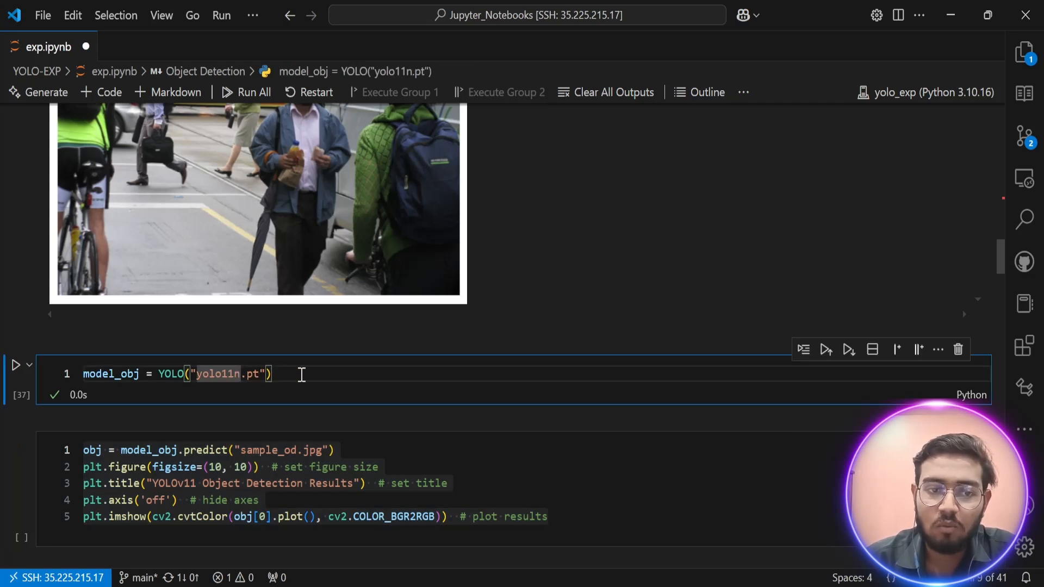
scroll("down", 3)
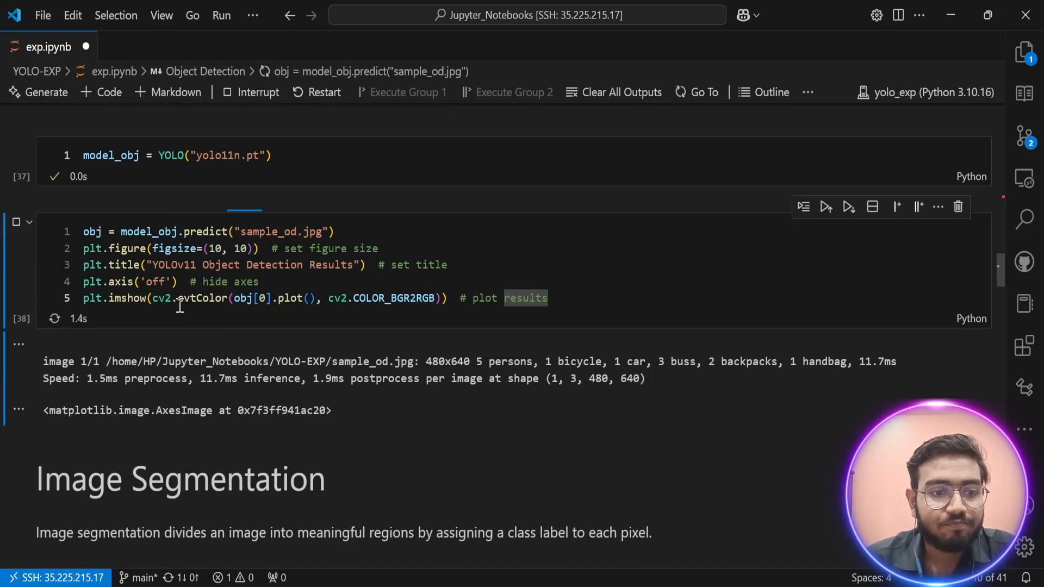
Scroll through the predict output to the annotated image boxing persons, backpacks, buses, bicycle, car and handbag
left_click(823, 207)
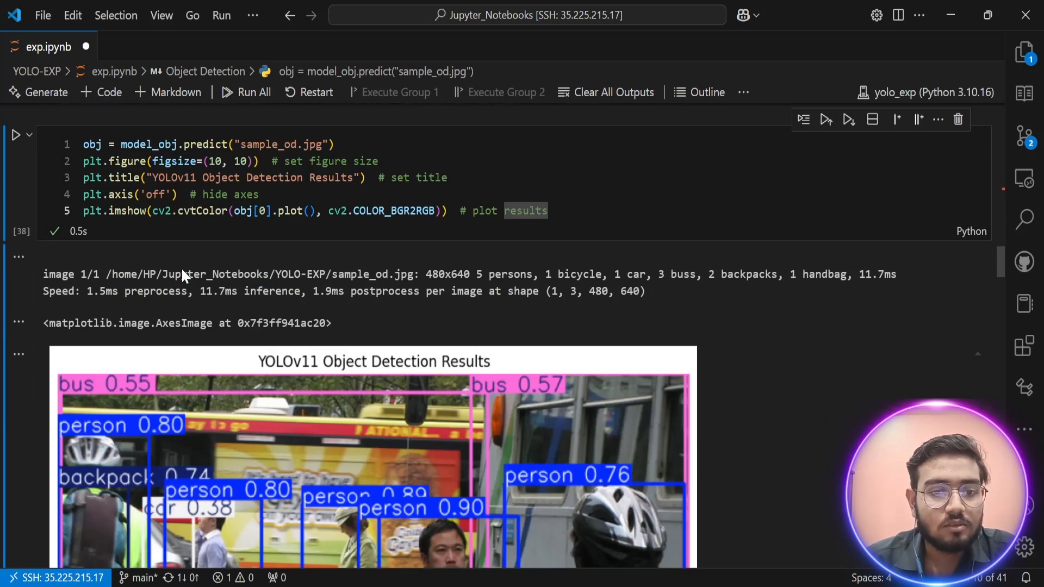
scroll("down", 3)
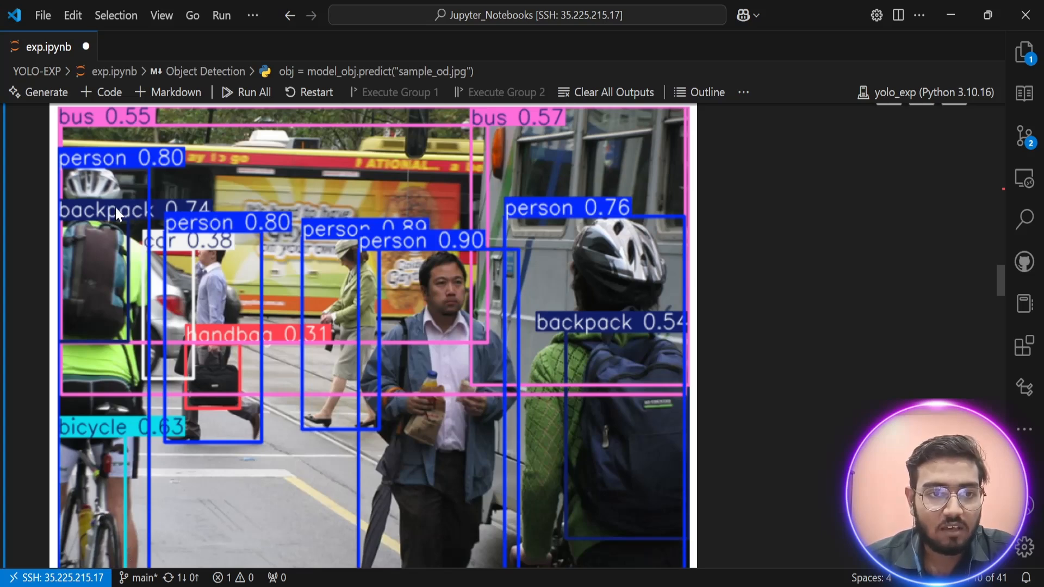
mouse_move(446, 281)
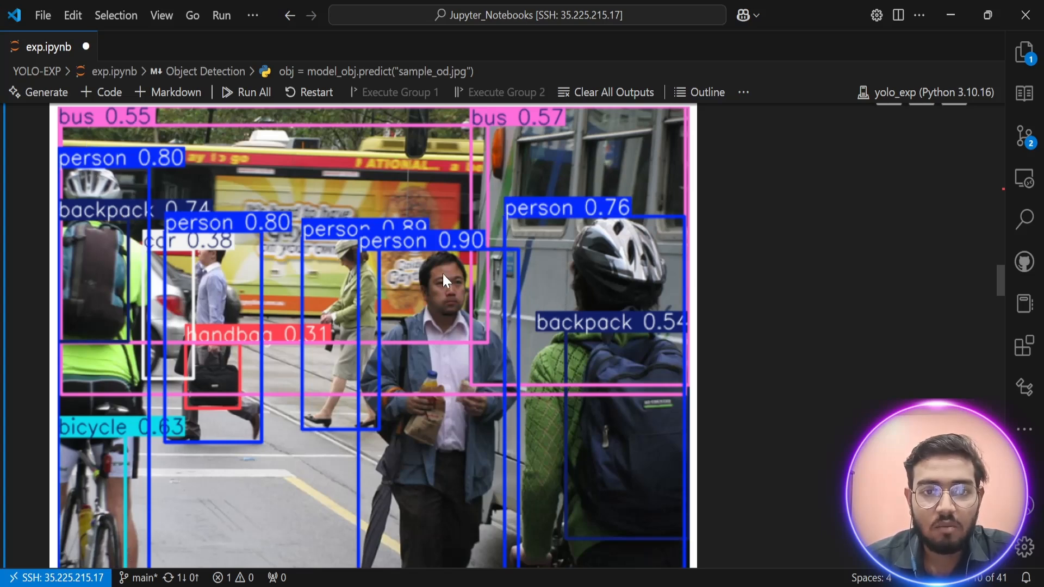
mouse_move(341, 298)
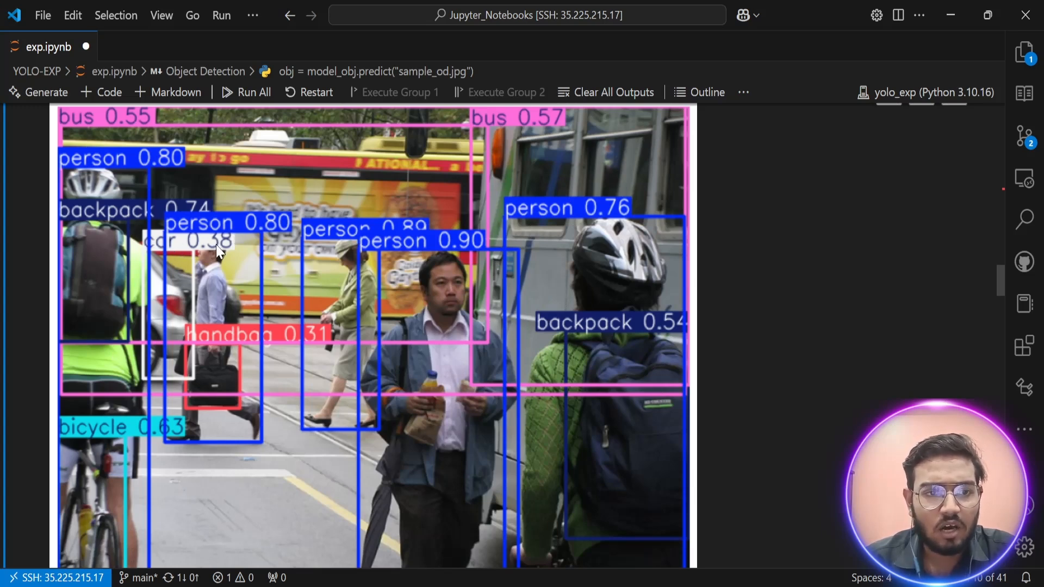
scroll("down", 3)
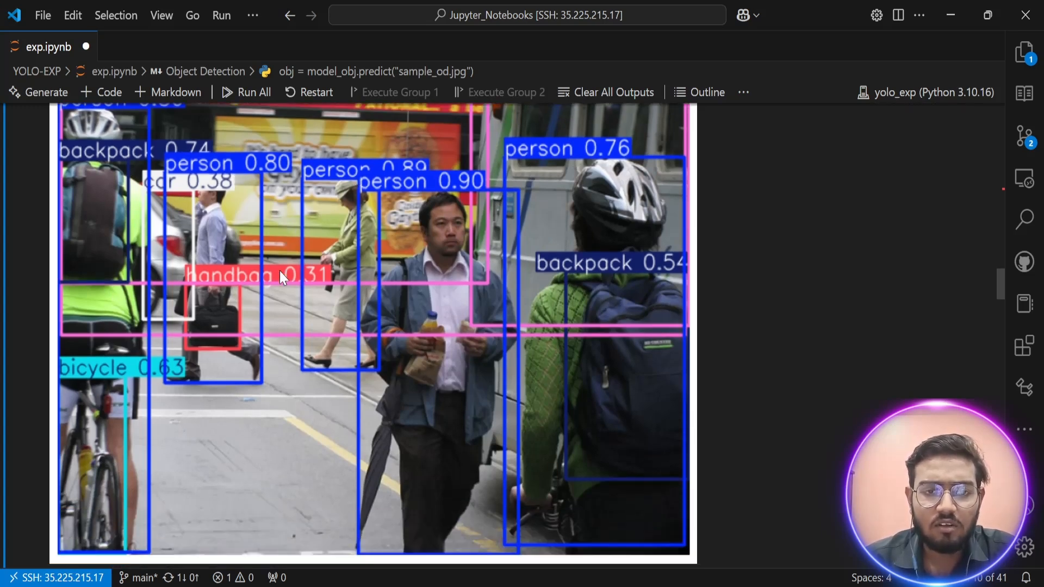
scroll("down", 3)
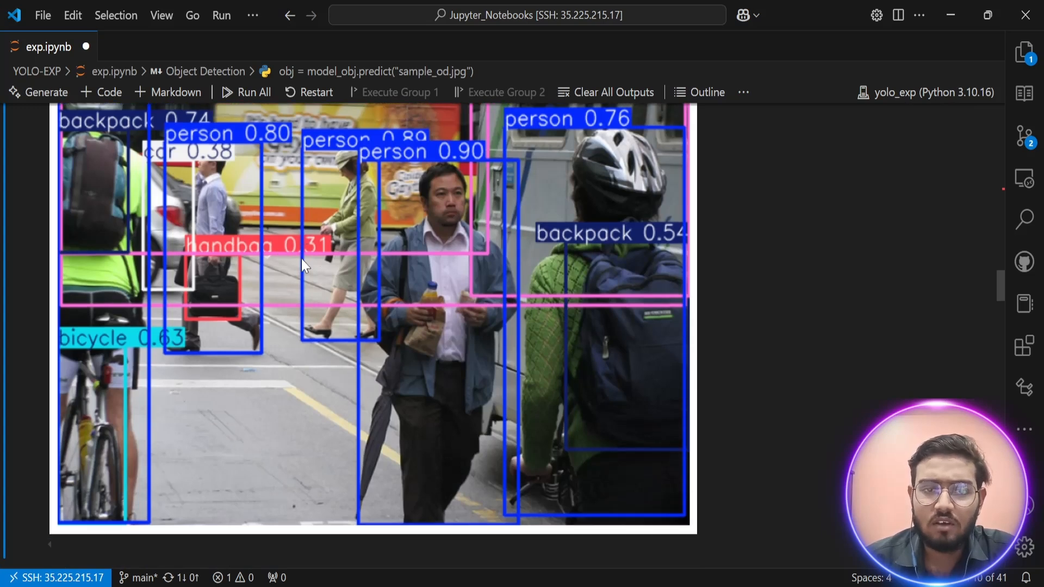
scroll("down", 3)
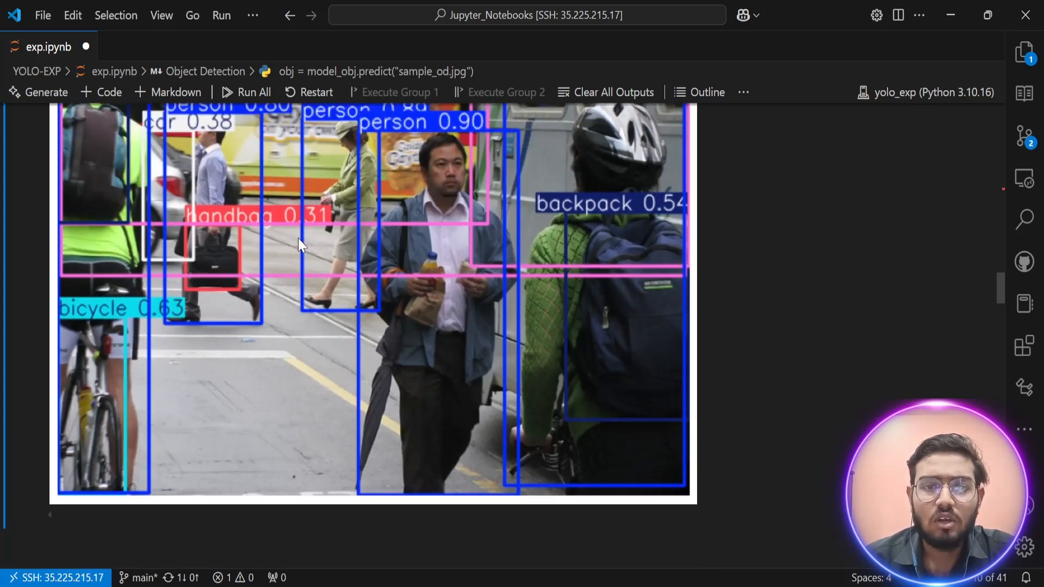
scroll("down", 3)
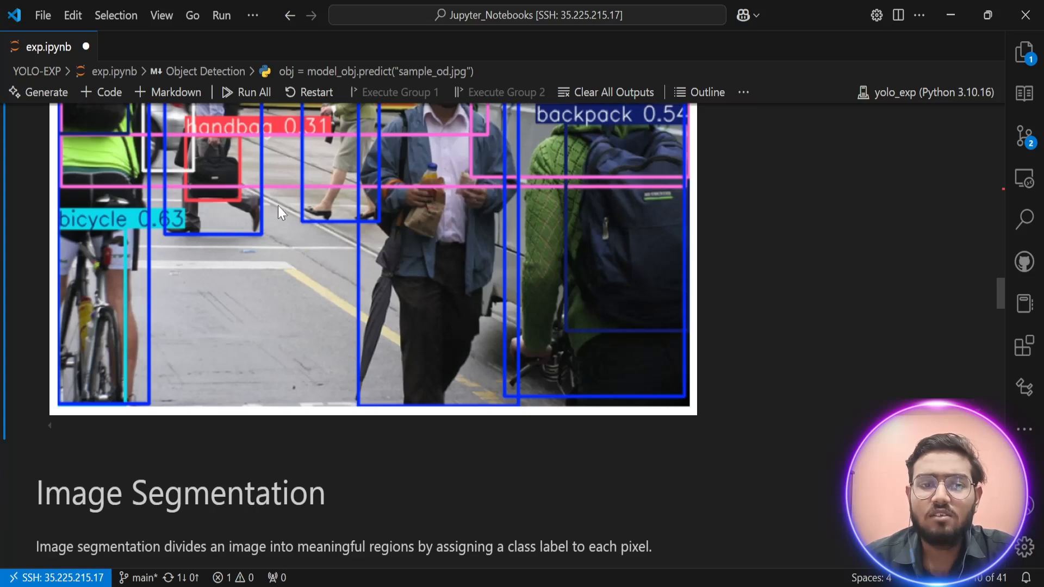
mouse_move(285, 207)
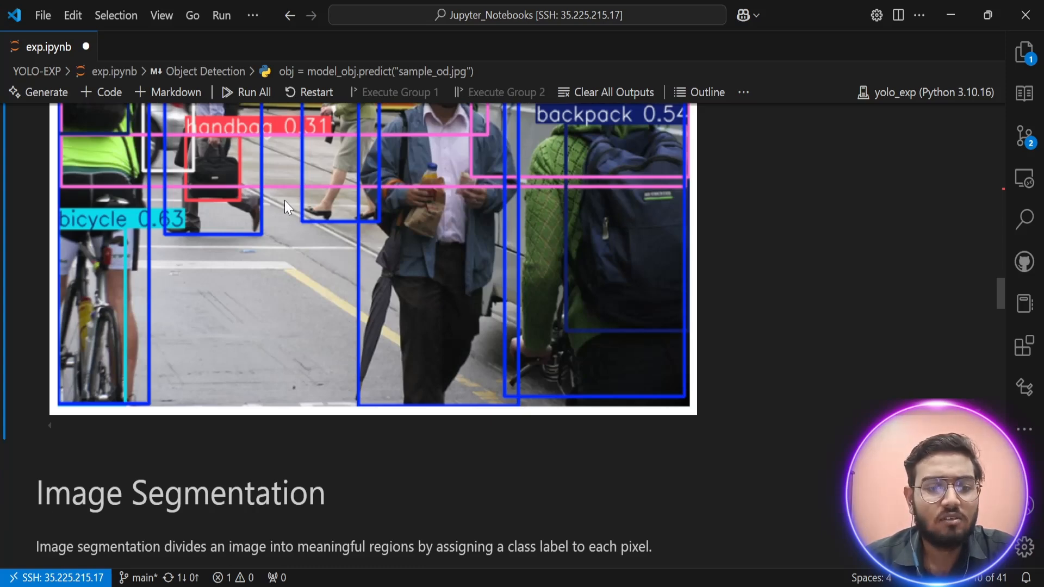
scroll("down", 3)
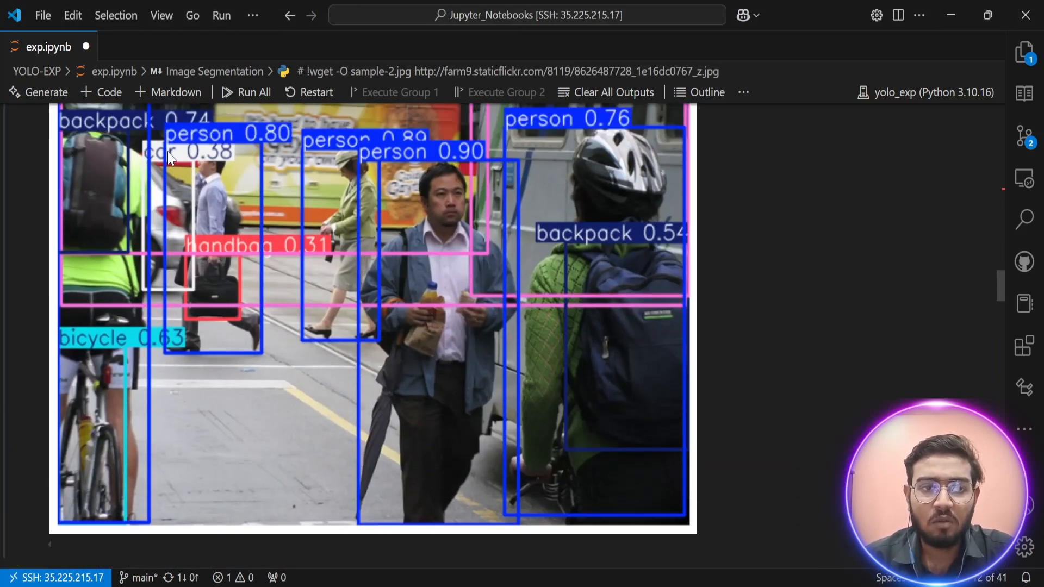
mouse_move(173, 127)
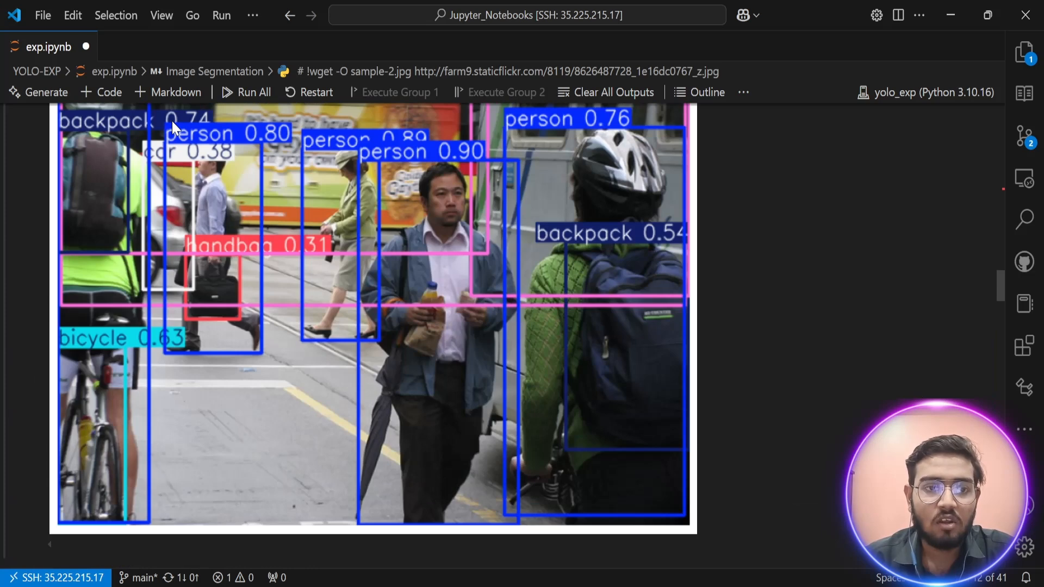
mouse_move(189, 179)
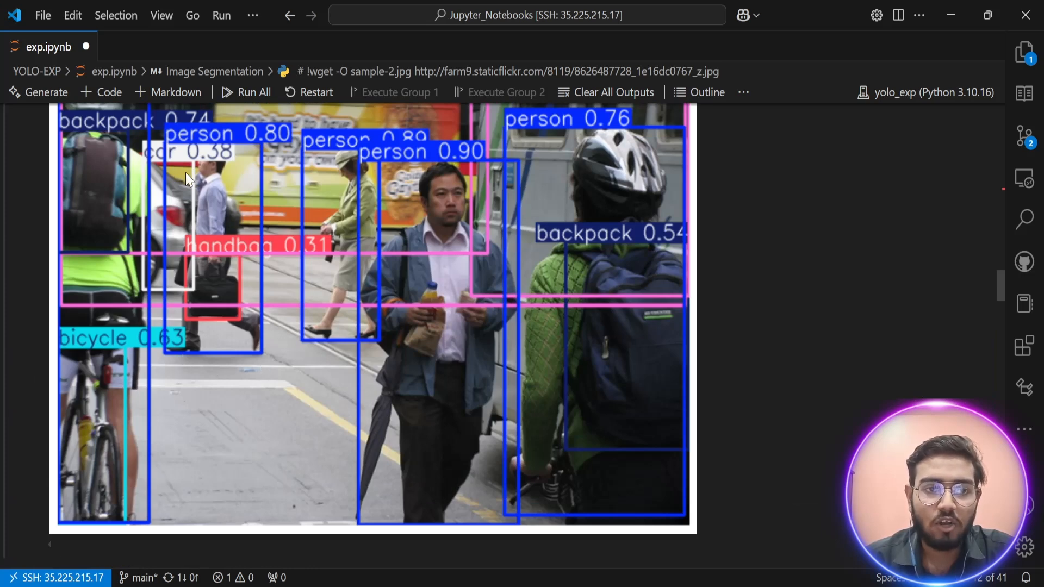
mouse_move(295, 360)
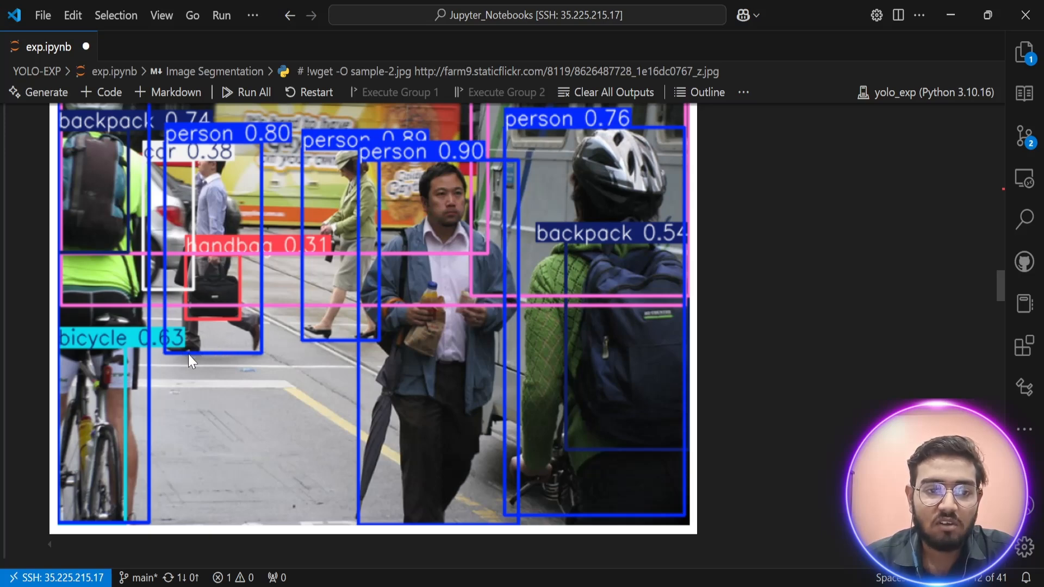
mouse_move(196, 354)
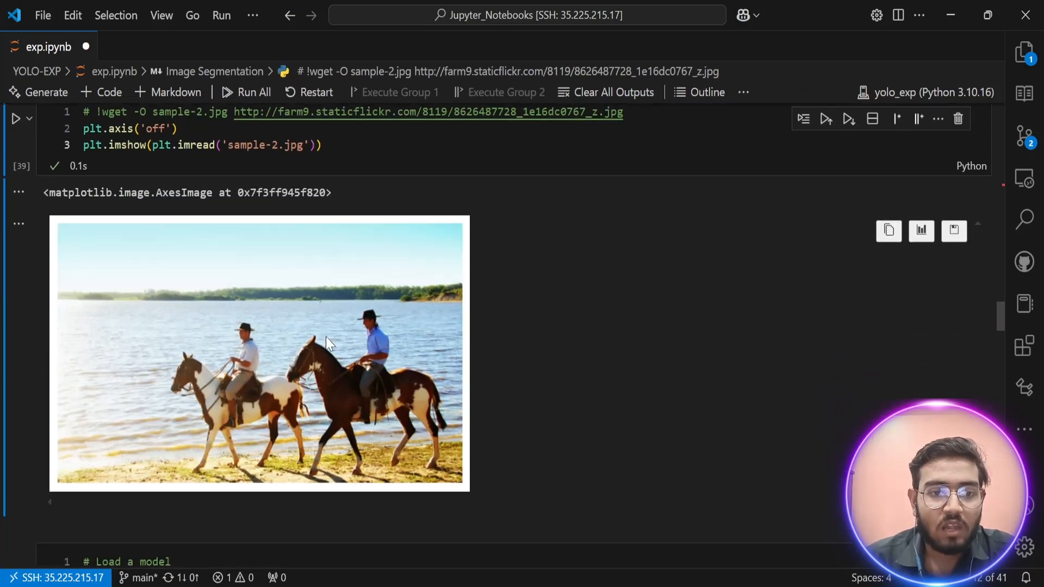
mouse_move(250, 356)
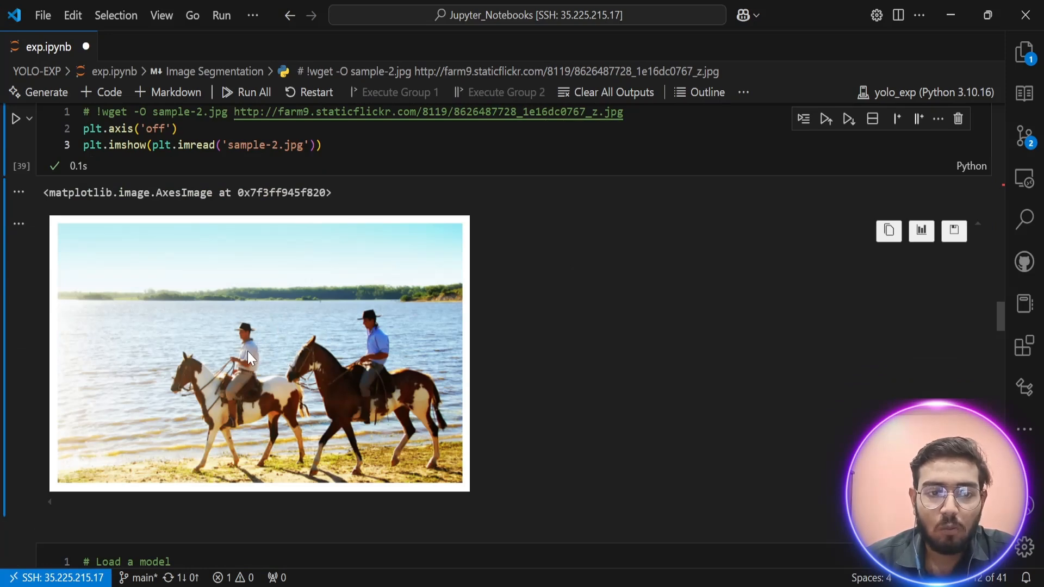
mouse_move(144, 372)
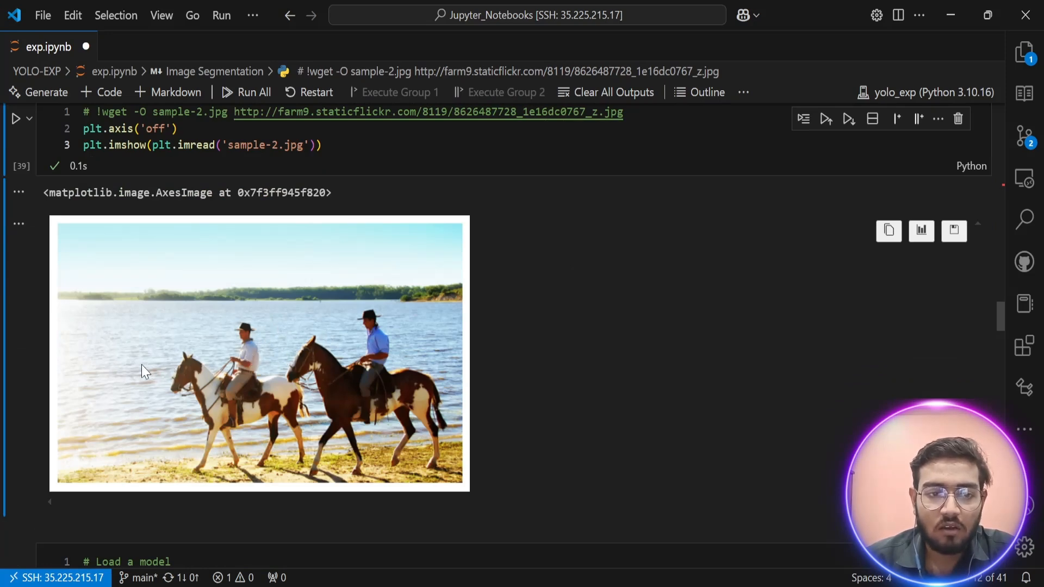
Load the yolo11n-seg model and run segmentation prediction on the sample-2.jpg riders photo
scroll("down", 3)
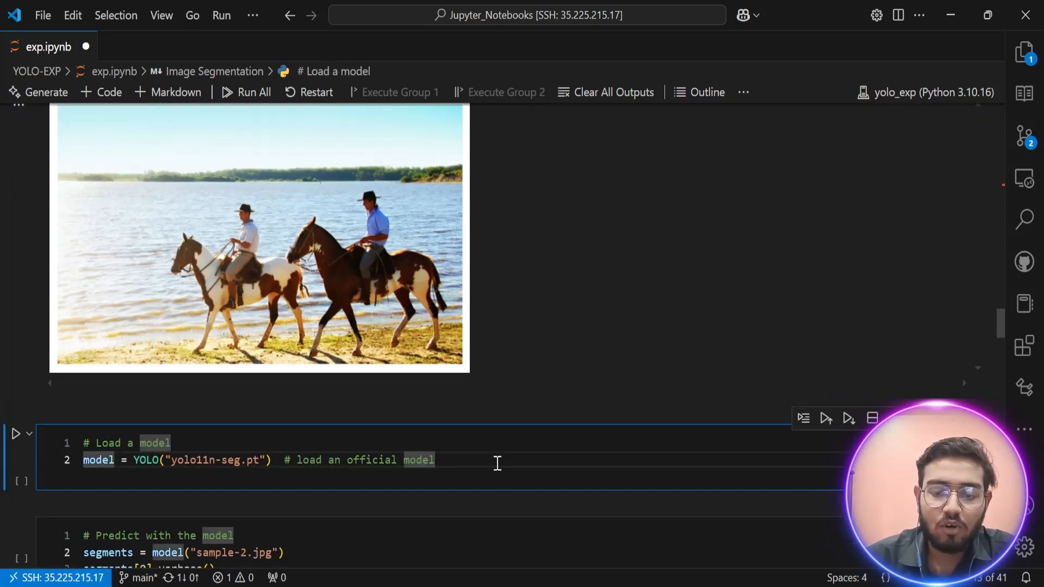
left_click(16, 434)
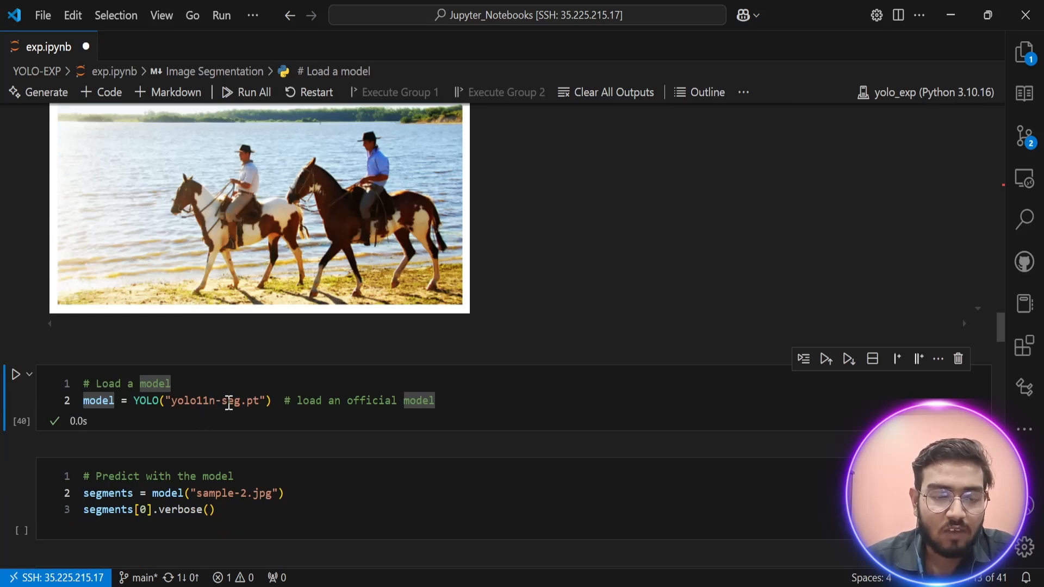
left_click(222, 400)
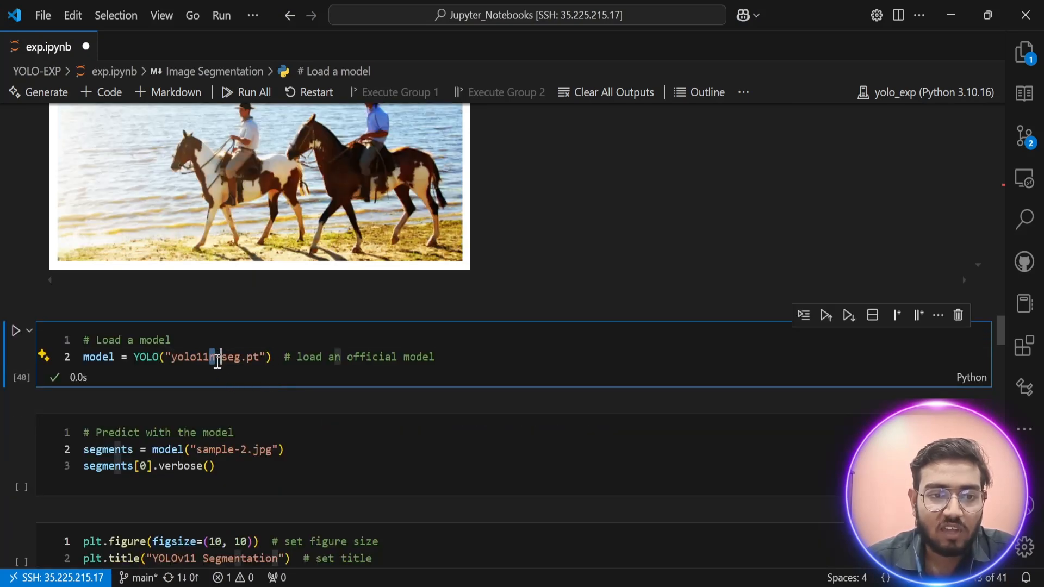
double_click(193, 357)
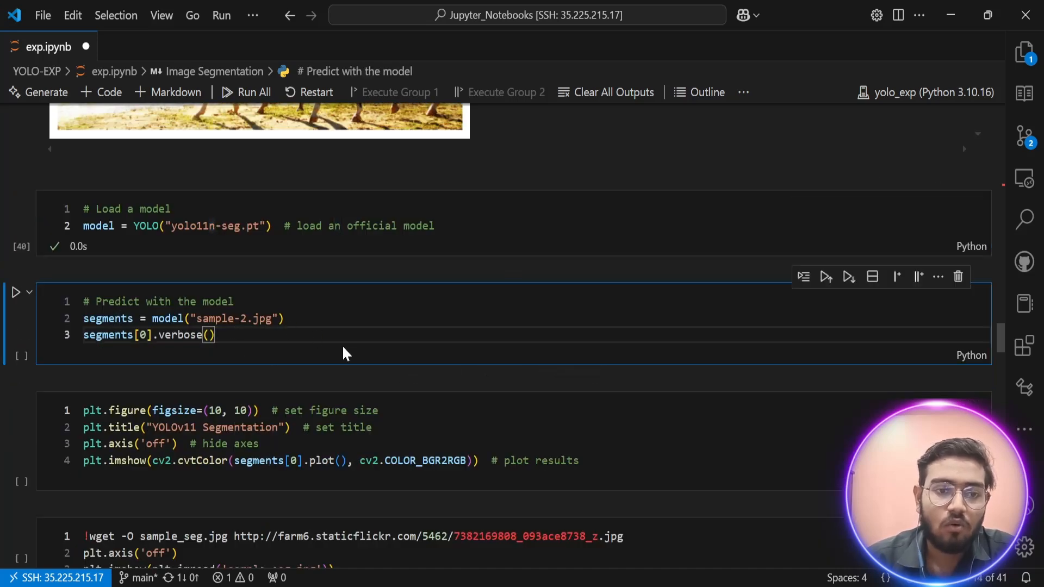
left_click(16, 292)
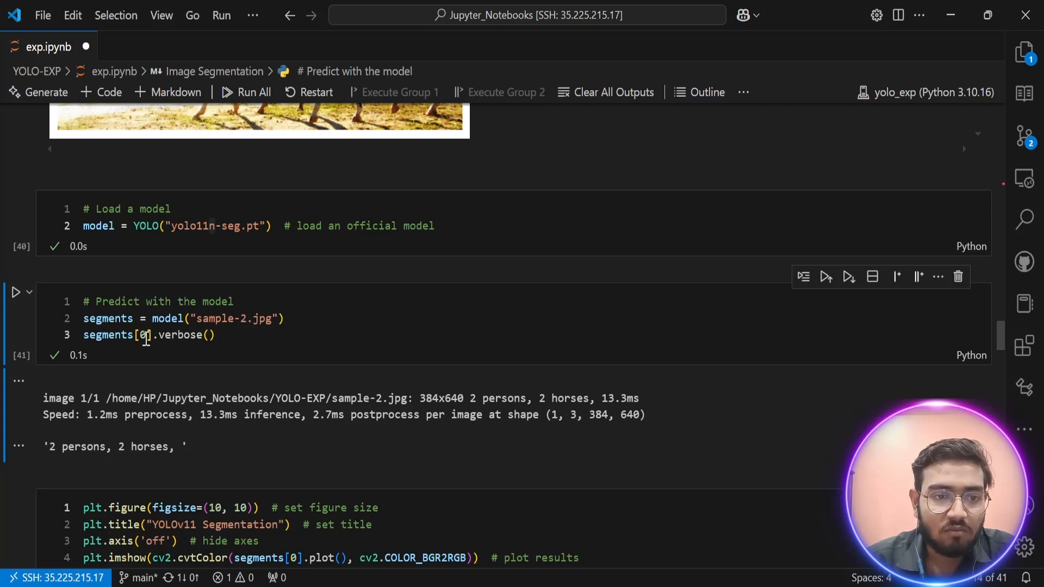
mouse_move(138, 383)
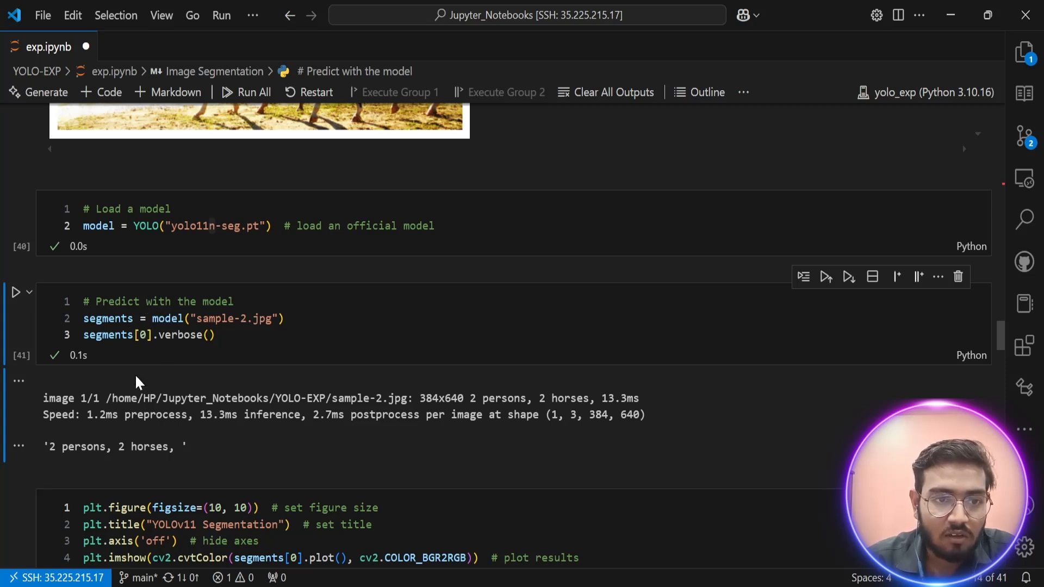
mouse_move(63, 445)
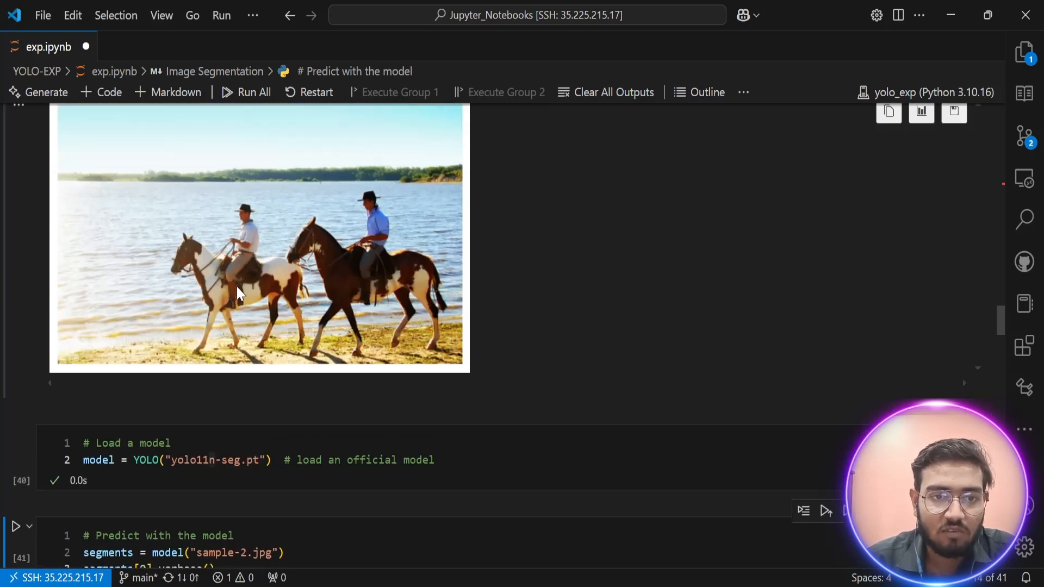
Plot the segmentation result showing masks over the two riders and two horses
scroll("down", 3)
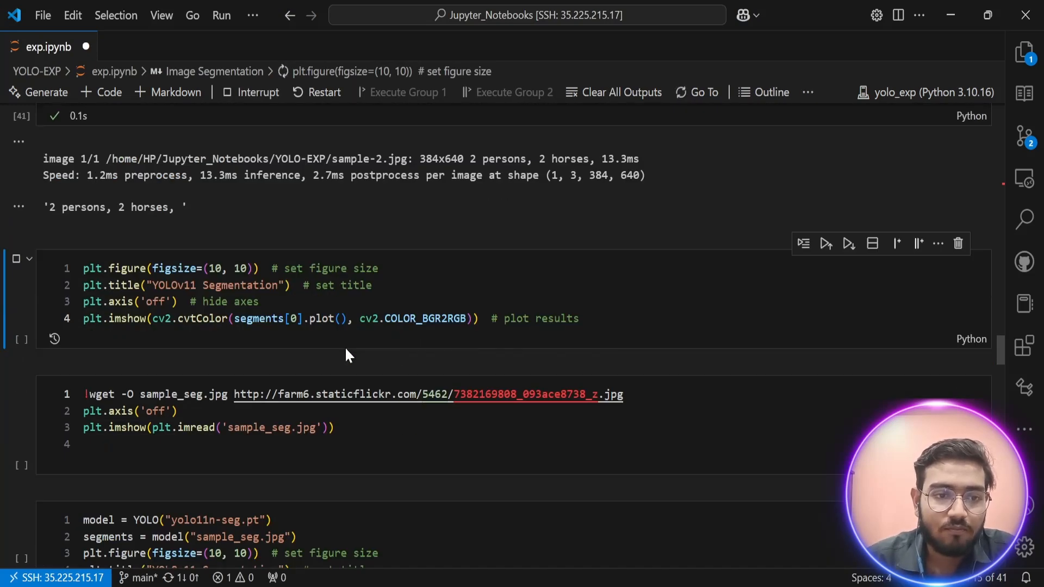
left_click(825, 243)
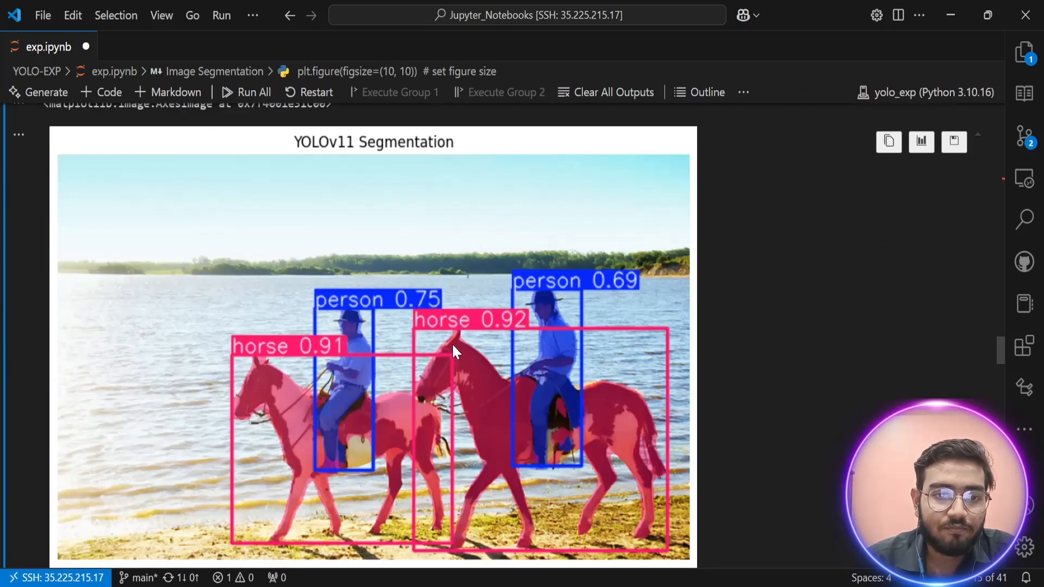
scroll("down", 3)
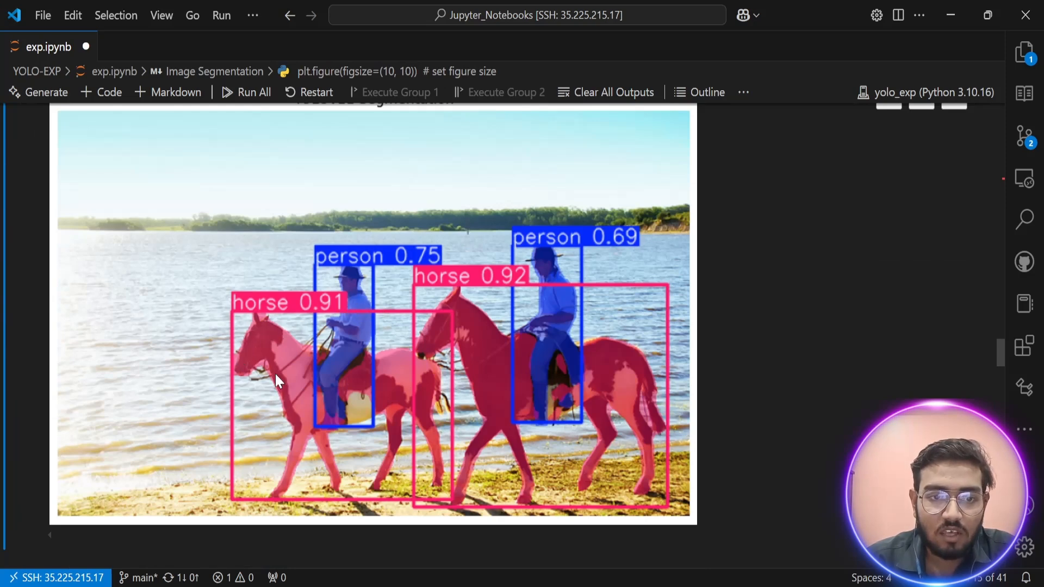
mouse_move(271, 339)
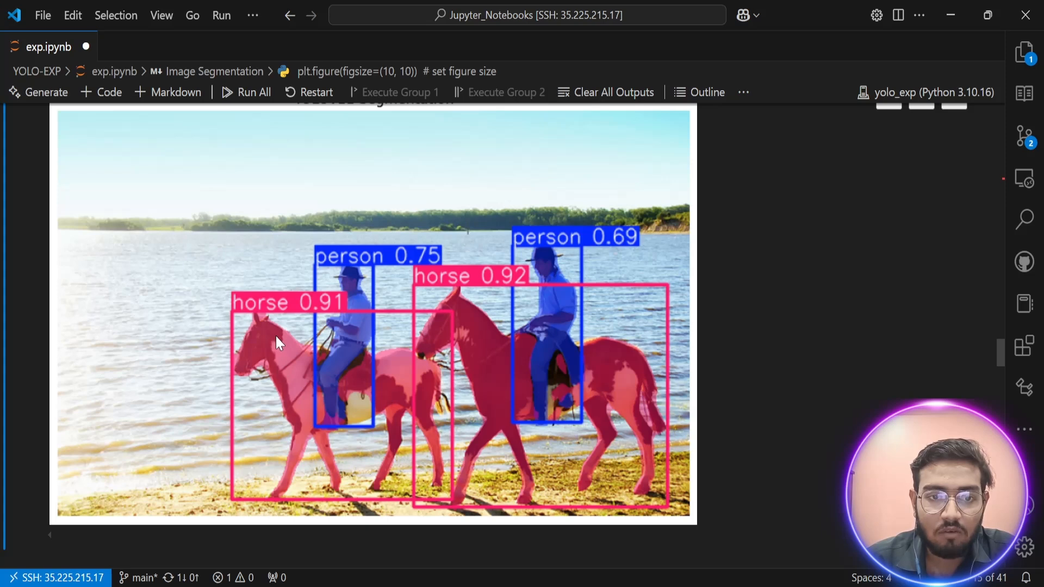
mouse_move(260, 317)
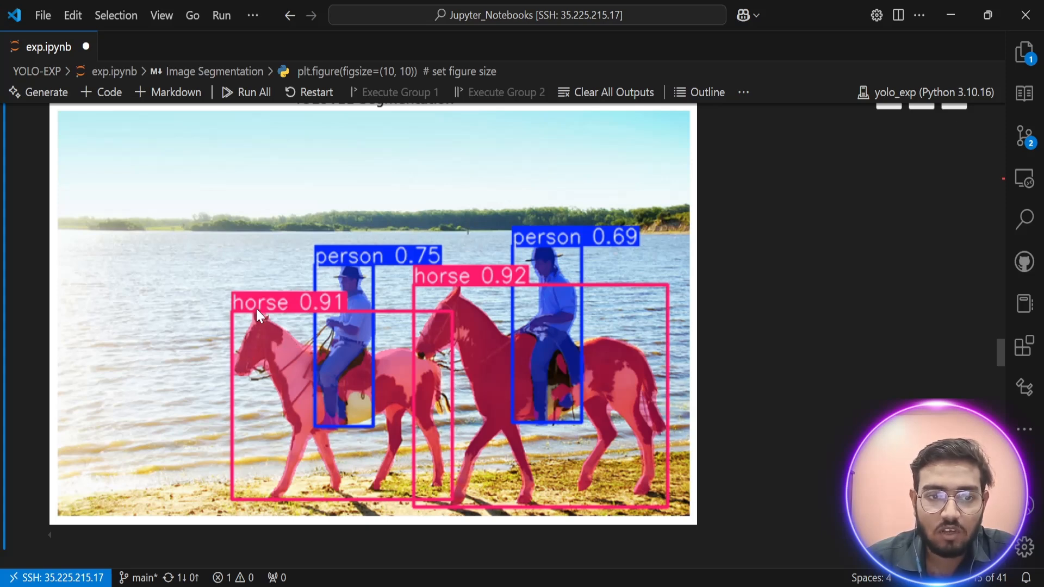
mouse_move(247, 384)
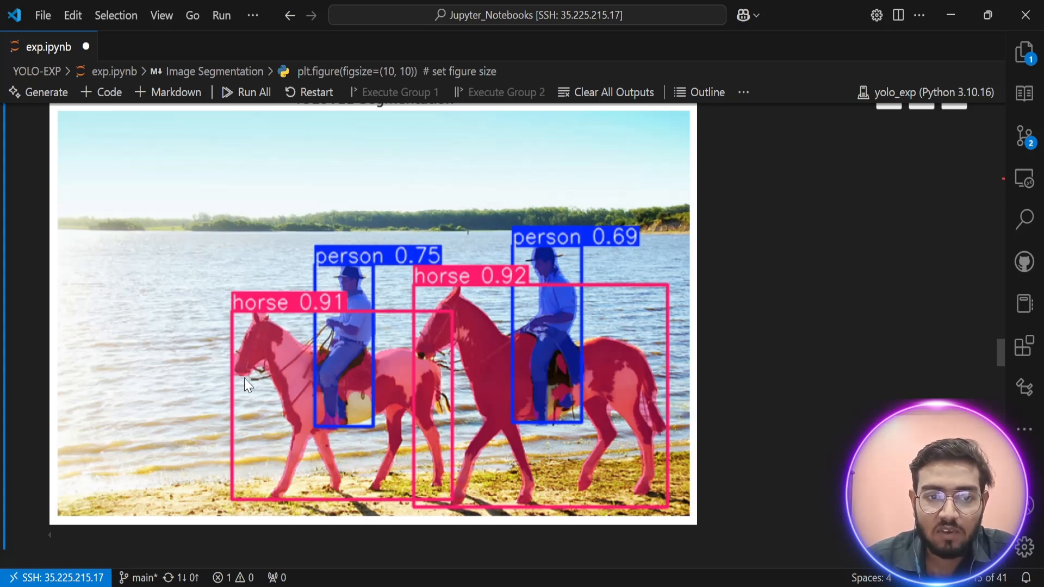
mouse_move(254, 371)
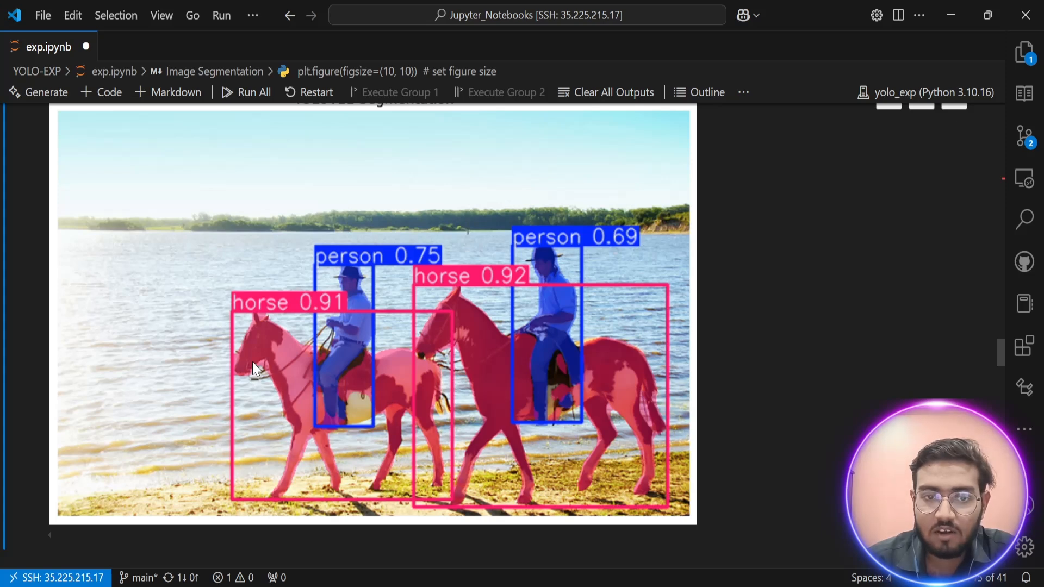
mouse_move(359, 267)
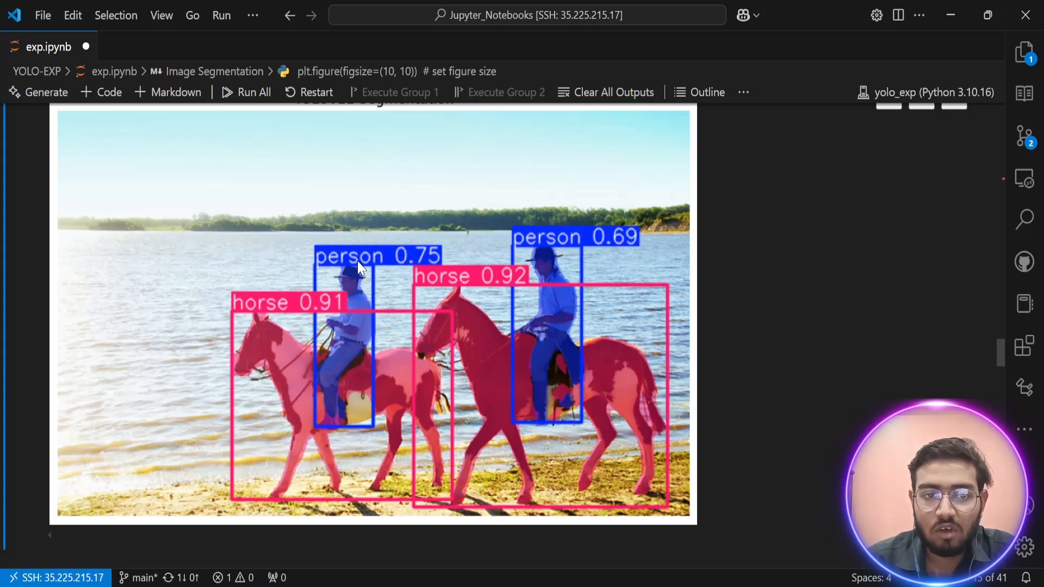
mouse_move(351, 290)
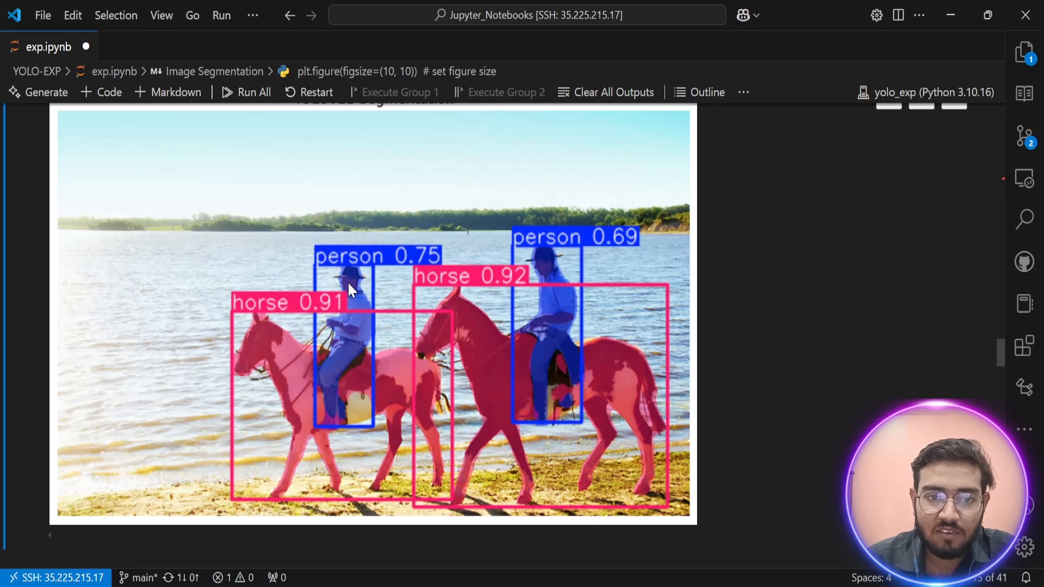
mouse_move(381, 304)
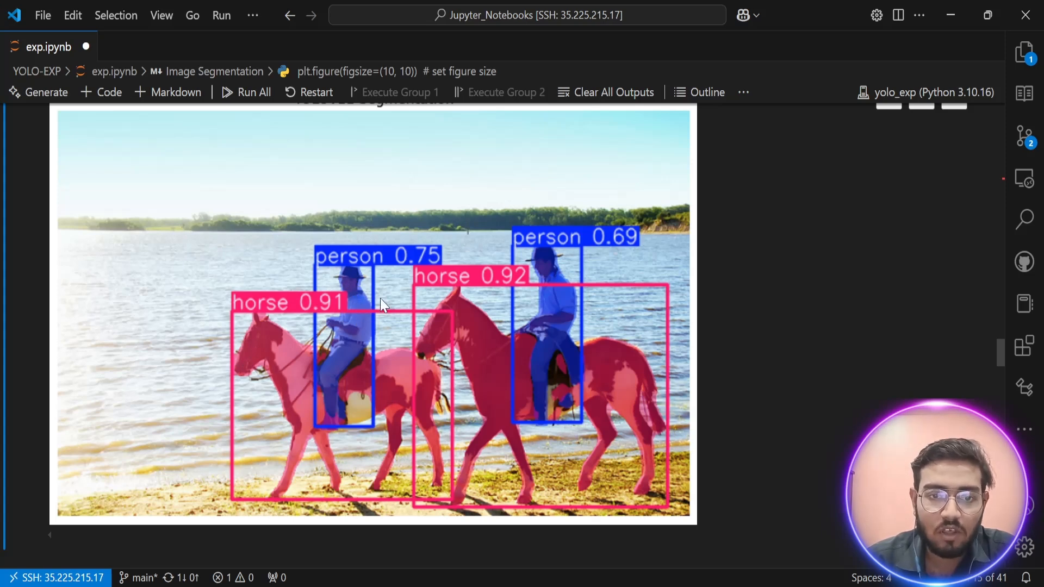
mouse_move(332, 266)
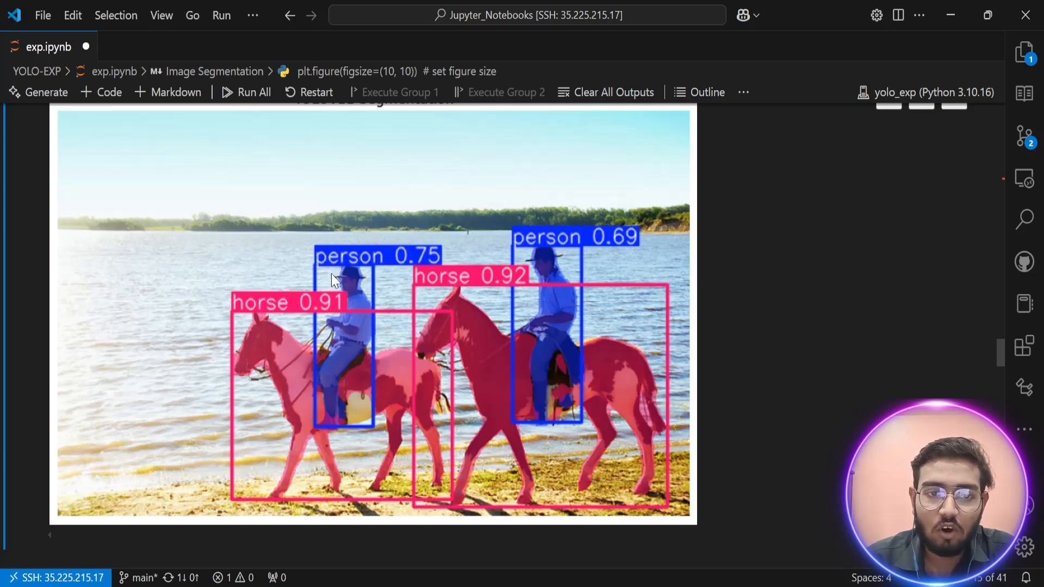
mouse_move(304, 351)
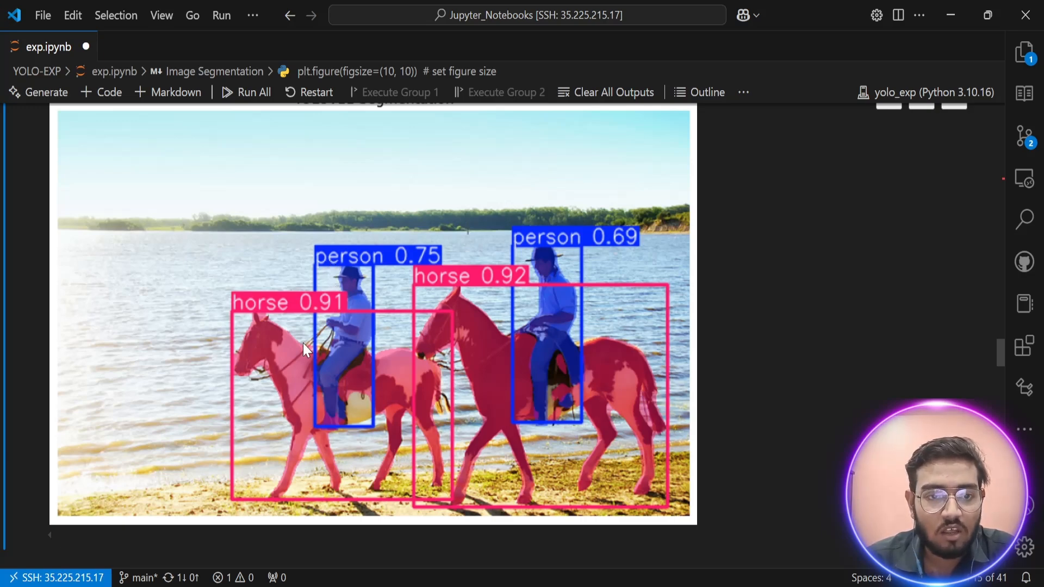
scroll("down", 3)
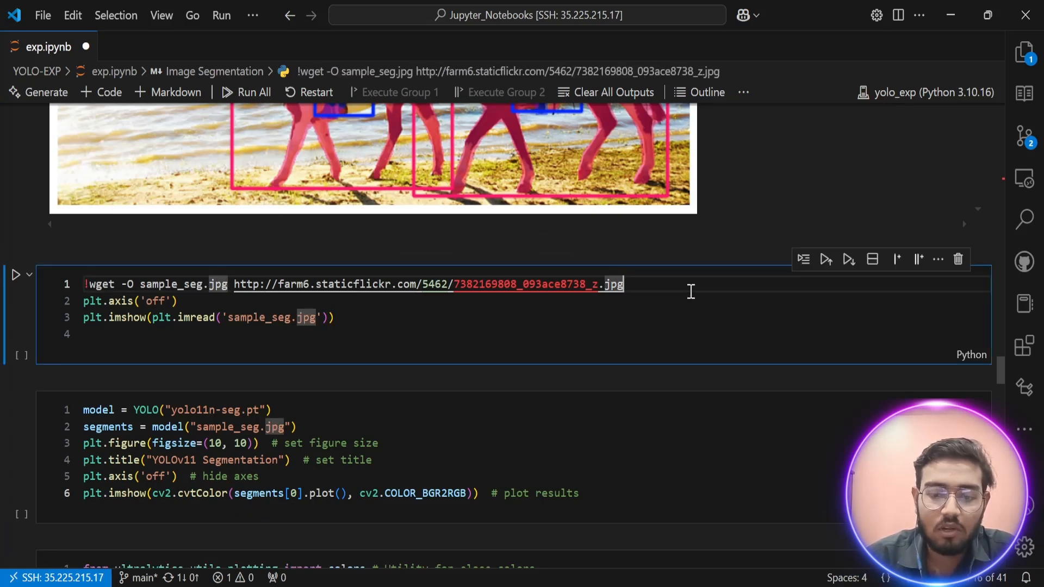
Download and show sample_seg.jpg of police cars and motorcycles, then start its yolo11n-seg segmentation
key("ctrl+/")
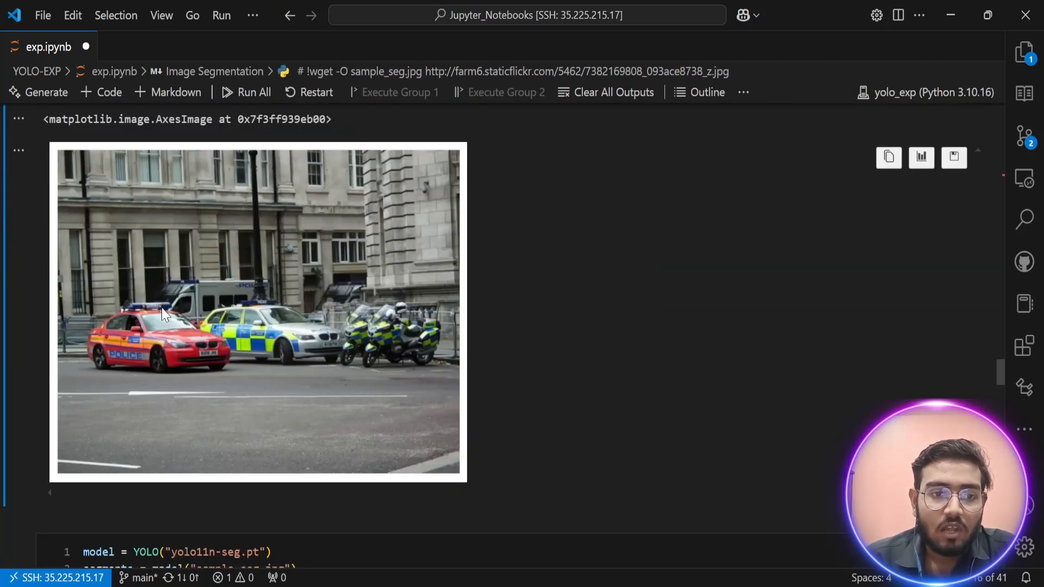
mouse_move(259, 352)
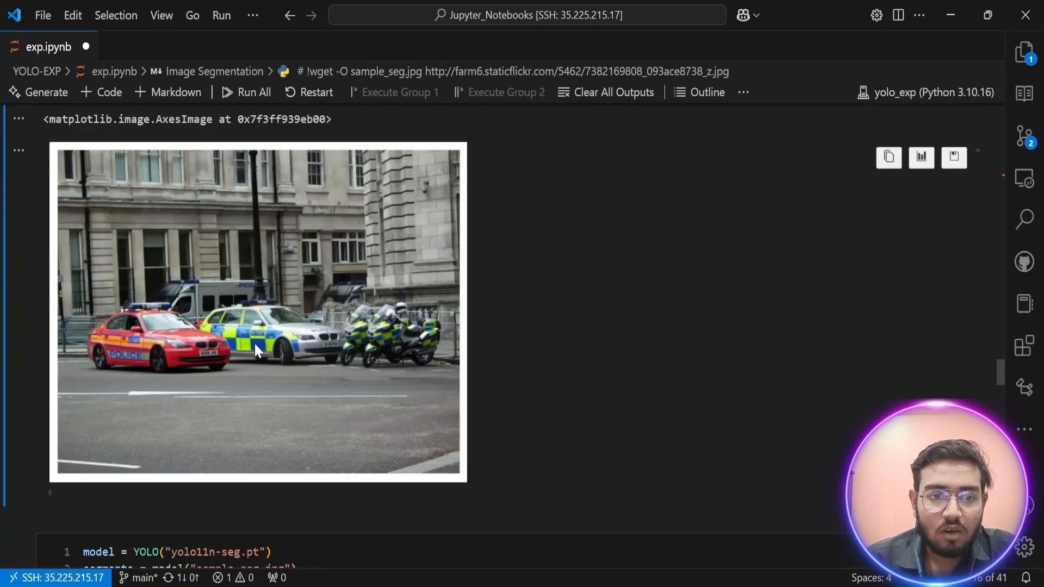
mouse_move(138, 328)
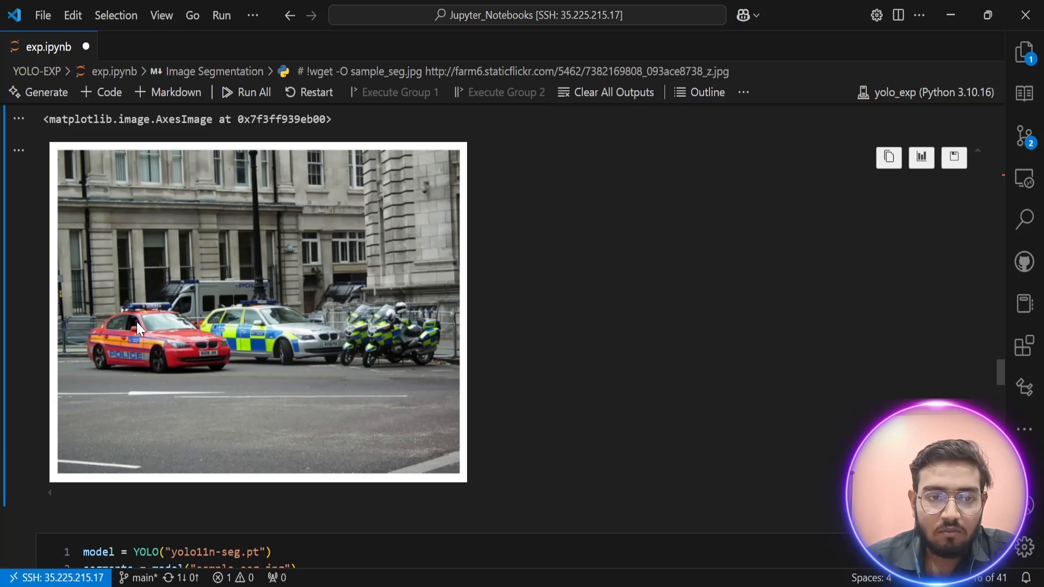
scroll("down", 3)
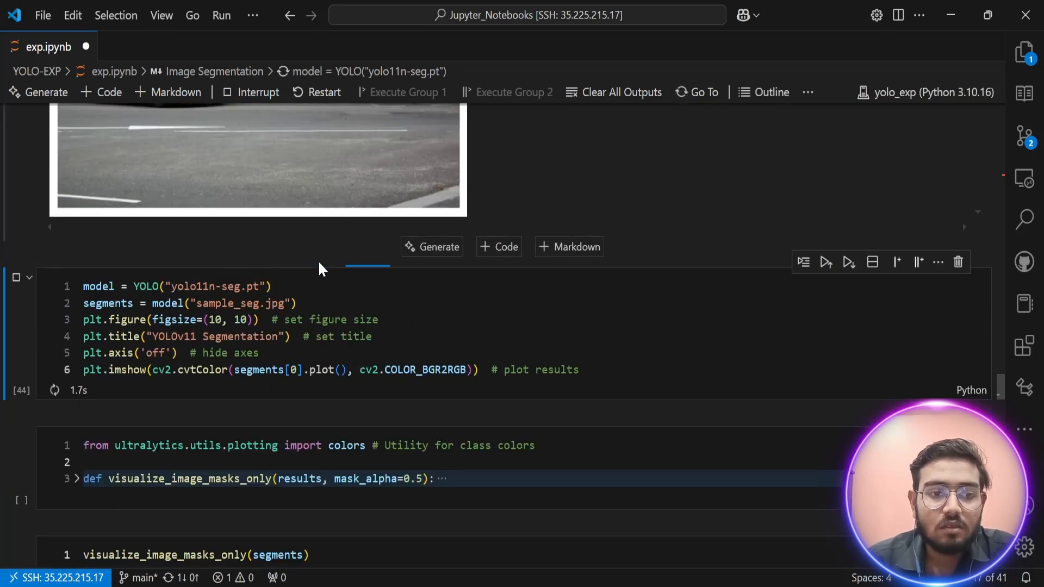
View the street photo segmentation result with masks labelled car, bus and motorcycle
left_click(254, 91)
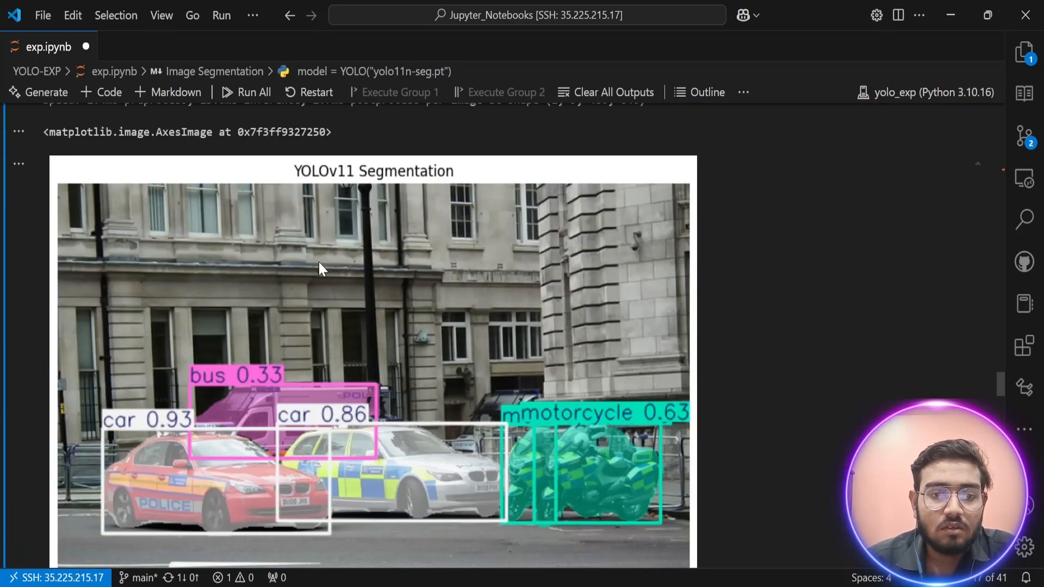
scroll("down", 3)
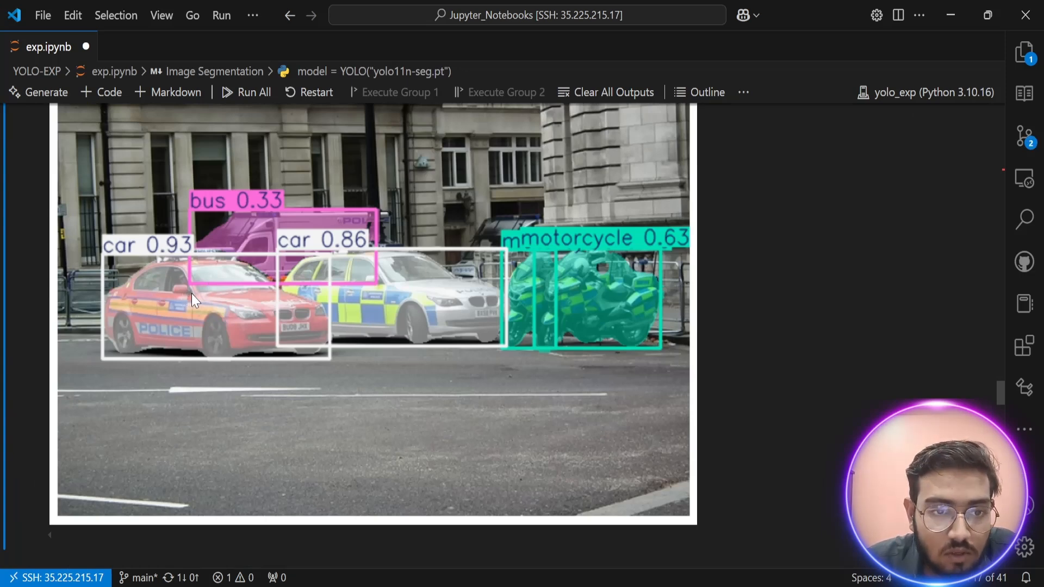
mouse_move(239, 300)
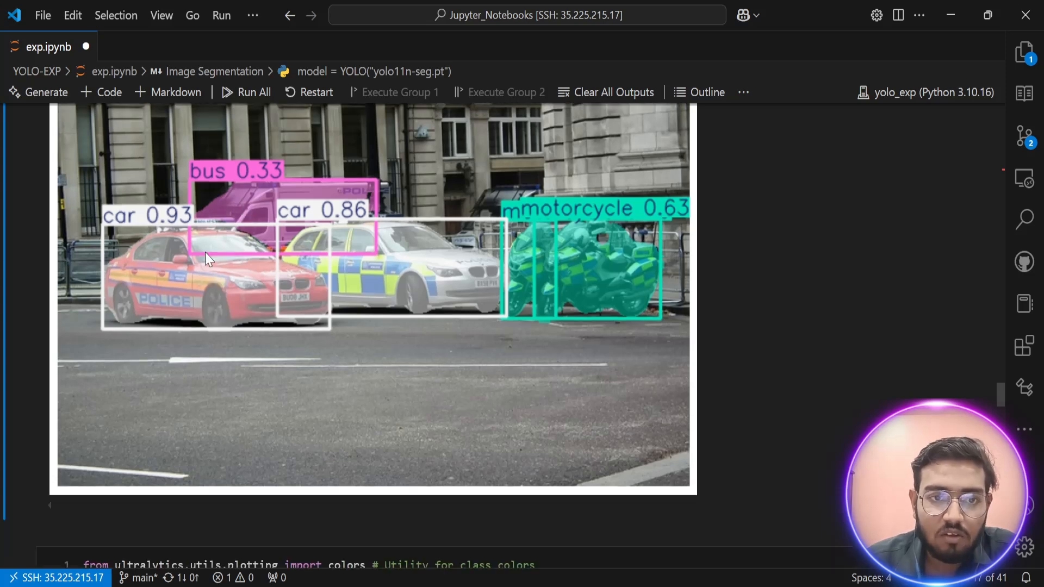
mouse_move(254, 206)
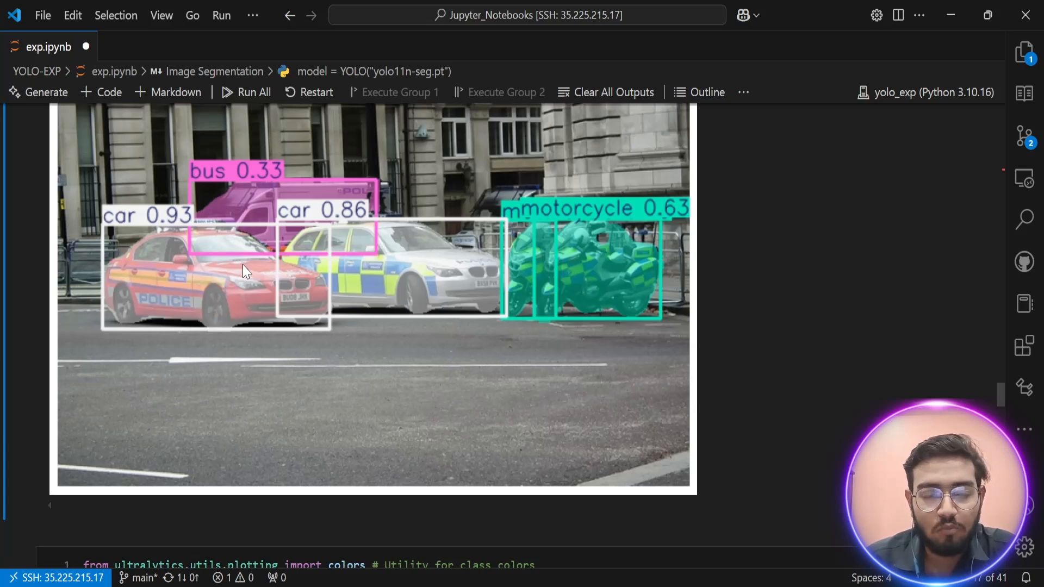
scroll("down", 3)
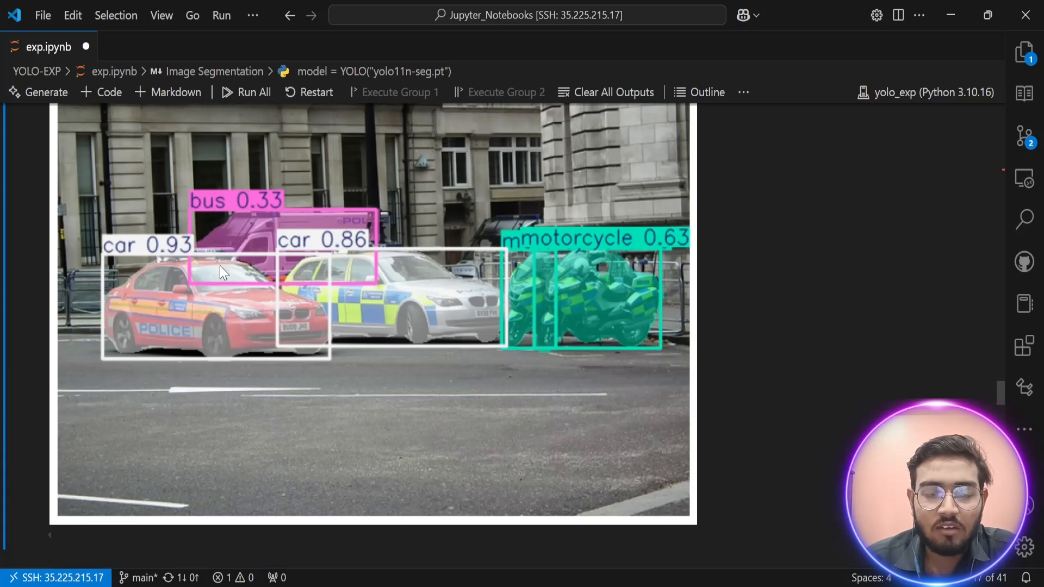
mouse_move(140, 241)
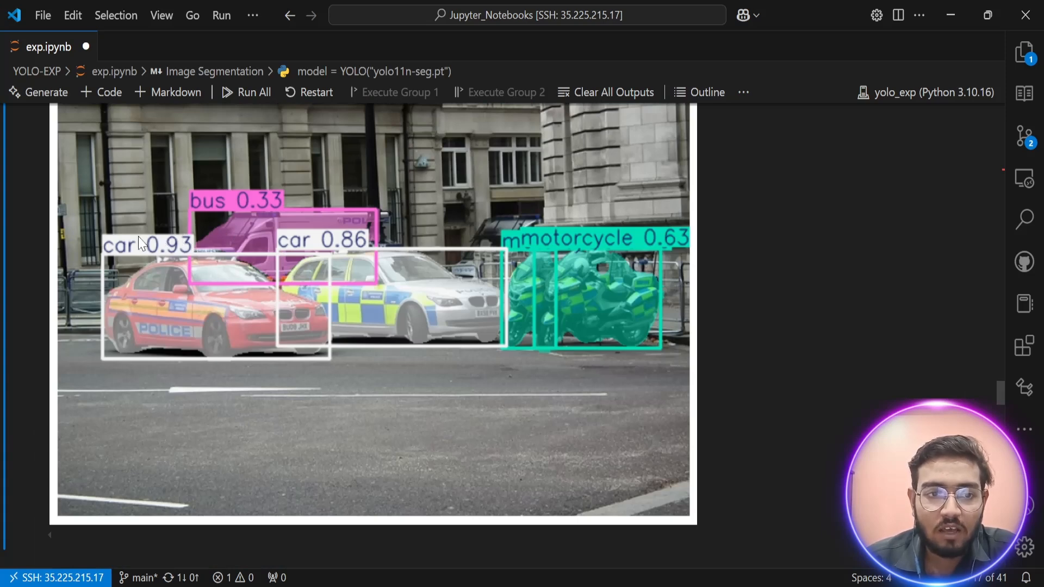
mouse_move(343, 269)
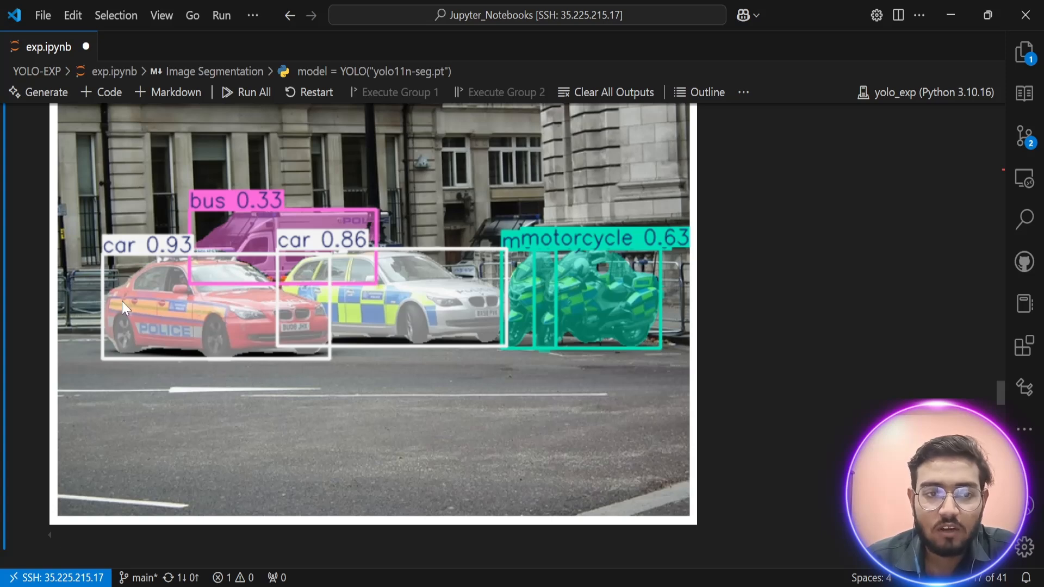
scroll("down", 3)
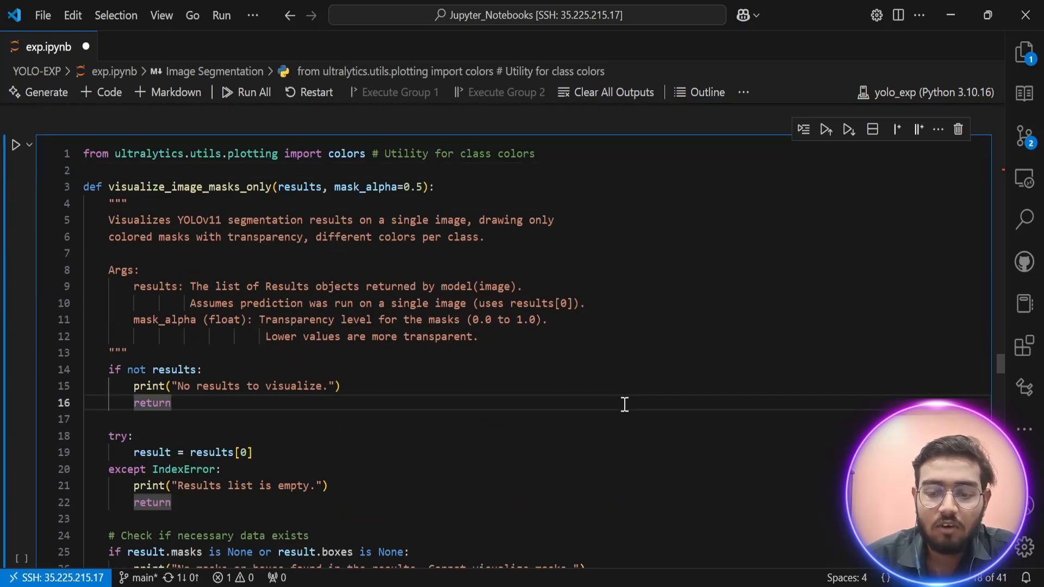
Run visualize_image_masks_only(segments) to render colored masks only over the street photo
scroll("down", 3)
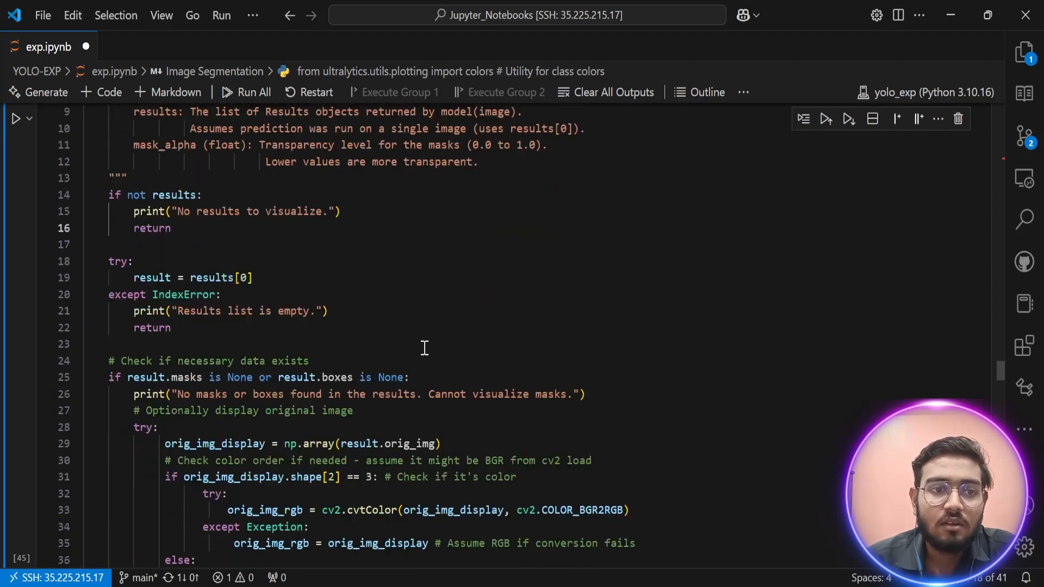
scroll("down", 3)
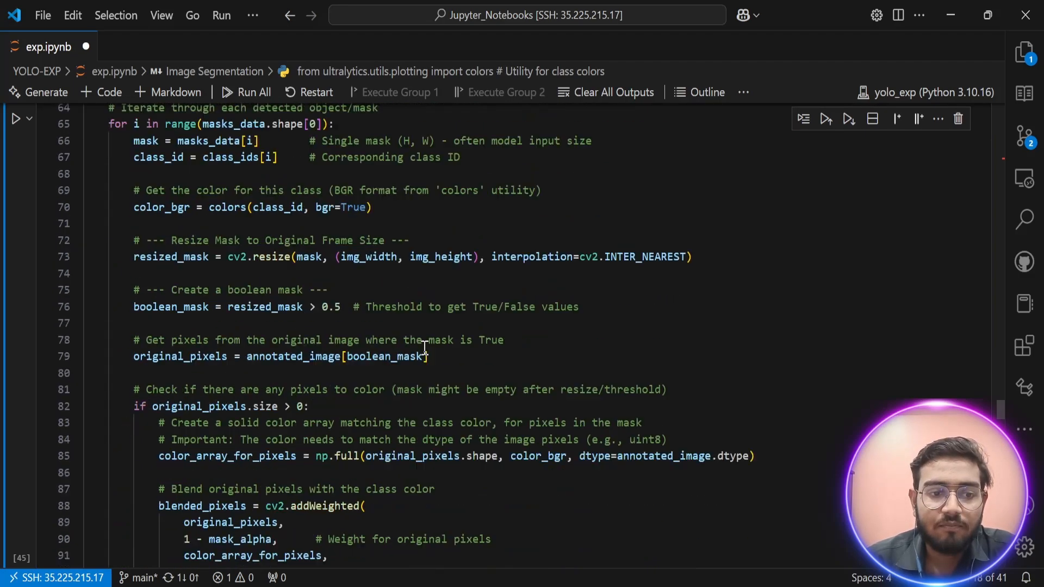
scroll("down", 3)
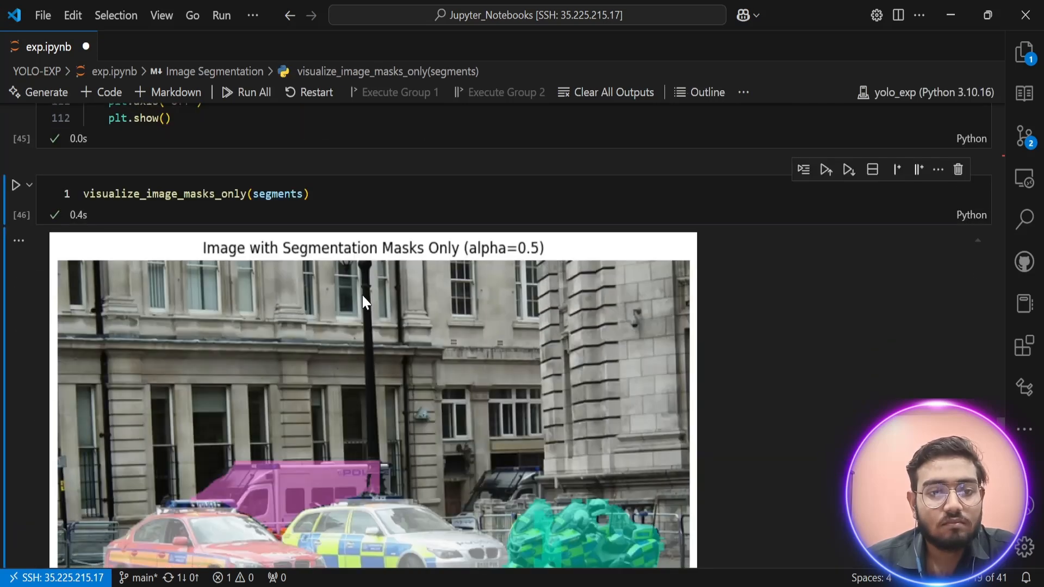
Scroll past the masked street image to the Oriented Object Detection (OBB) heading and sample_obb.jpg cell
scroll("down", 3)
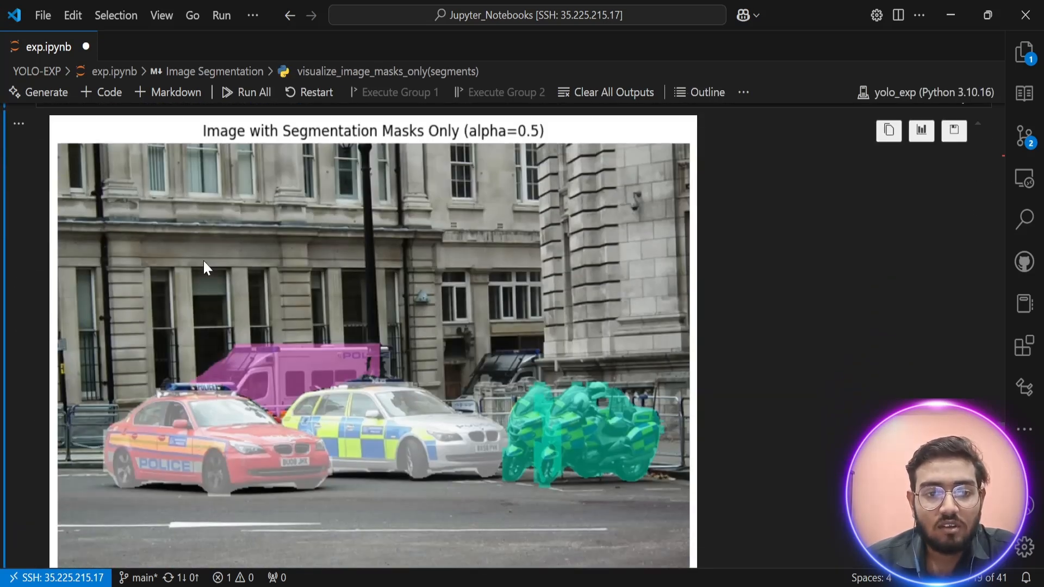
mouse_move(332, 440)
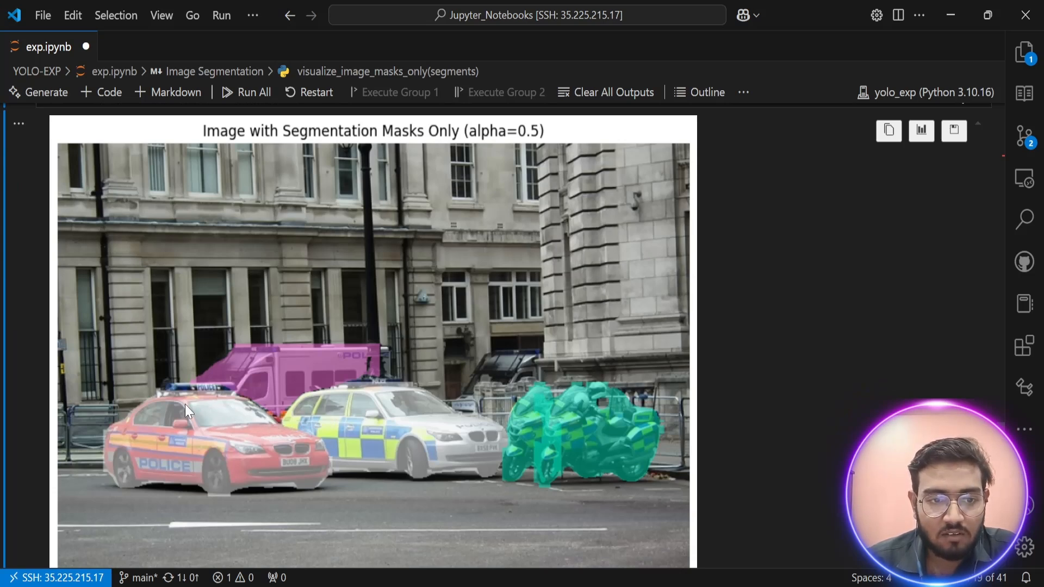
mouse_move(276, 445)
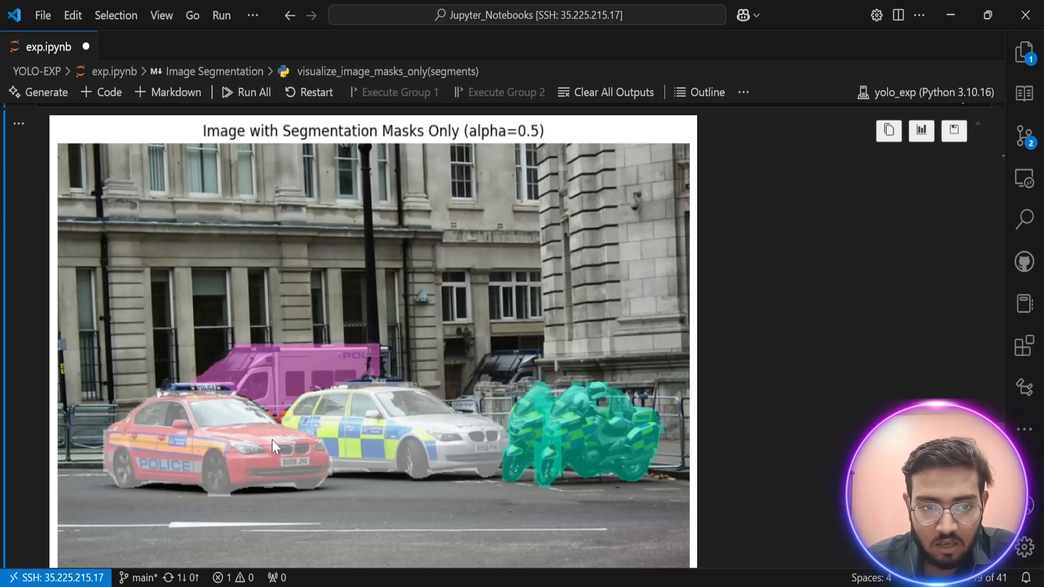
scroll("down", 3)
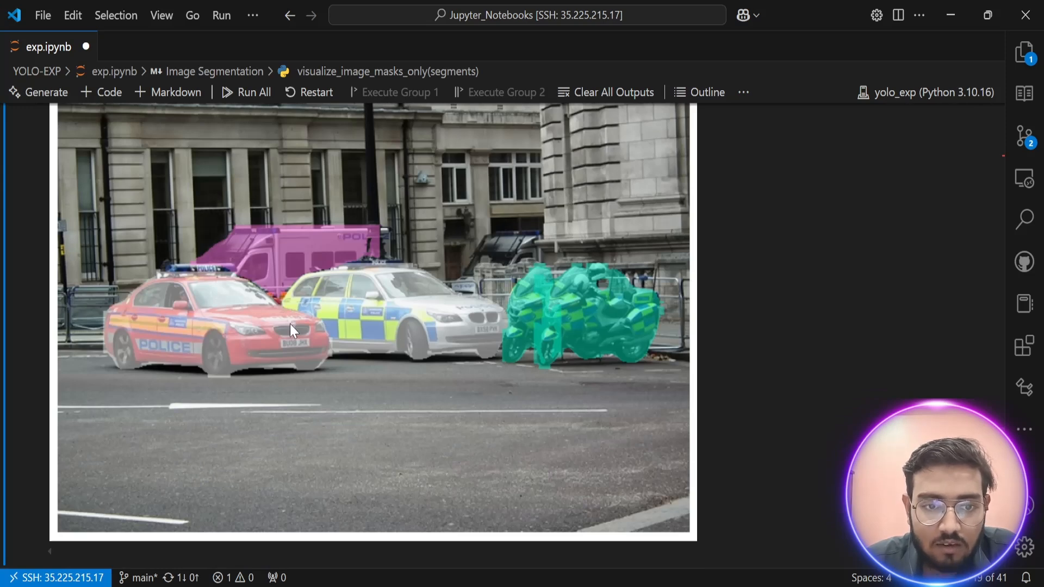
scroll("down", 3)
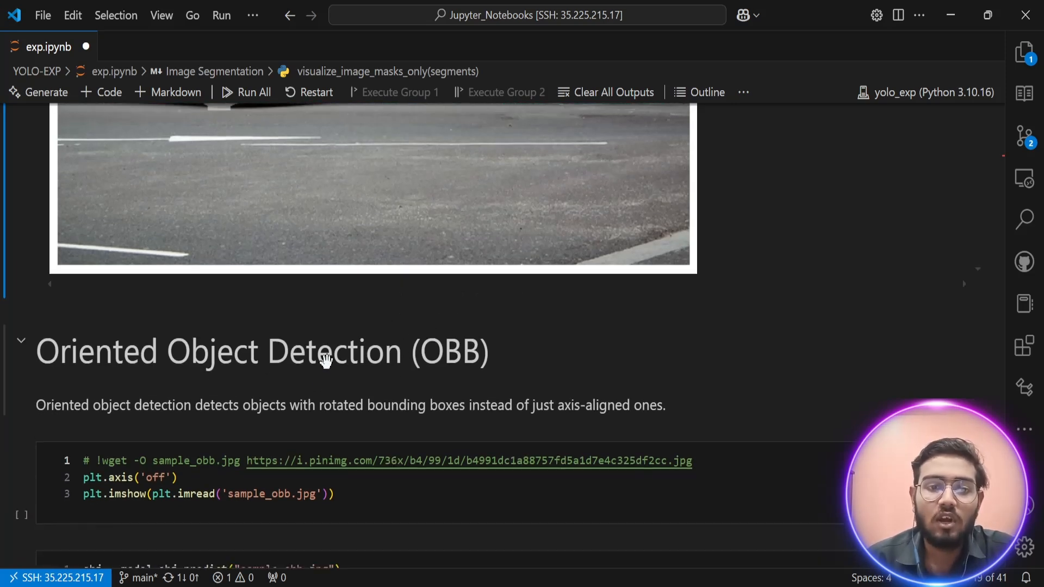
mouse_move(325, 361)
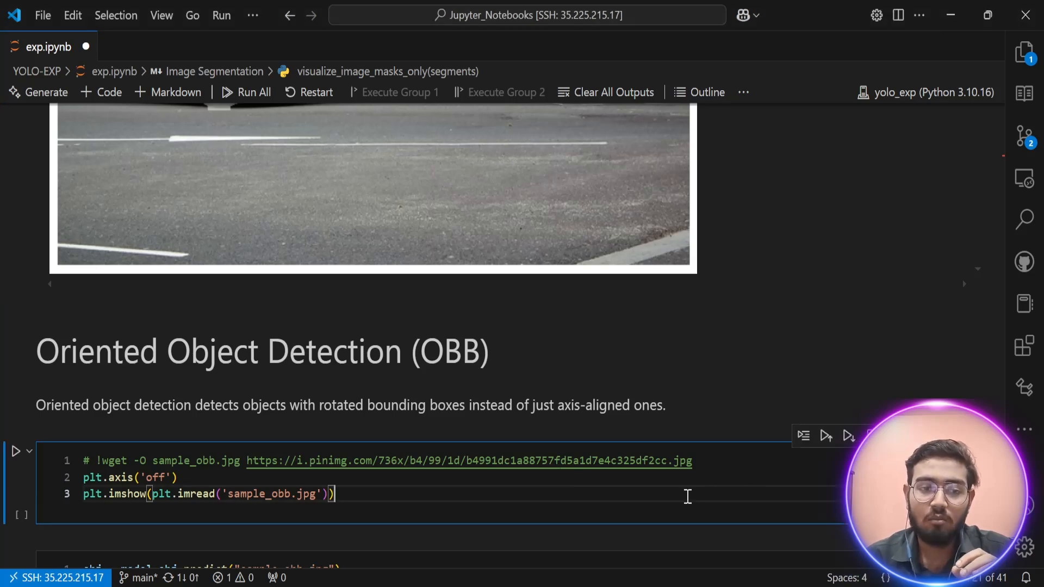
Show the sample_obb.jpg runway photo of three airplanes with plt.imshow
left_click(17, 450)
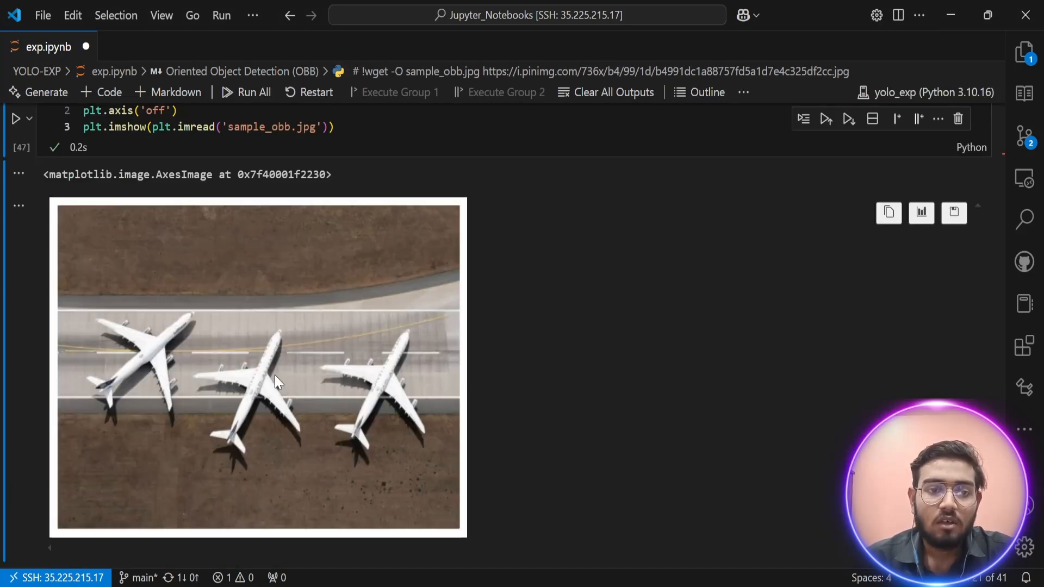
mouse_move(197, 336)
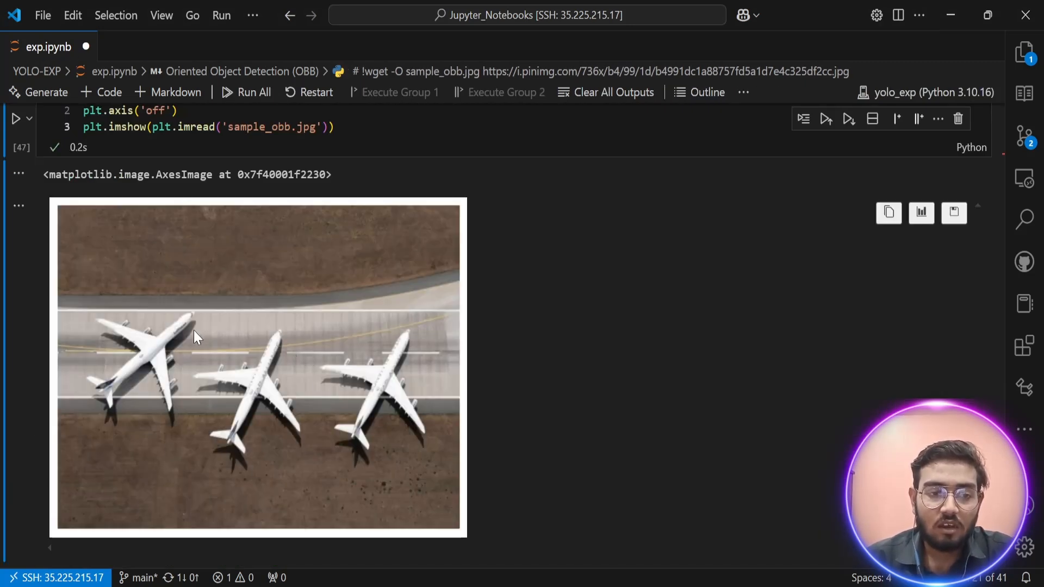
mouse_move(238, 352)
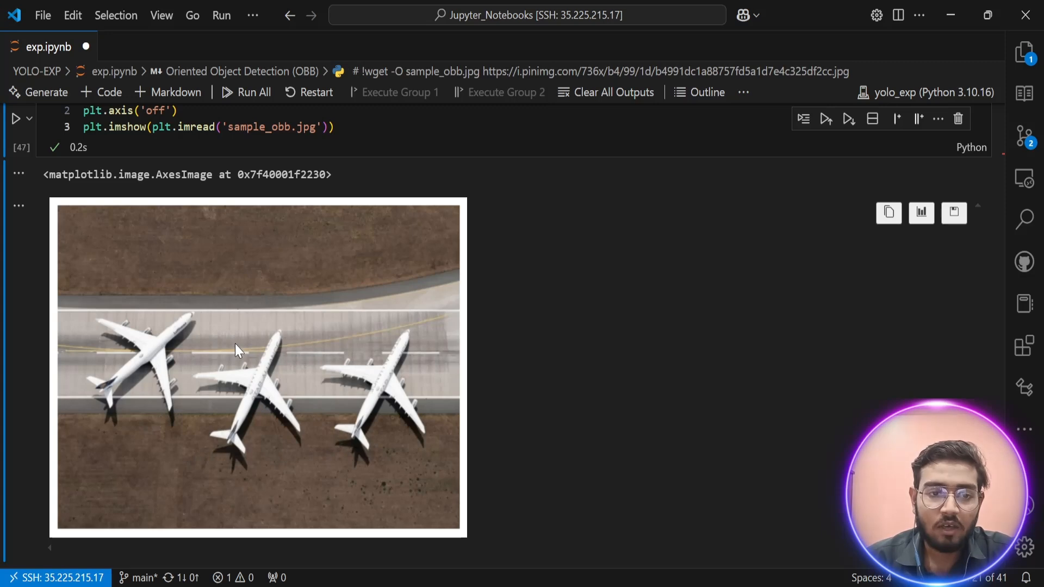
scroll("down", 3)
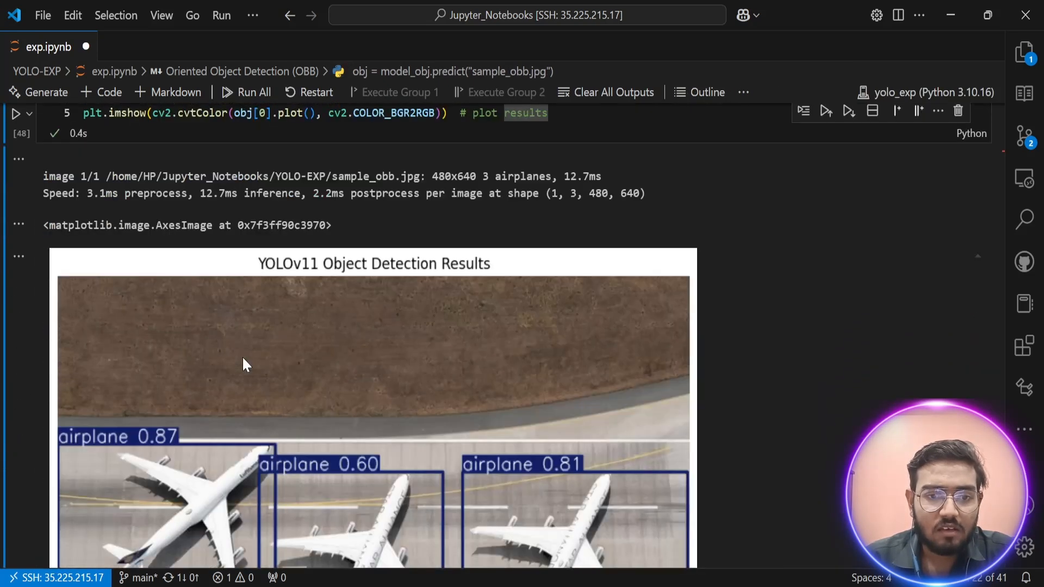
View the upright-box detection of the three airplanes scoring 0.87, 0.60 and 0.81
scroll("down", 3)
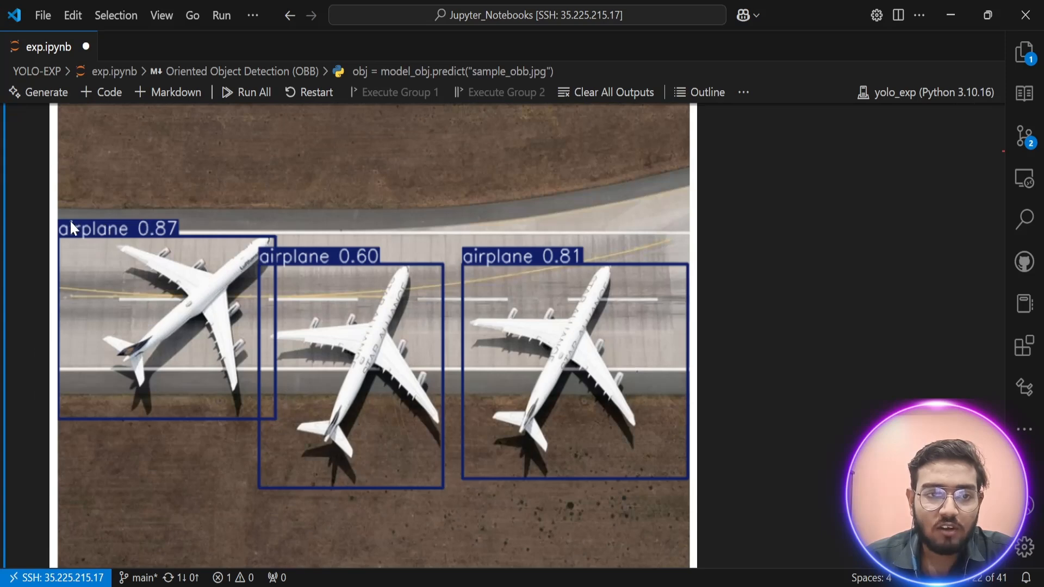
mouse_move(99, 333)
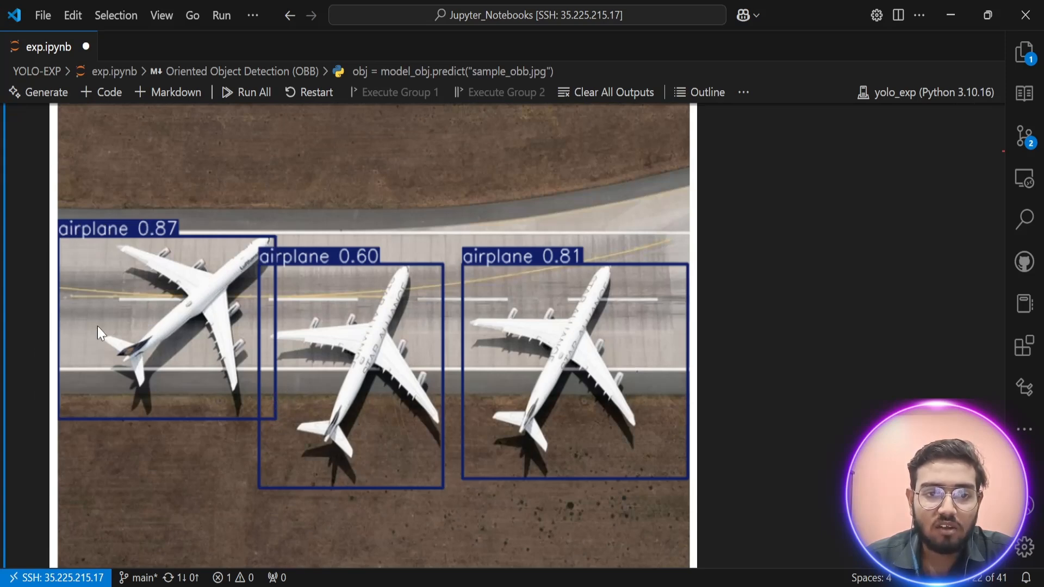
mouse_move(123, 402)
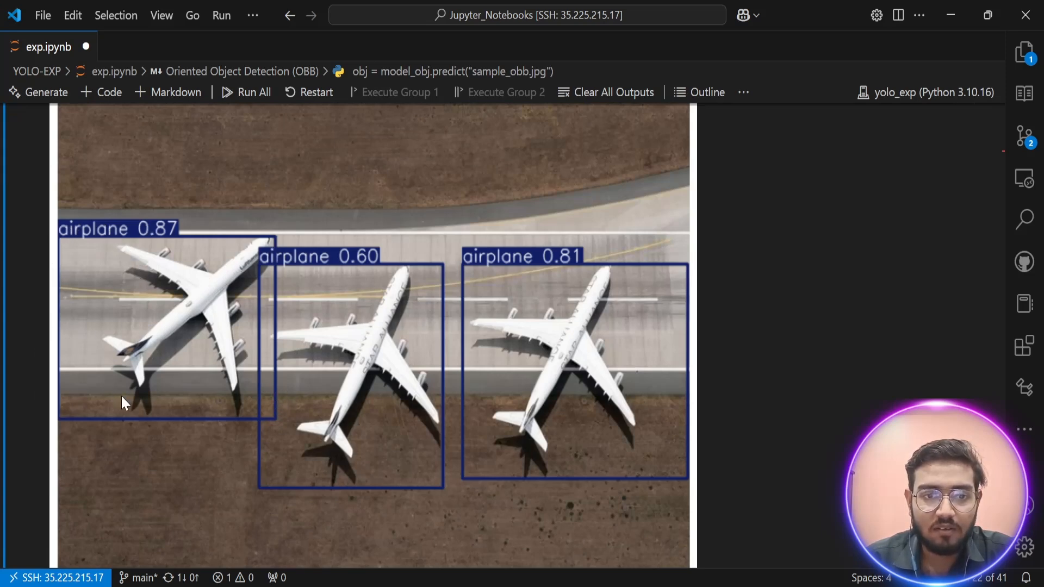
mouse_move(60, 243)
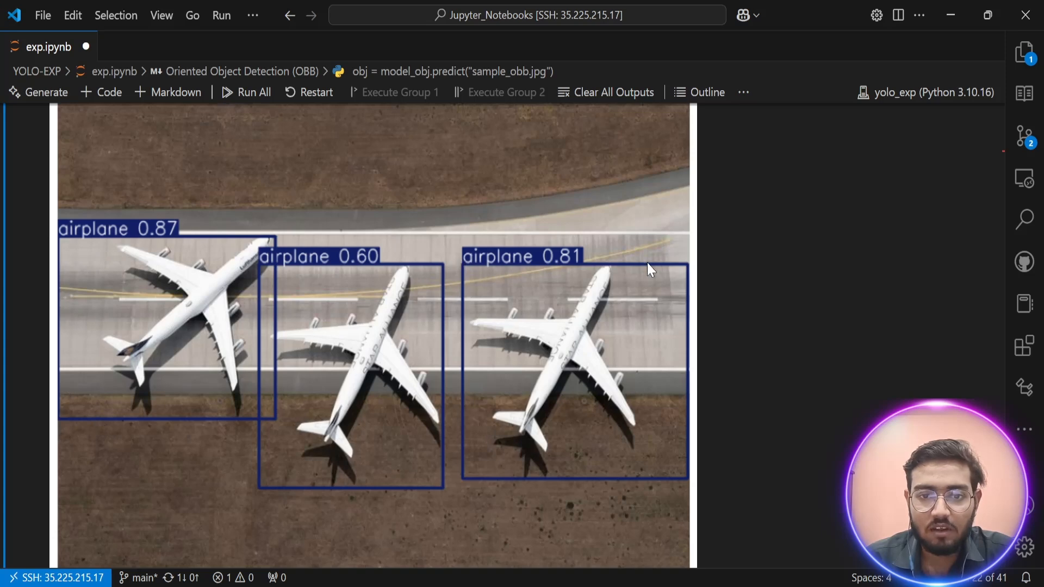
mouse_move(142, 320)
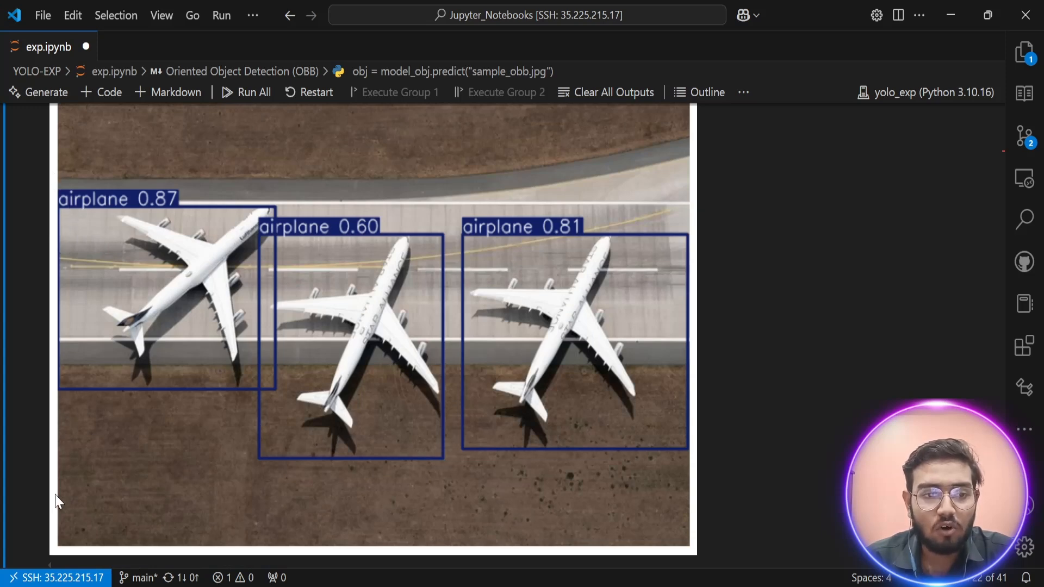
mouse_move(163, 345)
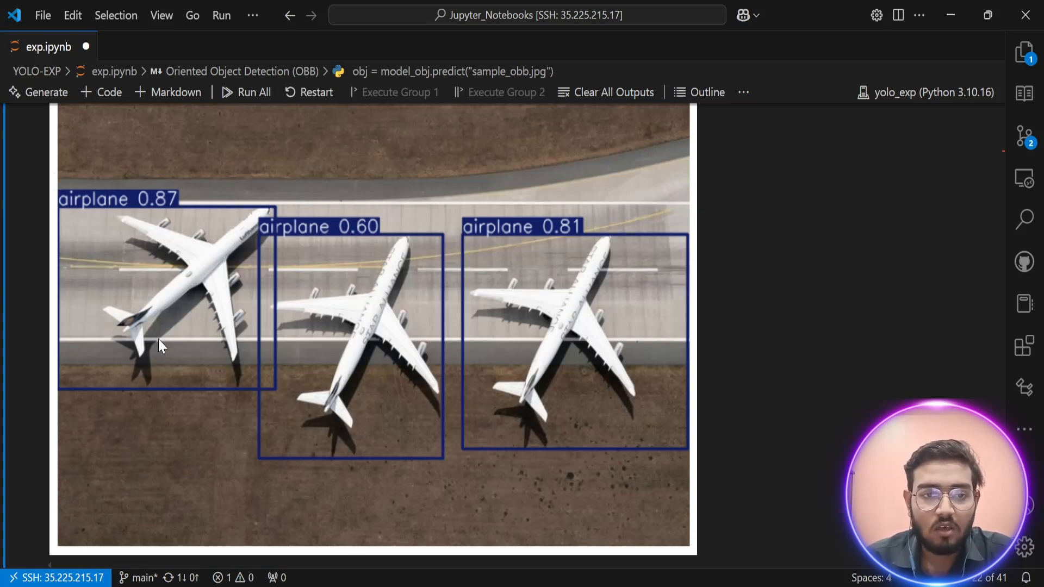
mouse_move(126, 285)
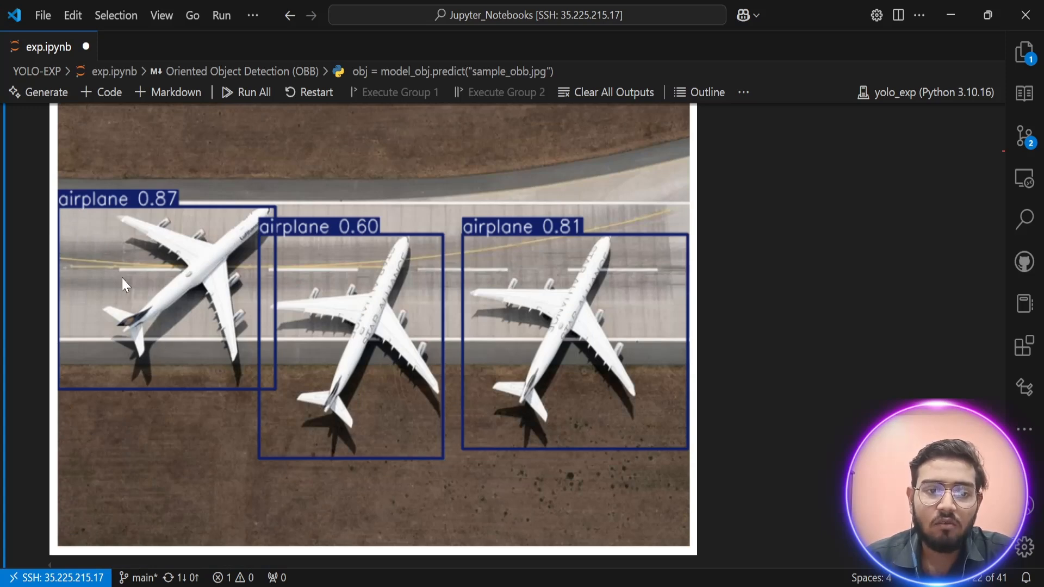
mouse_move(79, 256)
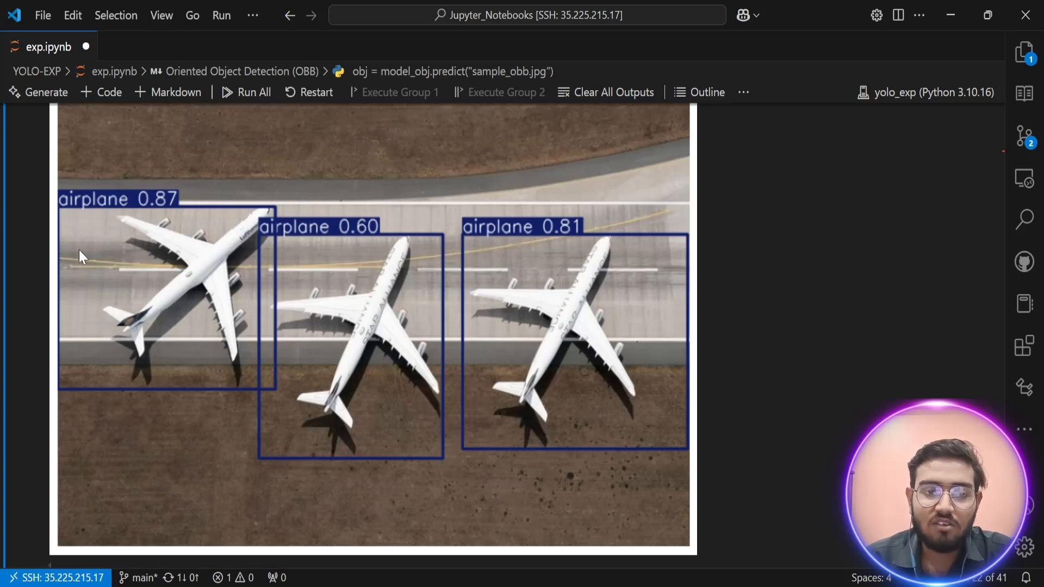
Scroll through the oriented-box output showing planes at 0.91, 0.95 and 0.94
scroll("down", 3)
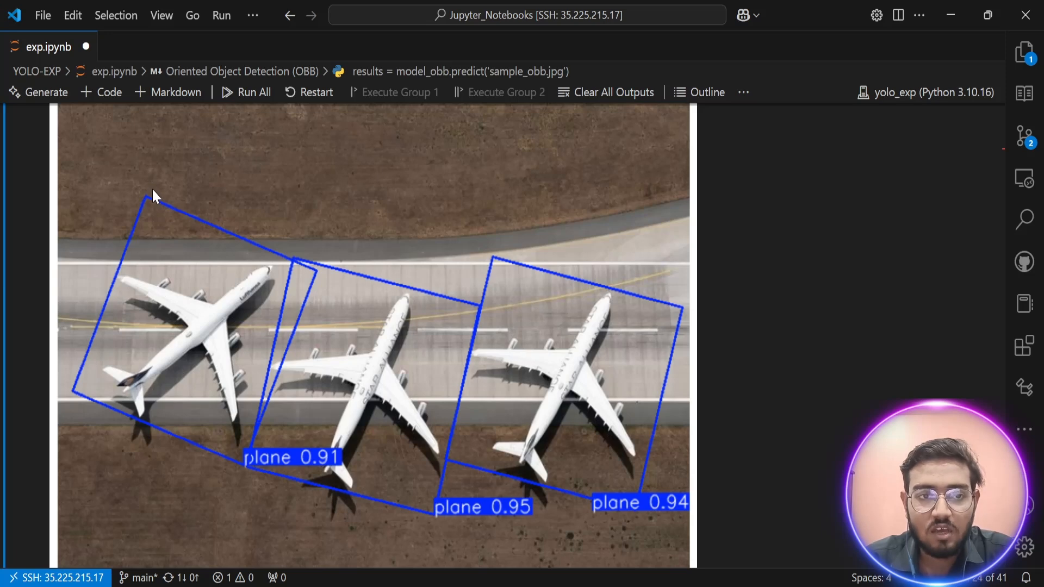
mouse_move(144, 224)
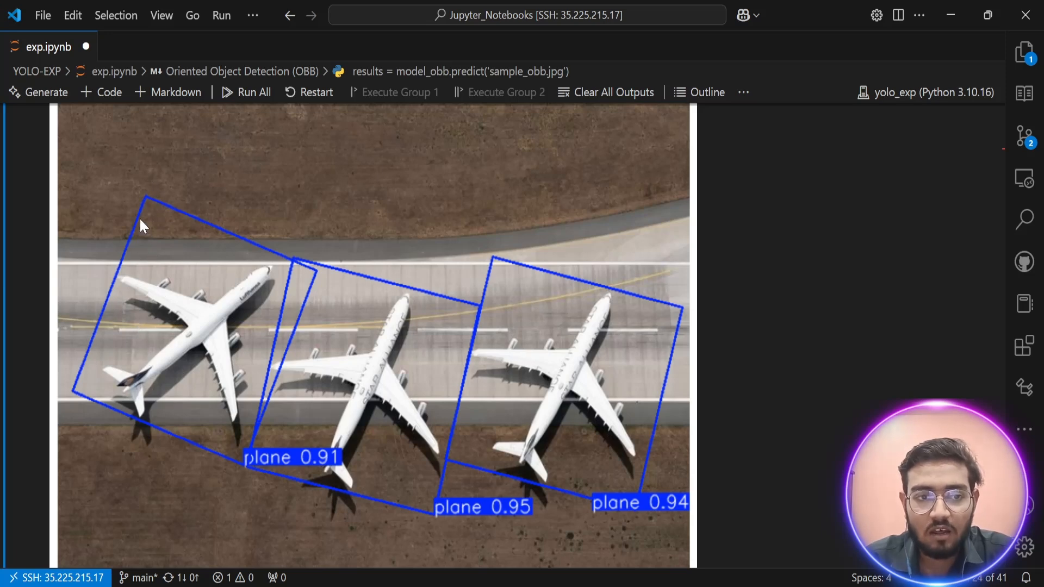
mouse_move(235, 282)
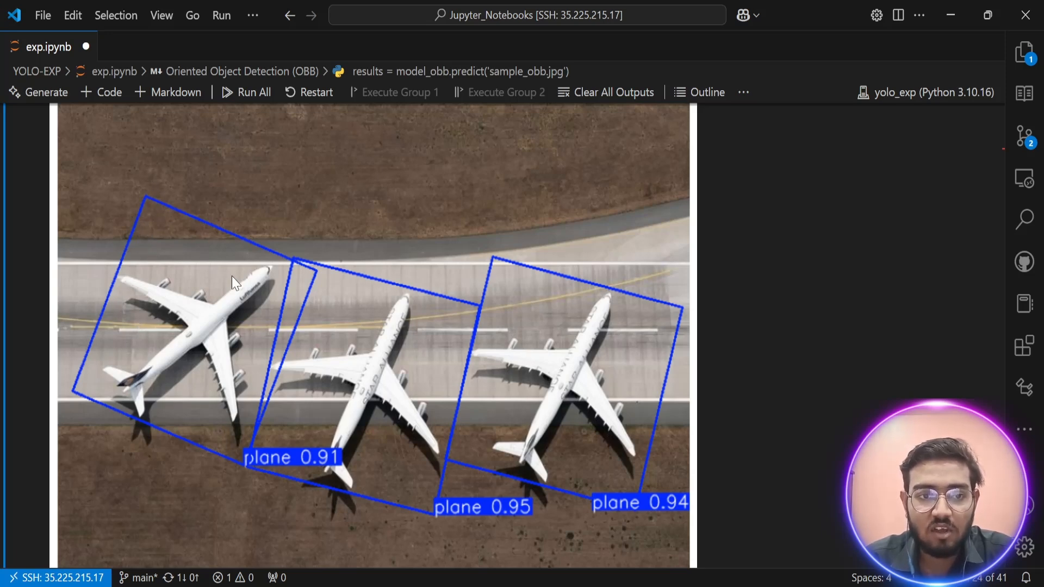
mouse_move(61, 385)
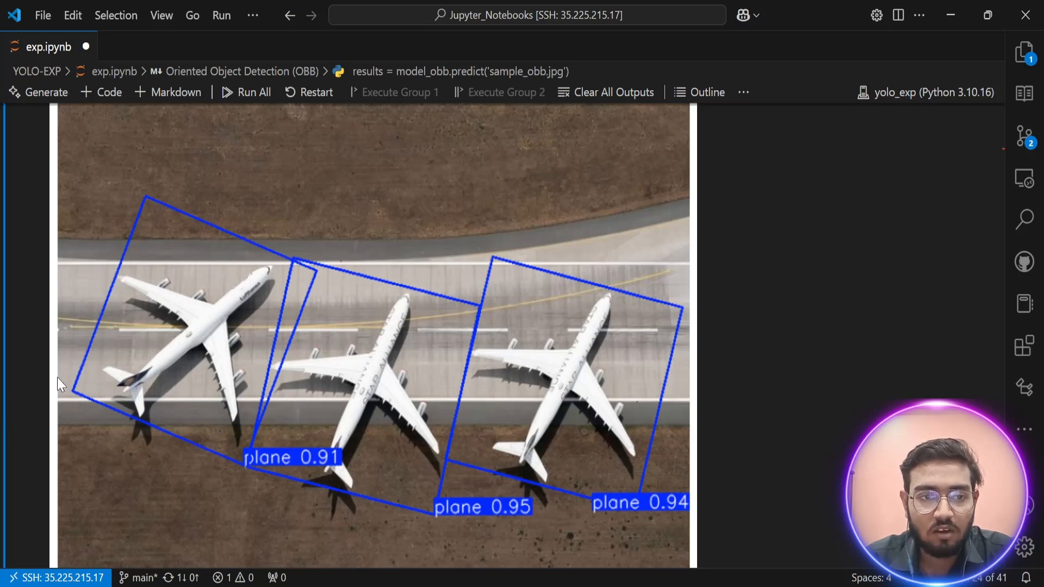
mouse_move(259, 557)
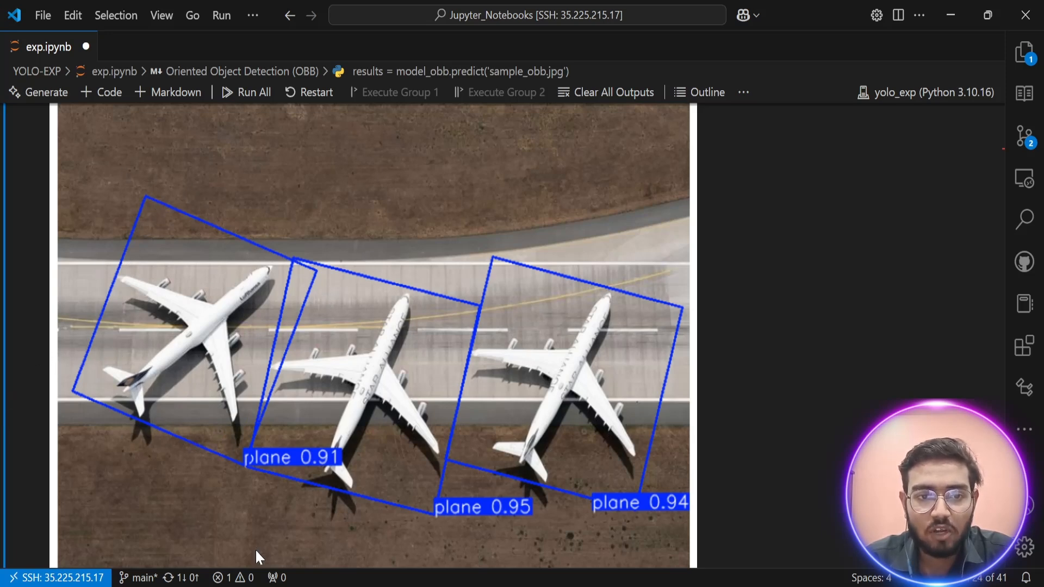
mouse_move(305, 333)
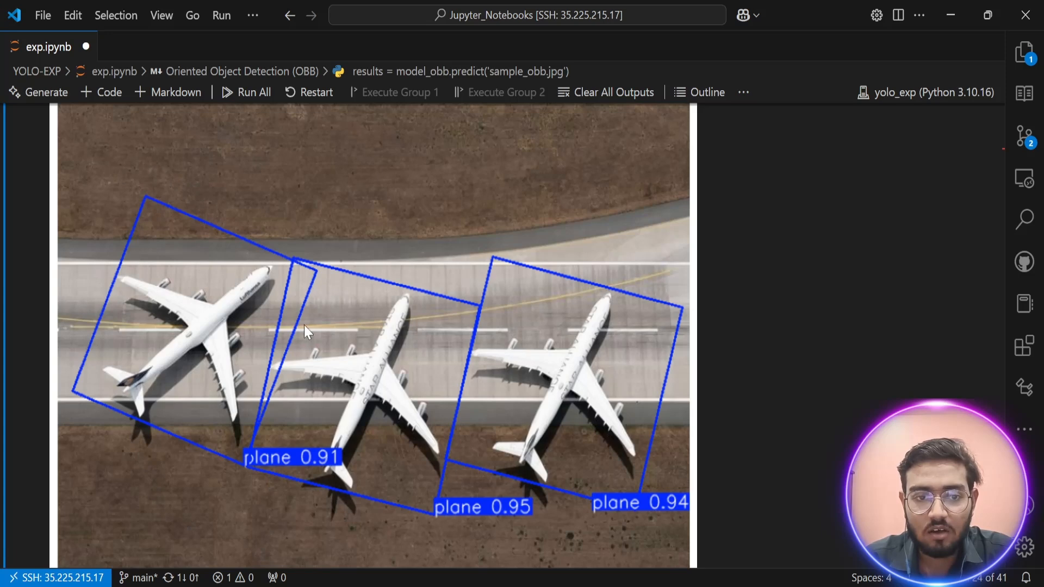
mouse_move(427, 461)
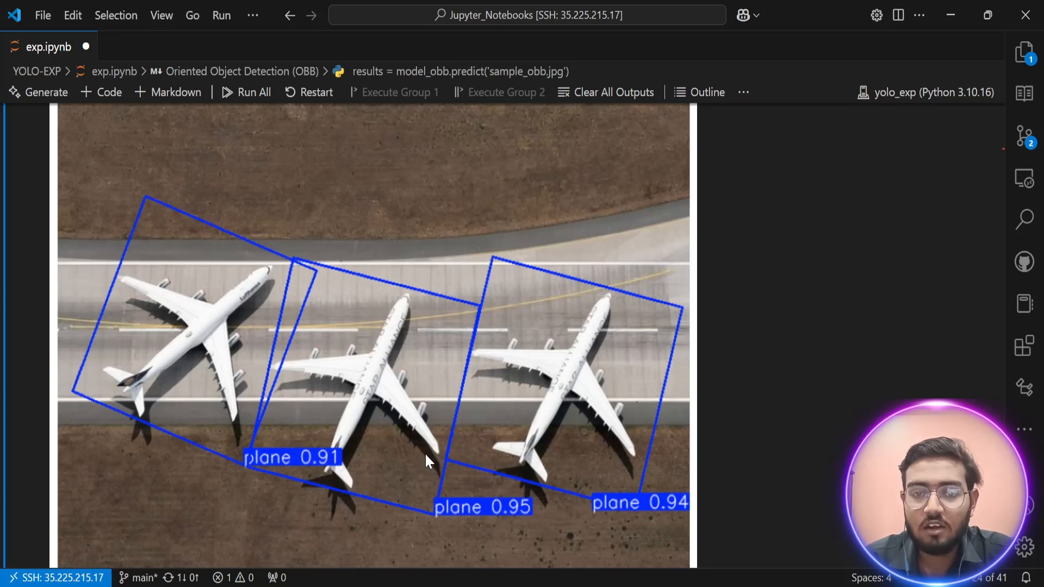
mouse_move(336, 342)
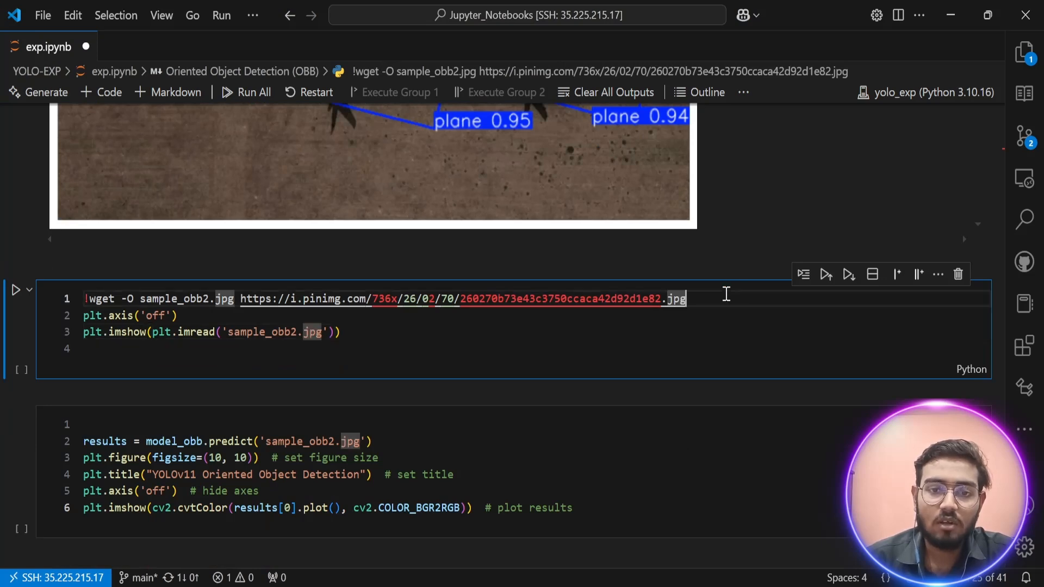
Comment out the download line and show sample_obb2.jpg, the aerial photo of two ships
key("ctrl+/")
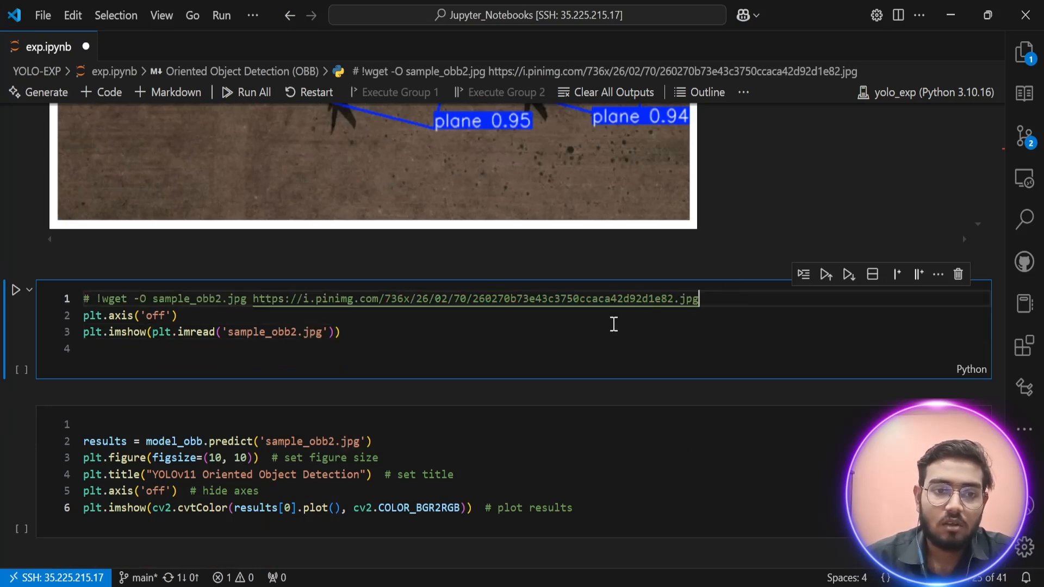
left_click(16, 289)
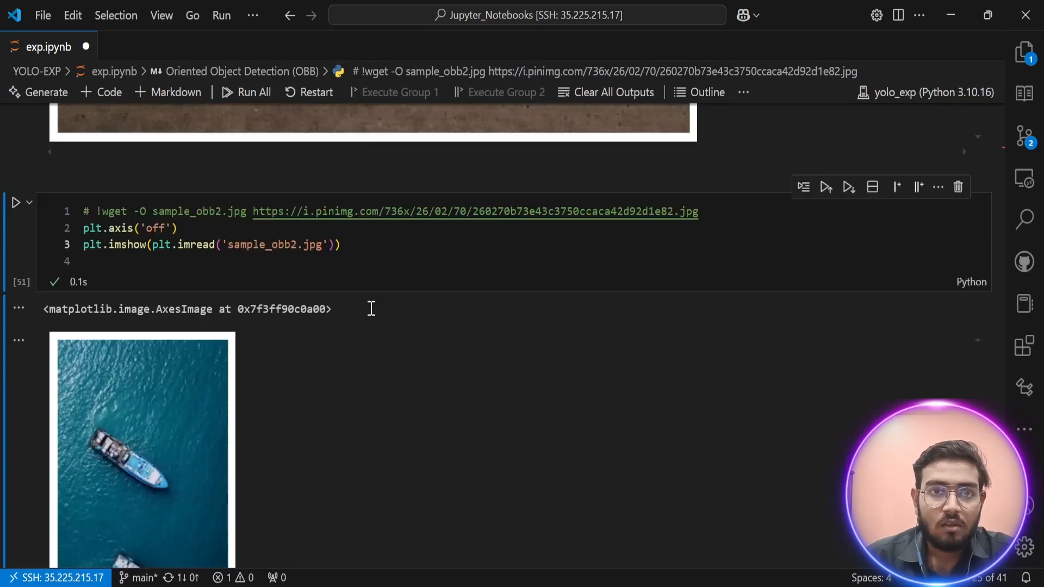
scroll("down", 3)
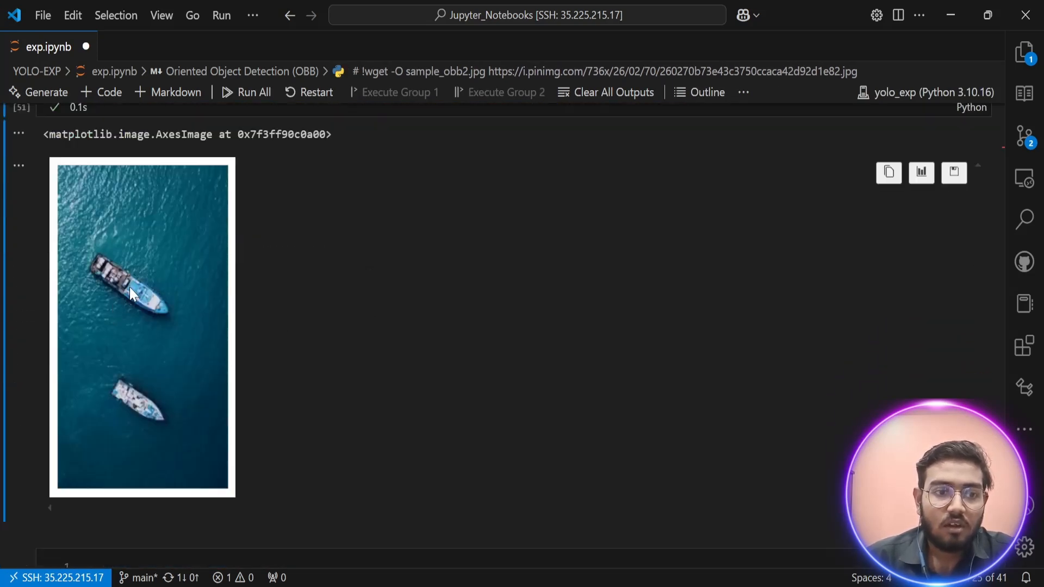
mouse_move(92, 288)
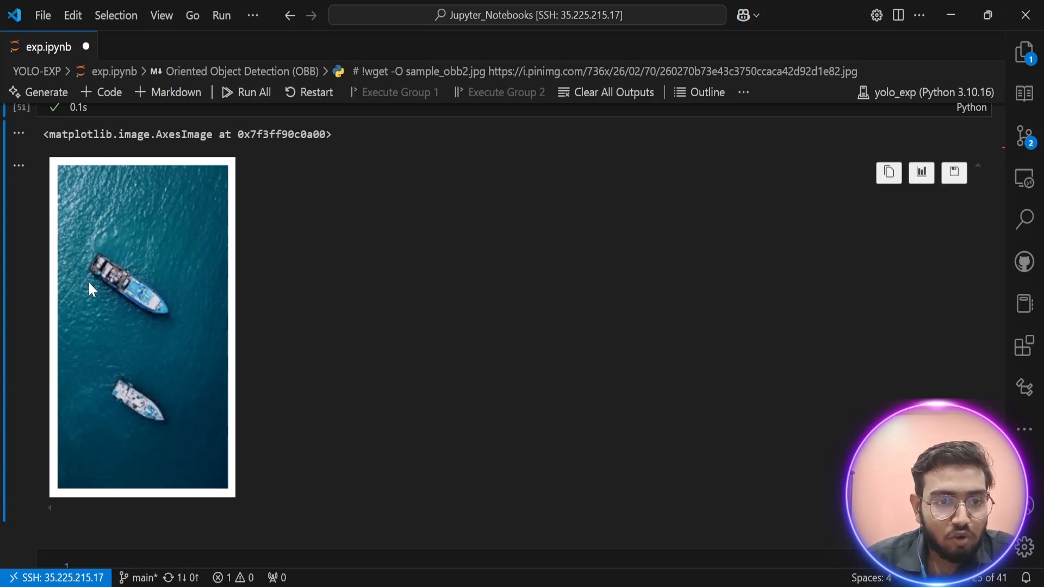
scroll("down", 3)
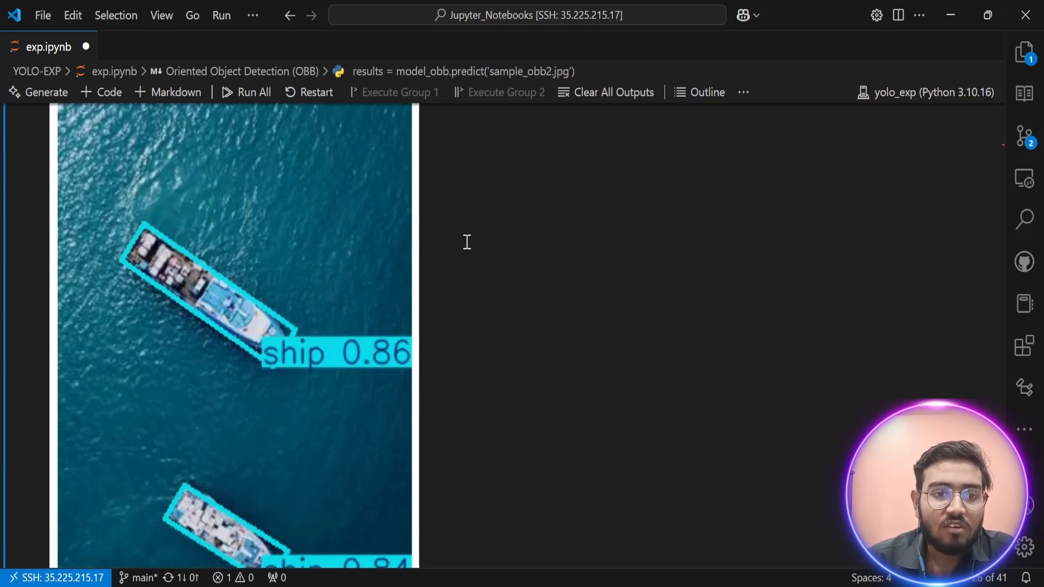
mouse_move(145, 214)
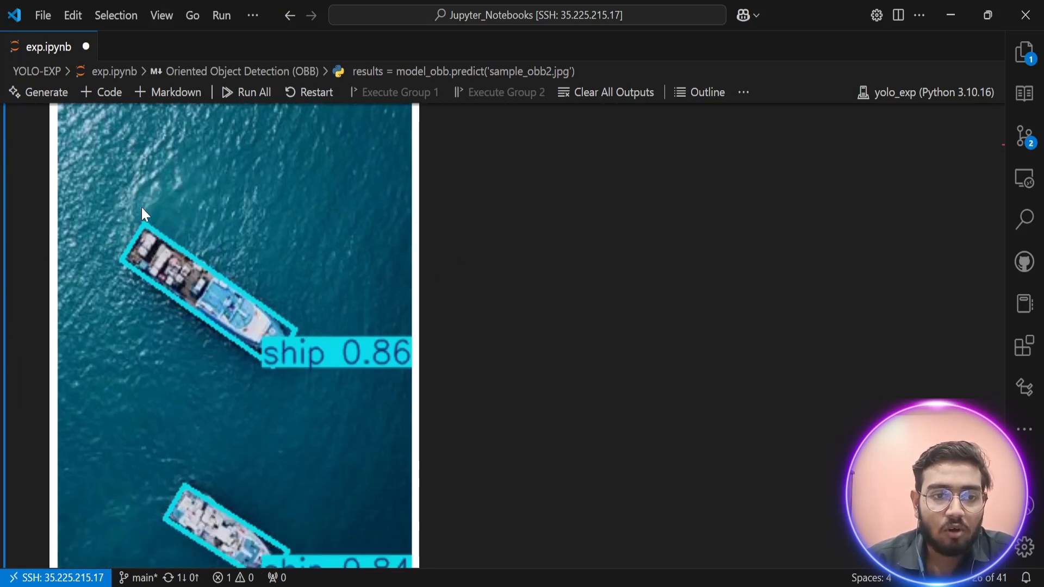
mouse_move(156, 221)
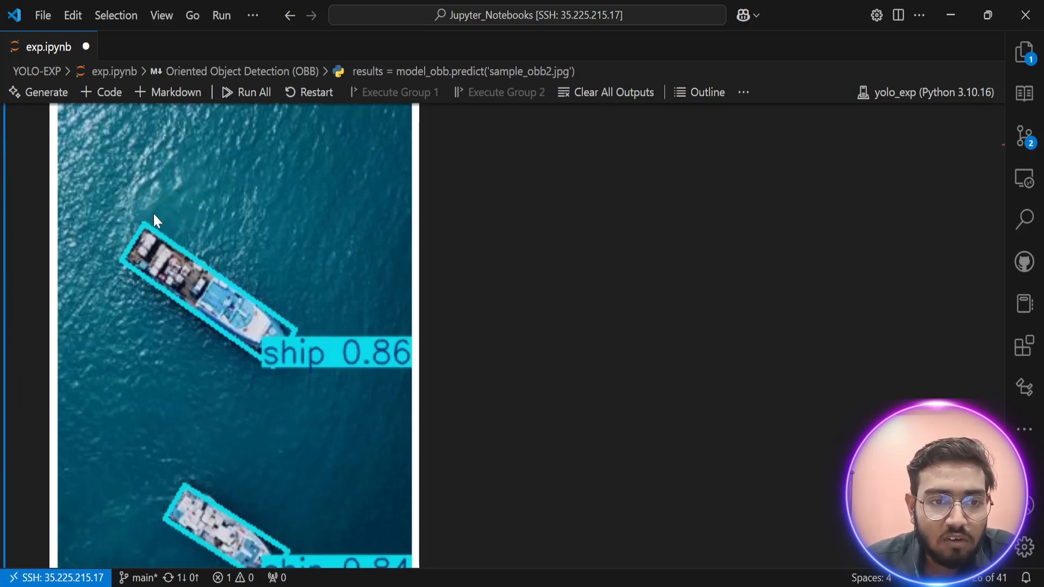
mouse_move(202, 269)
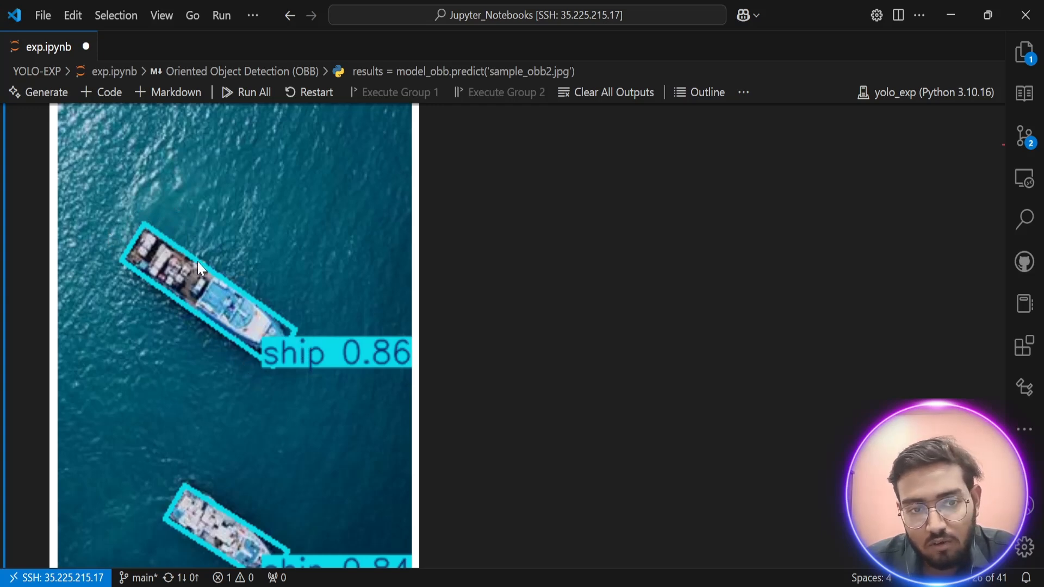
mouse_move(165, 282)
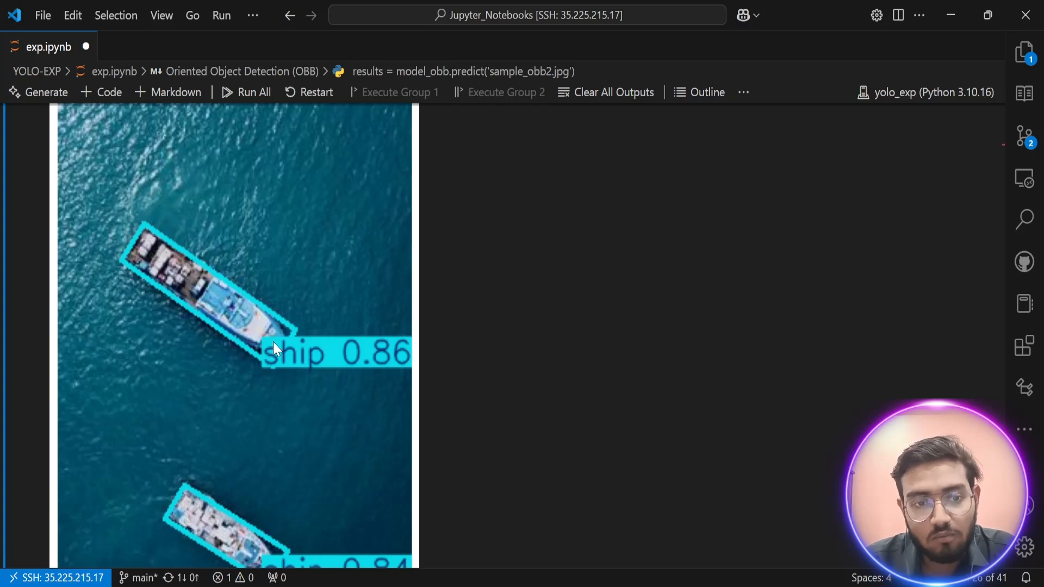
Scroll past the ship detection result down to the Pose Estimation section
scroll("down", 3)
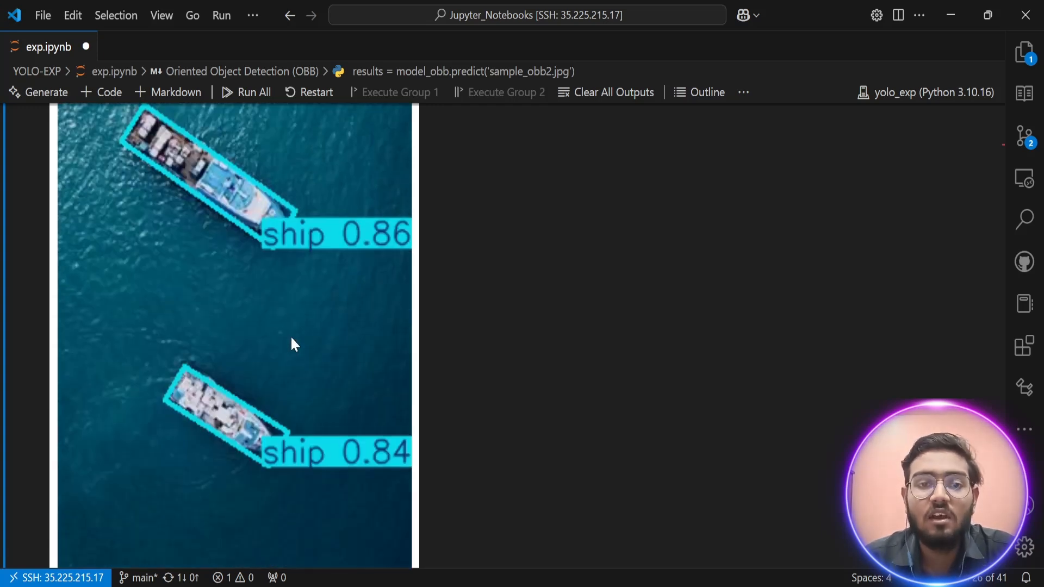
scroll("down", 3)
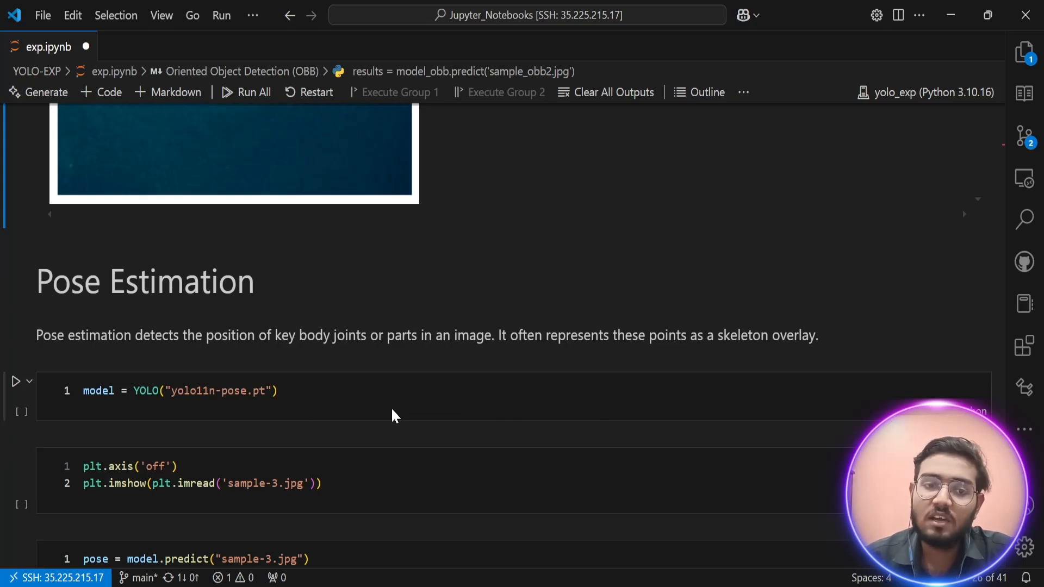
mouse_move(417, 409)
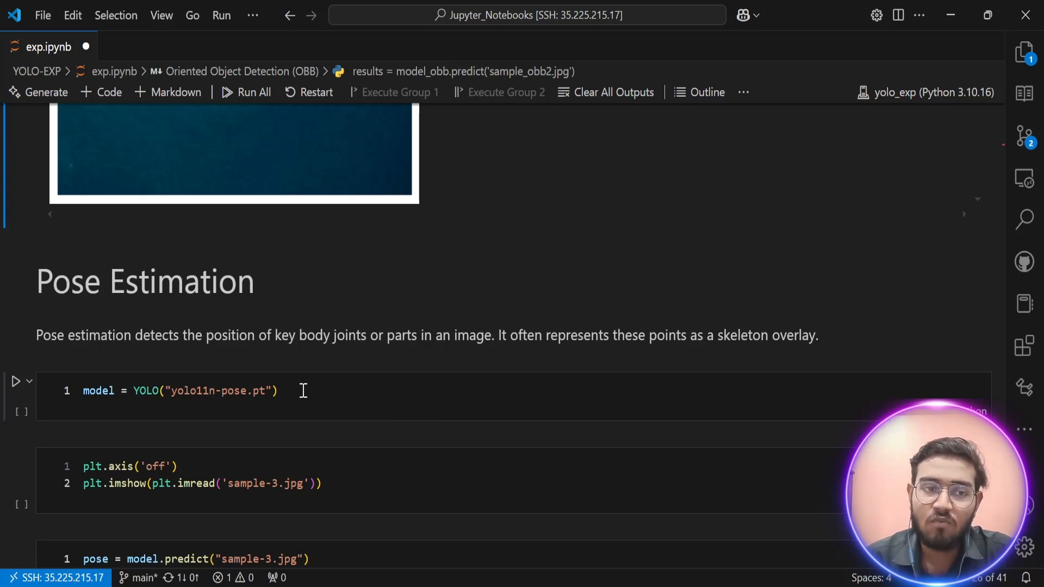
Load the yolo11n-pose.pt model for pose estimation
left_click(220, 390)
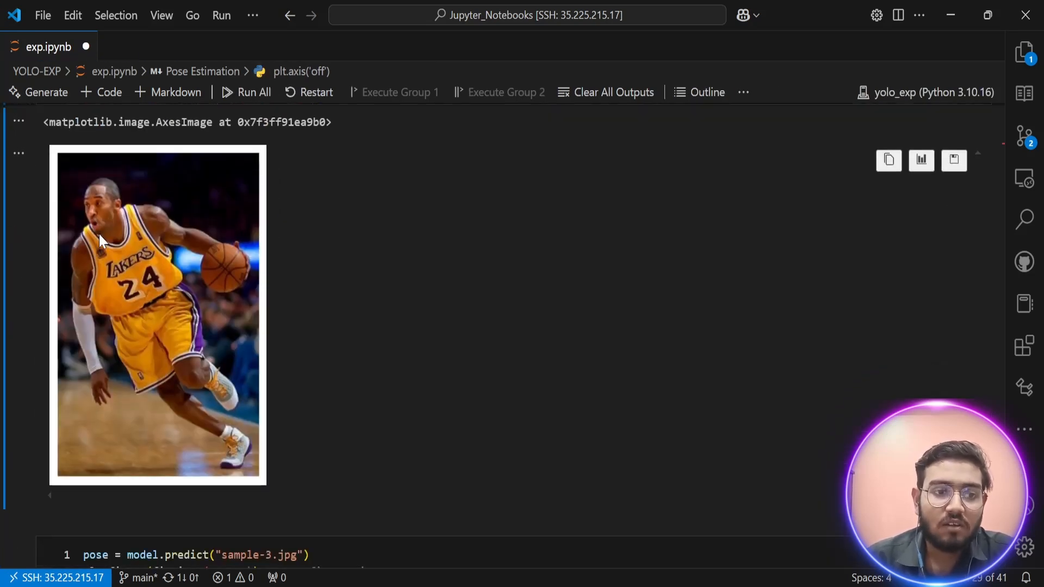
mouse_move(88, 287)
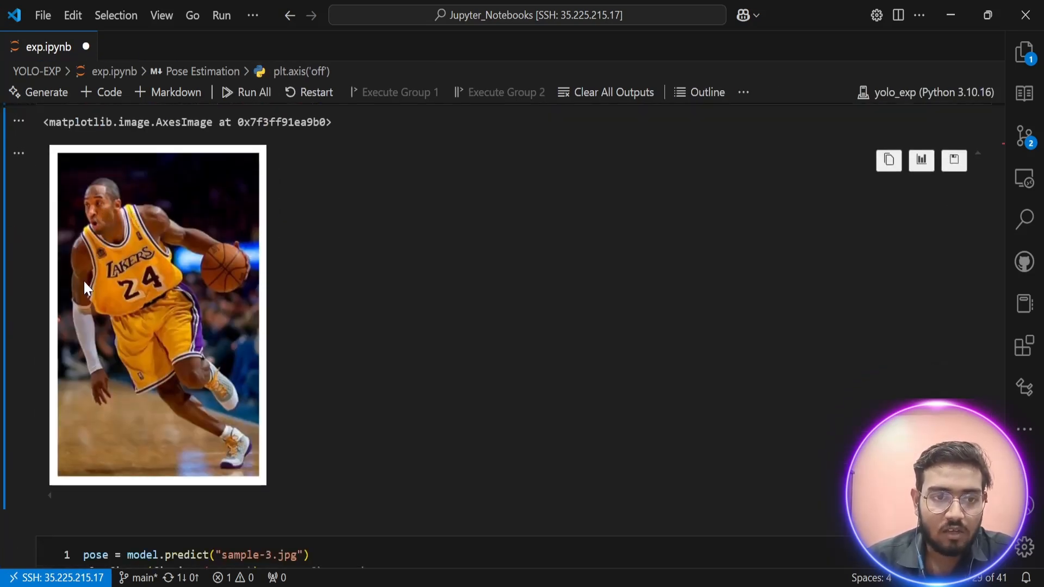
Run pose prediction on sample-3.jpg, boxing the player as person 0.93 with a skeleton
scroll("down", 3)
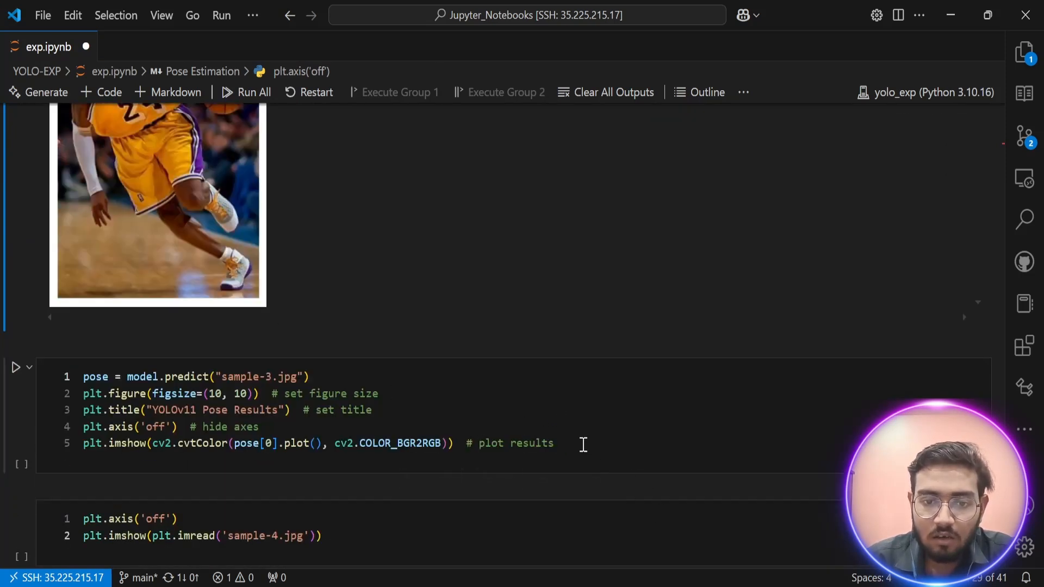
left_click(17, 366)
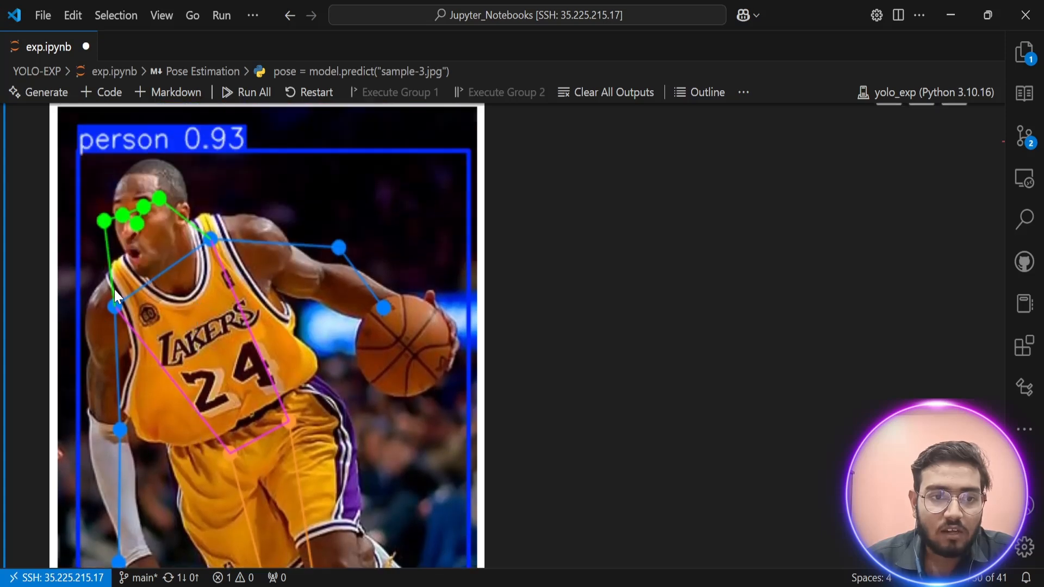
mouse_move(107, 319)
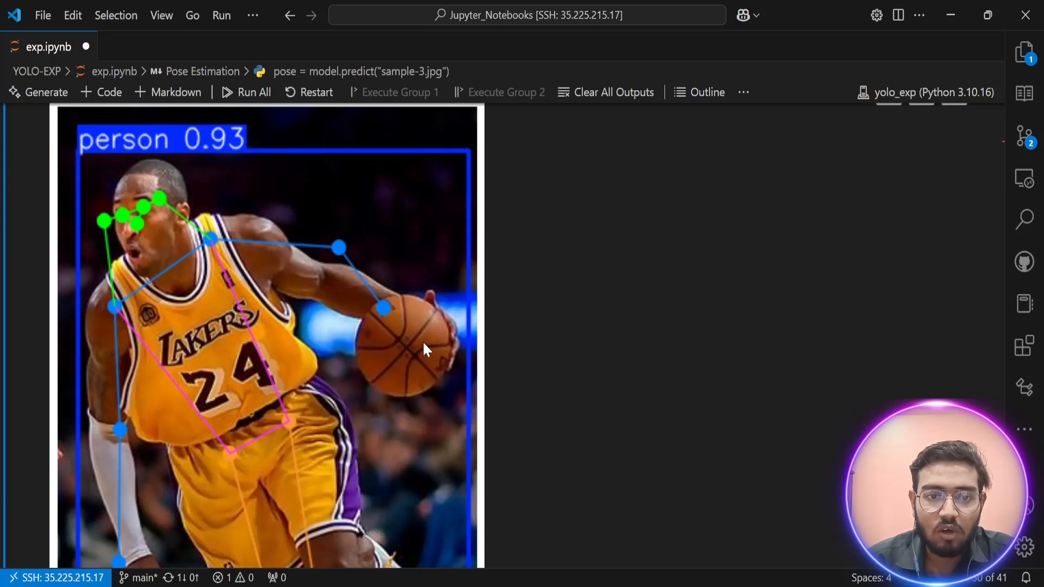
Scroll through the basketball pose results down to the sample-4.jpg sprinter image
scroll("down", 3)
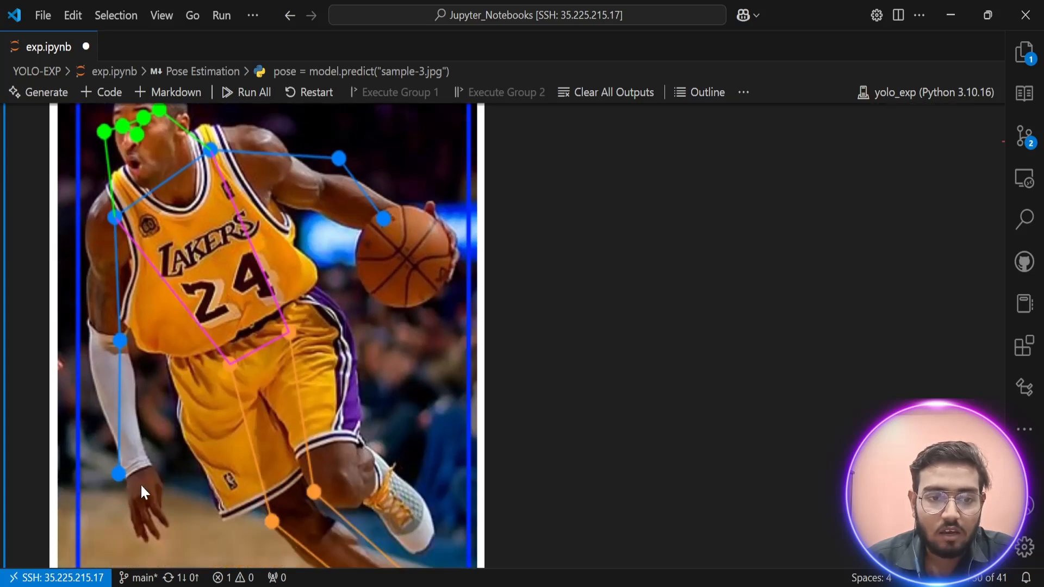
scroll("down", 3)
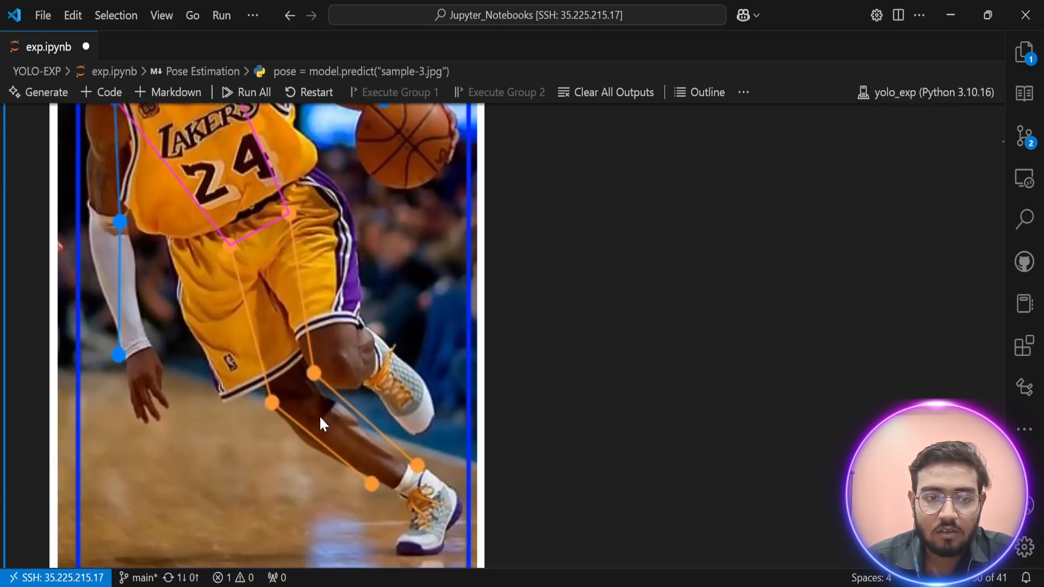
mouse_move(433, 523)
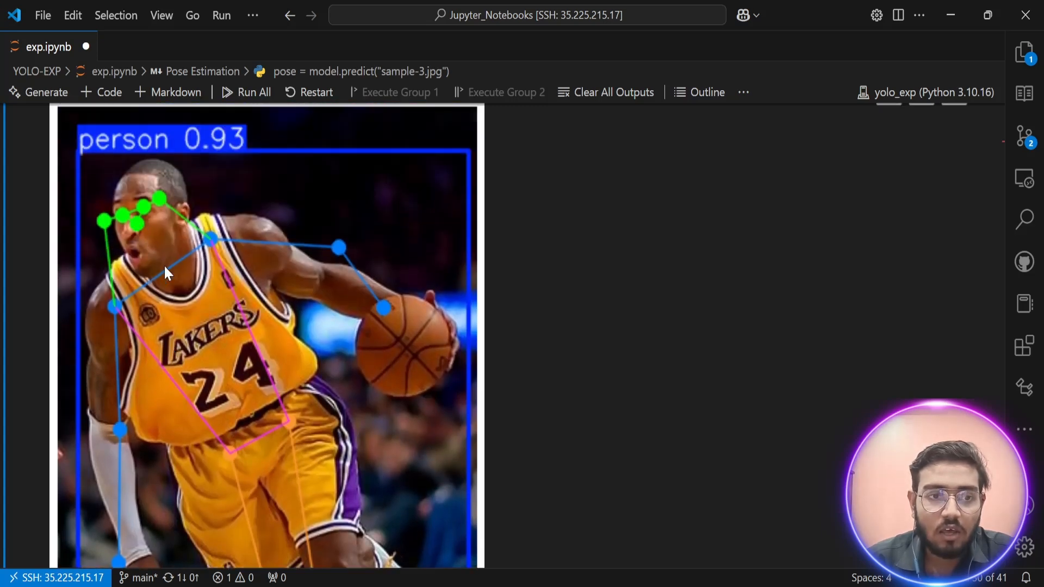
scroll("down", 3)
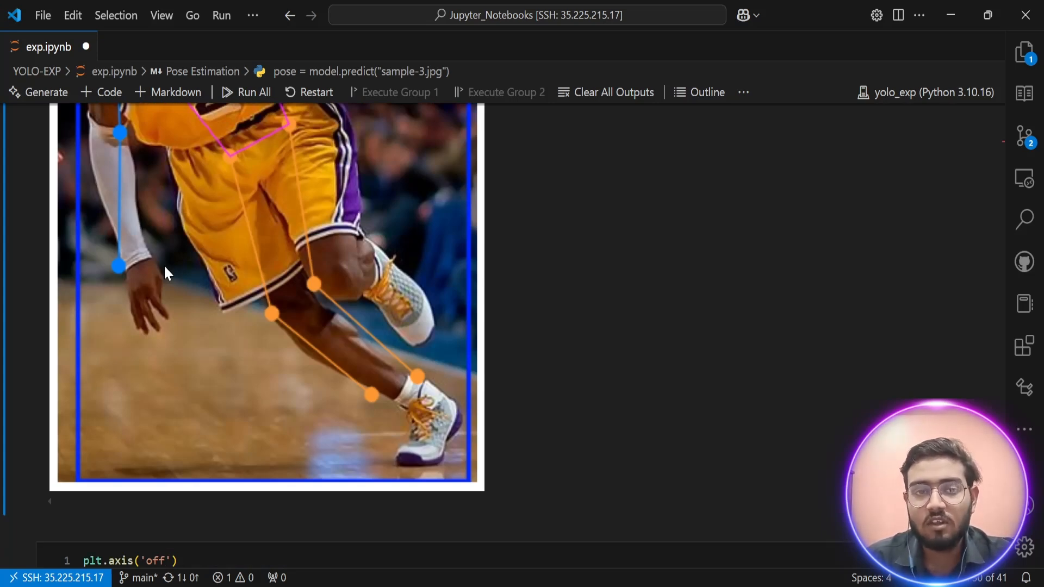
scroll("down", 3)
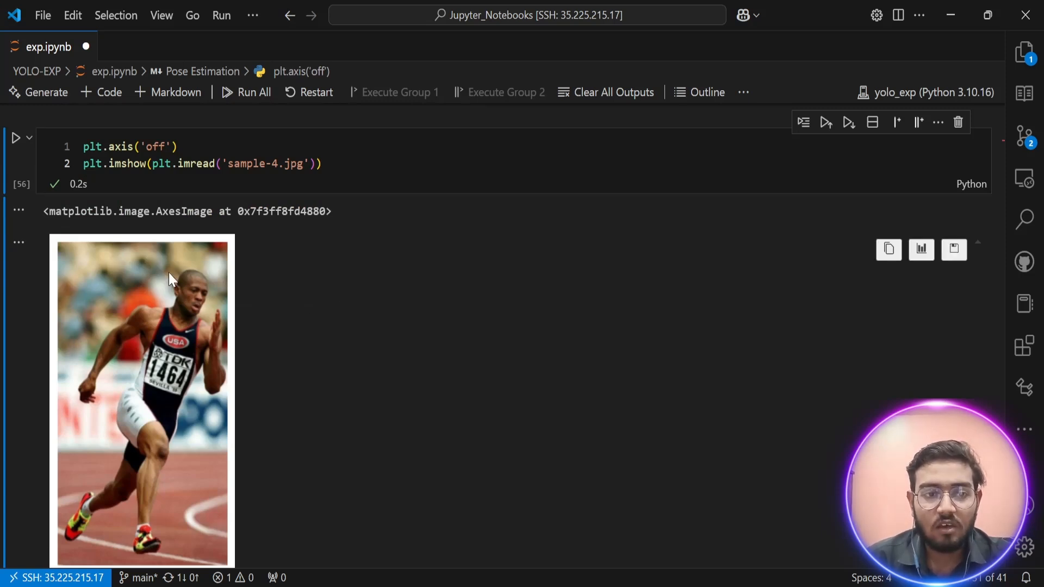
Scroll to the sprinter's pose result, person 0.94 with skeleton overlay
scroll("down", 3)
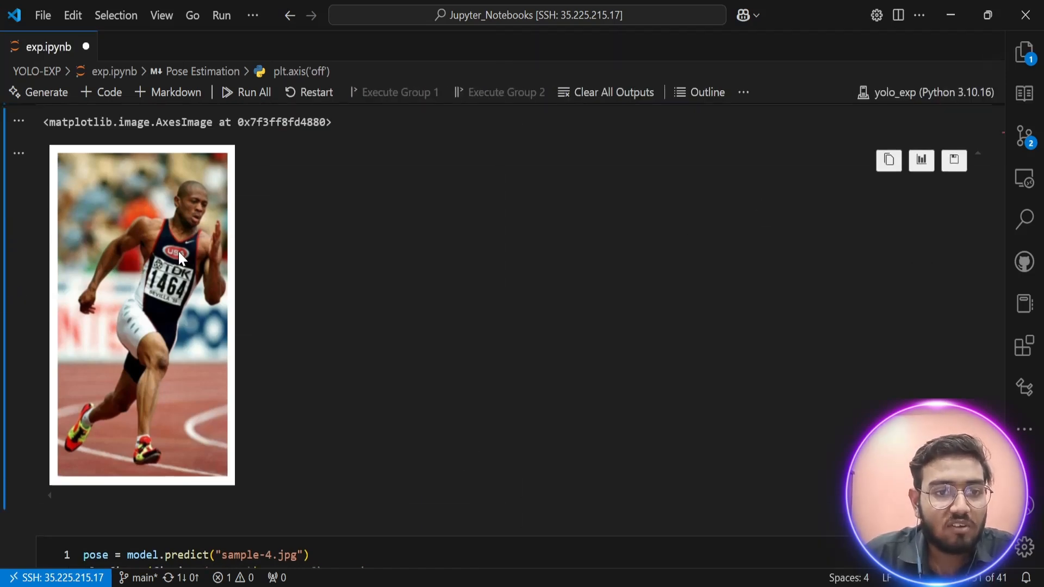
scroll("down", 3)
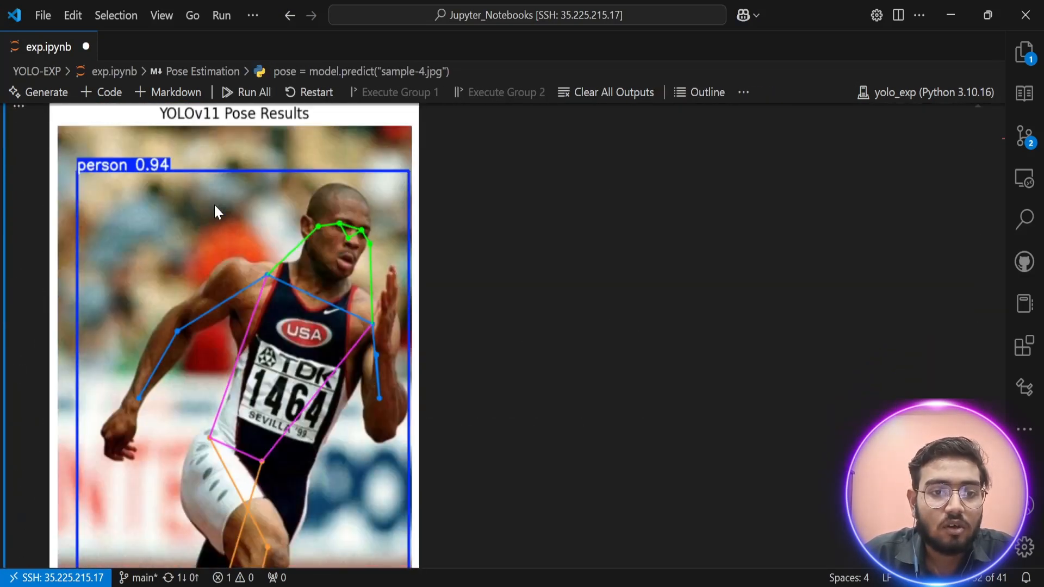
Scroll past the sprinter's pose output down to the Classification section
scroll("down", 3)
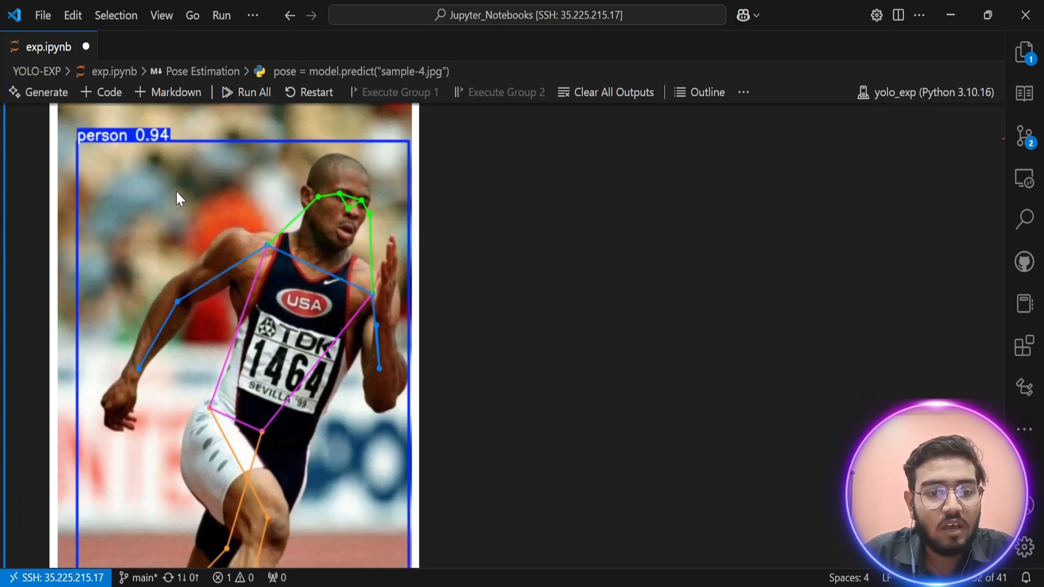
scroll("down", 3)
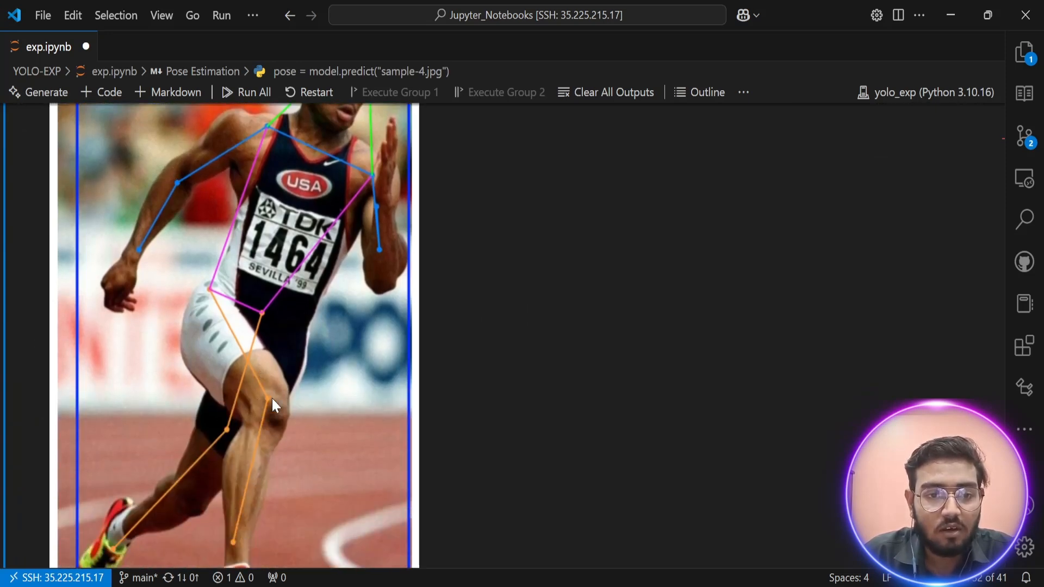
mouse_move(189, 194)
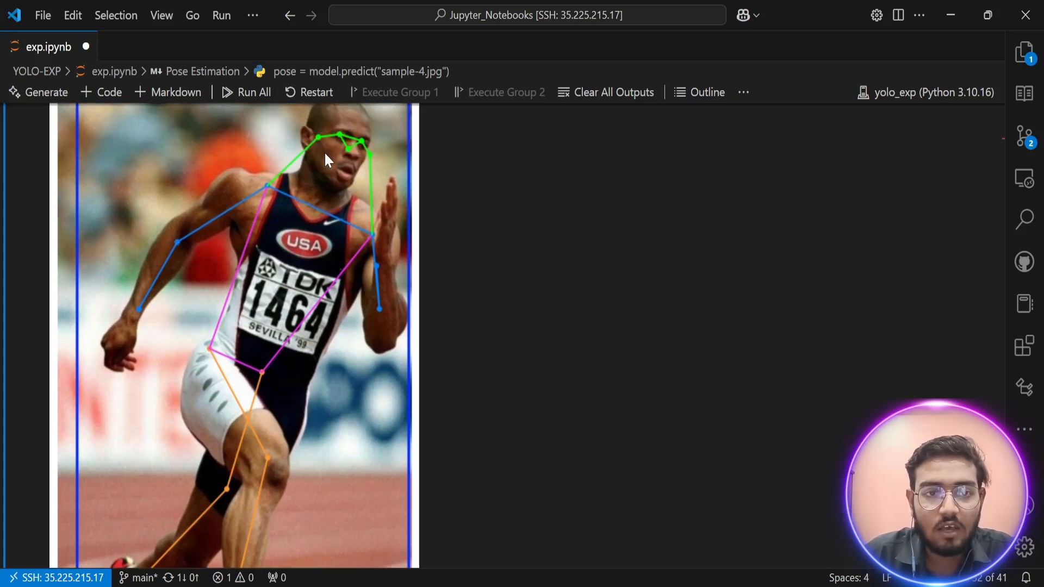
mouse_move(316, 303)
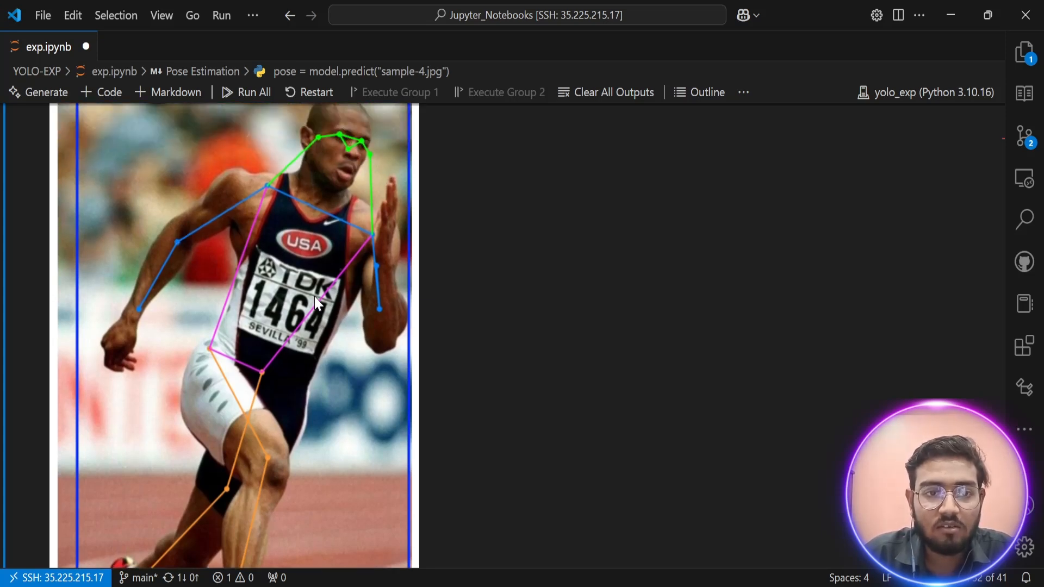
scroll("down", 3)
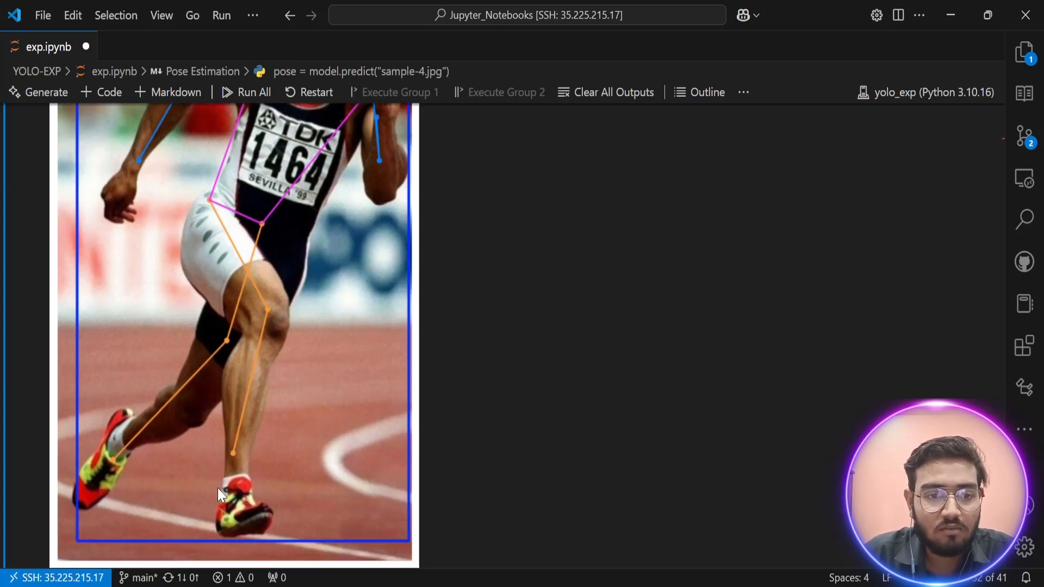
scroll("down", 3)
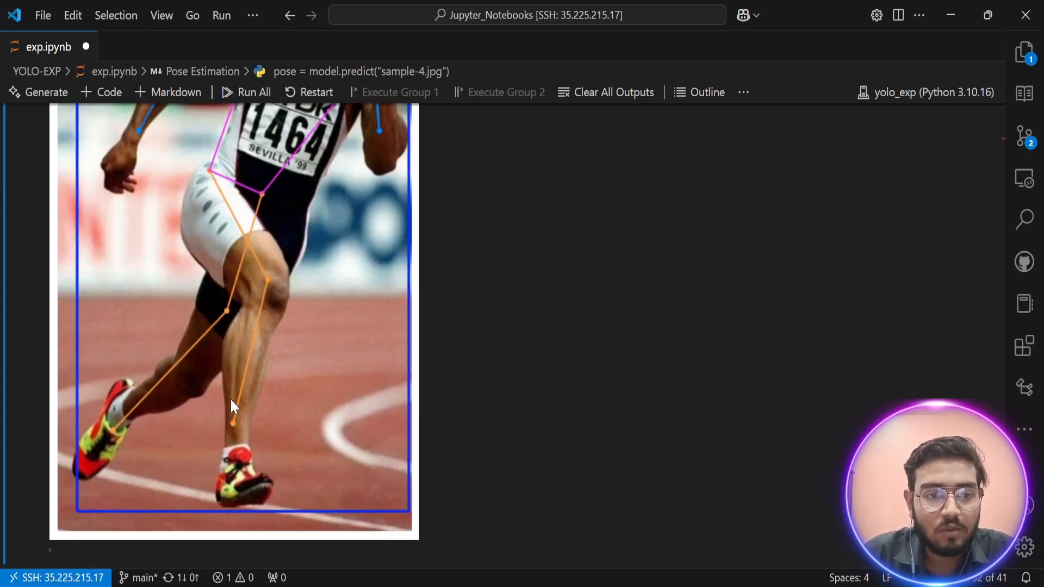
scroll("down", 3)
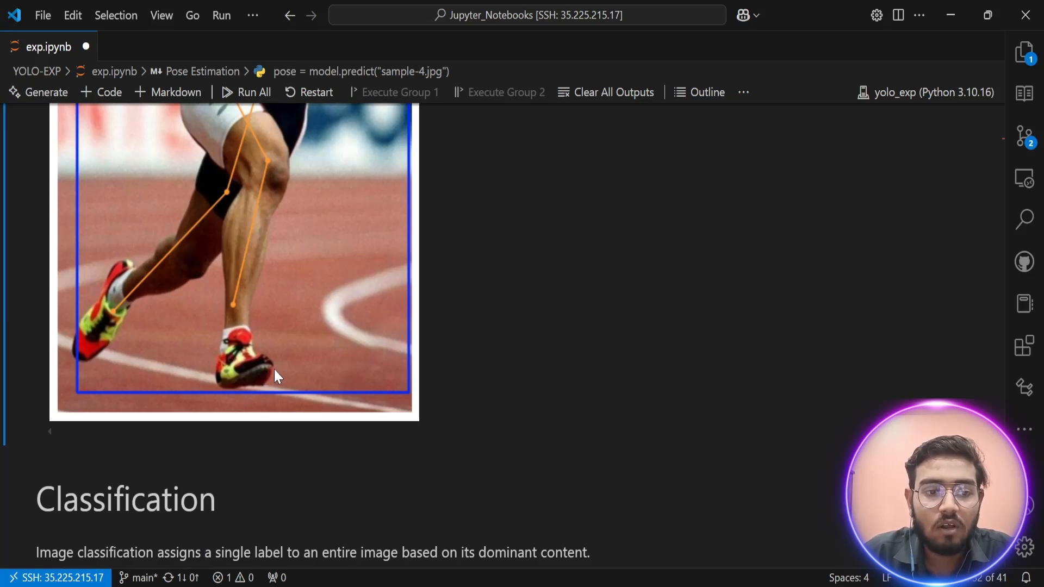
scroll("down", 3)
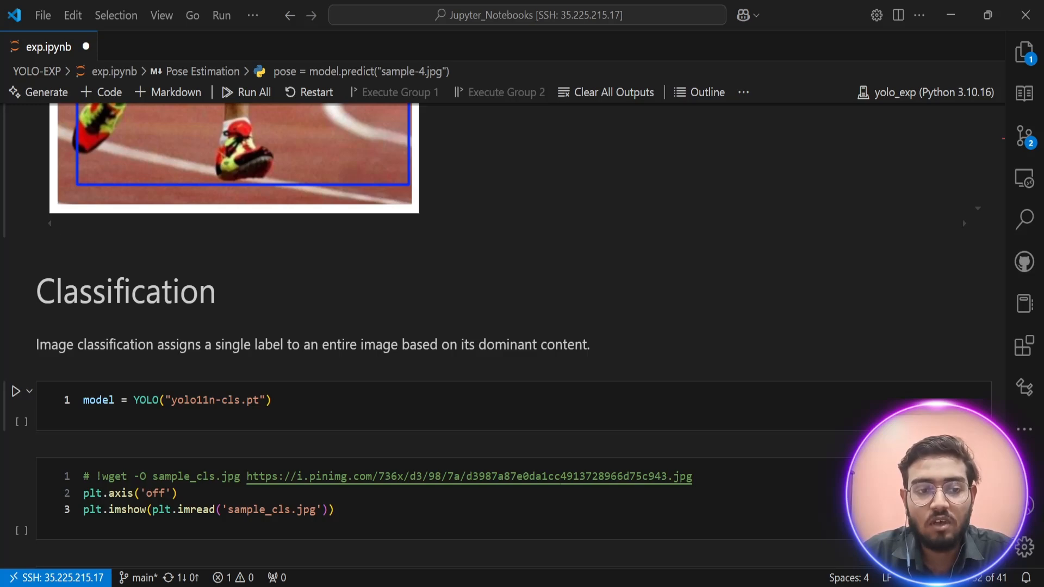
Load yolo11n-cls.pt and show the ostrich sample_cls.jpg with its classification result
left_click(446, 399)
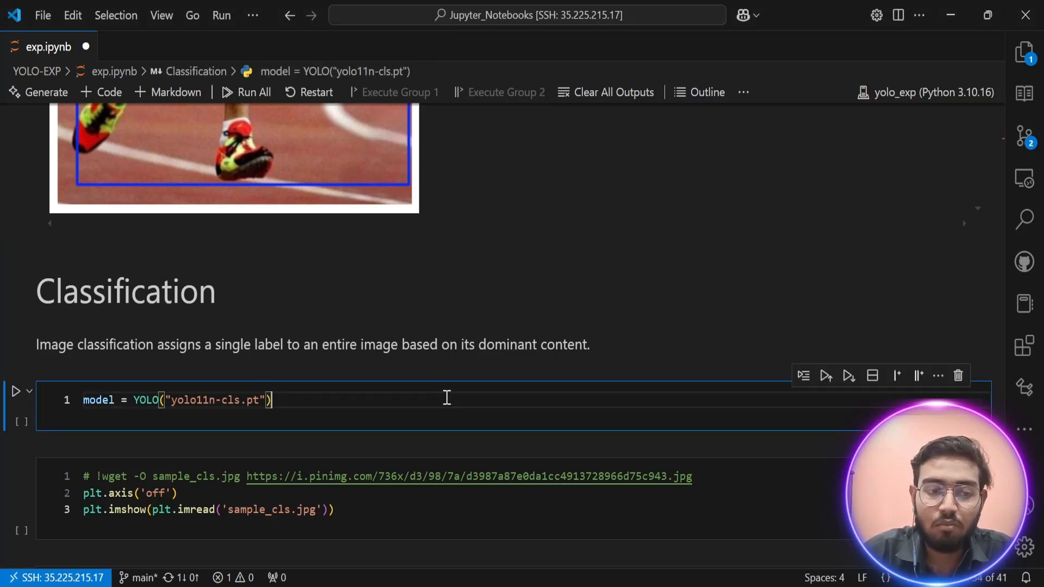
left_click(16, 390)
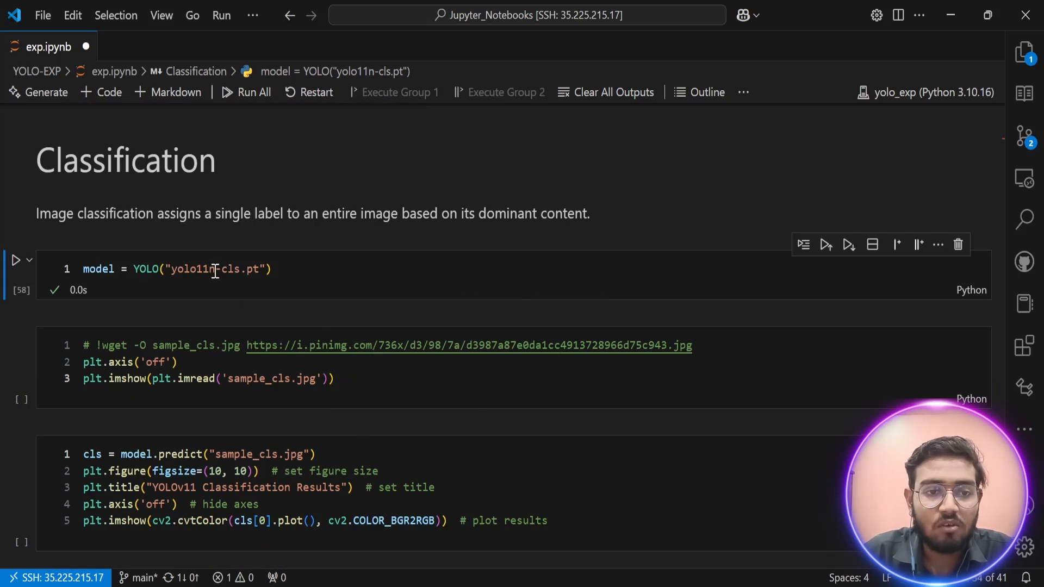
left_click(394, 378)
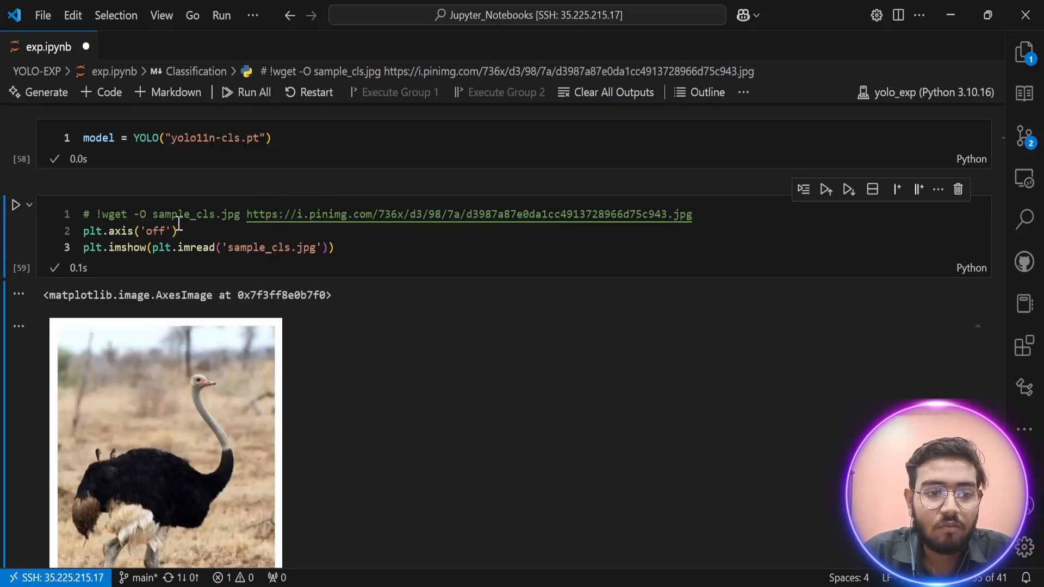
scroll("down", 3)
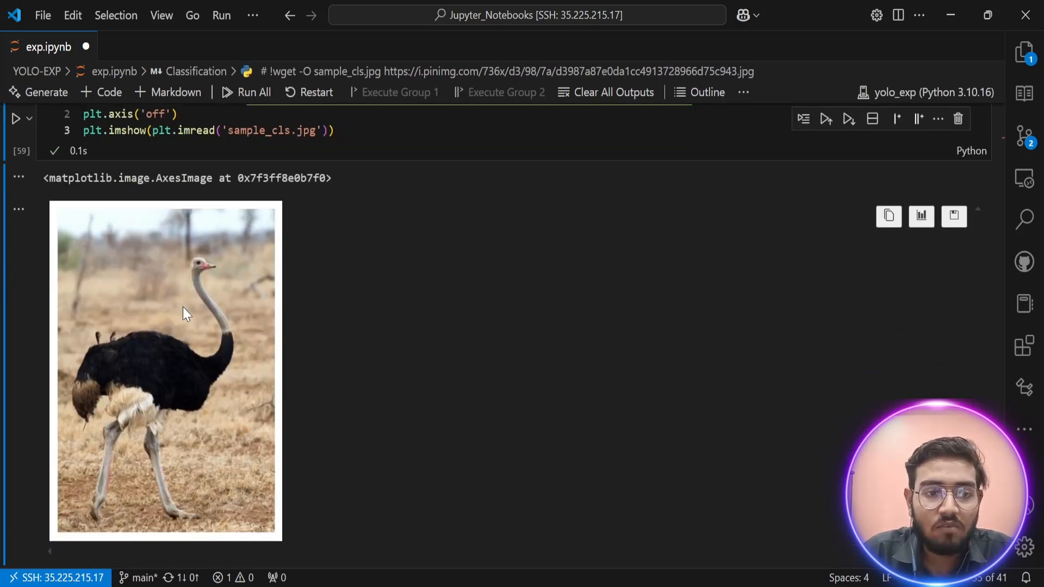
mouse_move(43, 432)
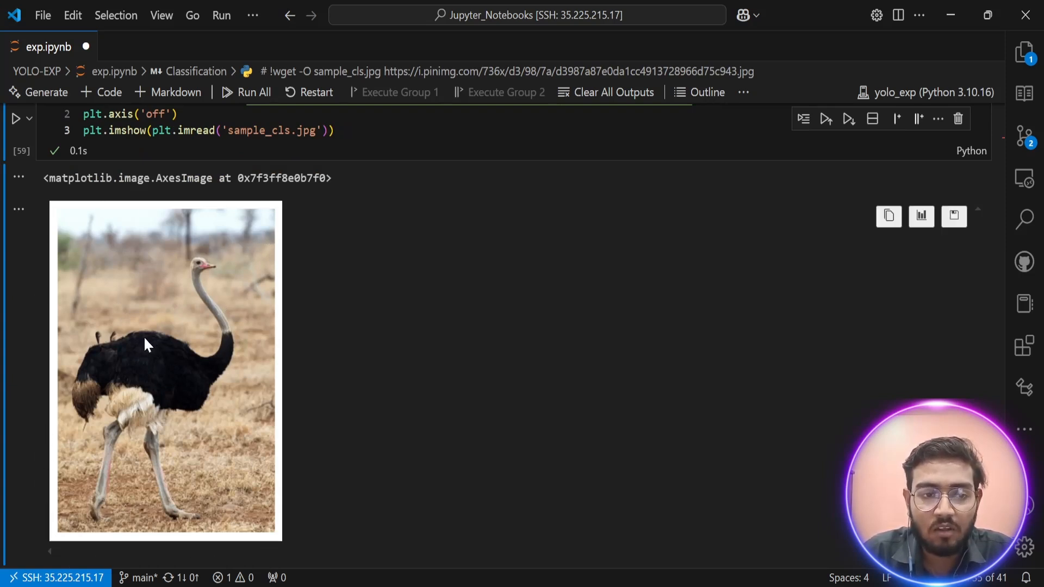
mouse_move(113, 292)
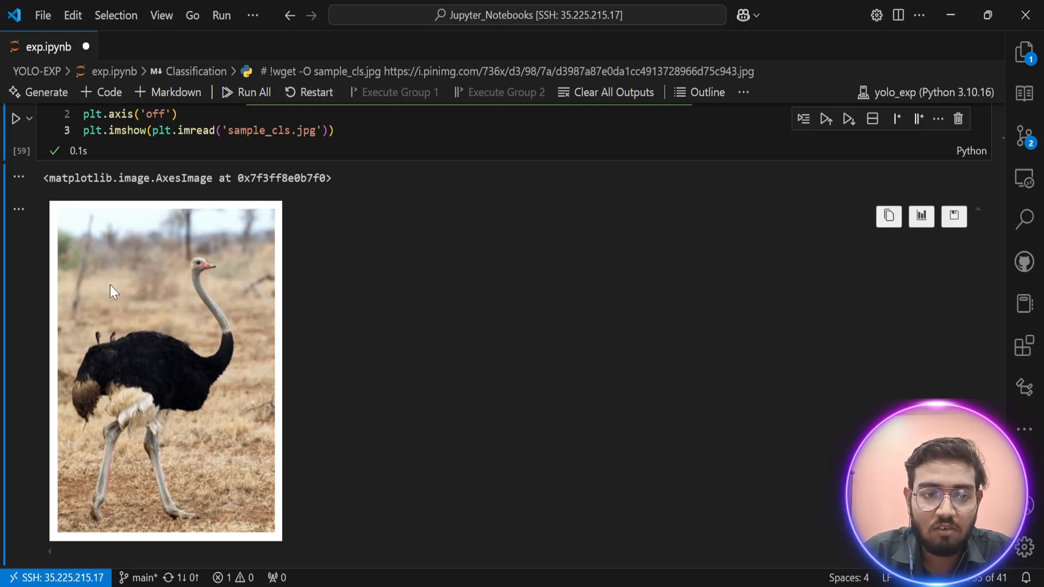
scroll("down", 3)
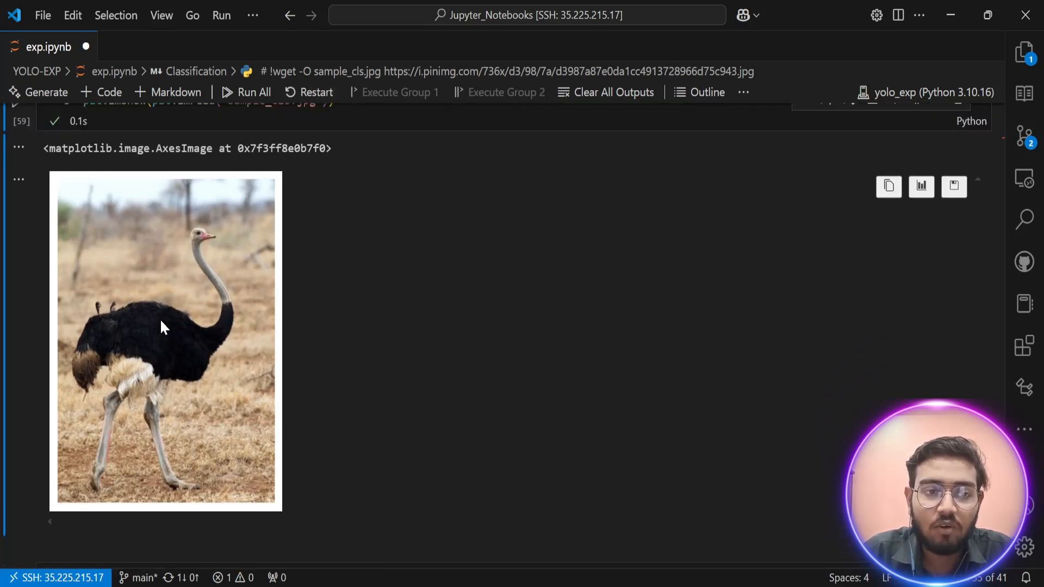
scroll("down", 3)
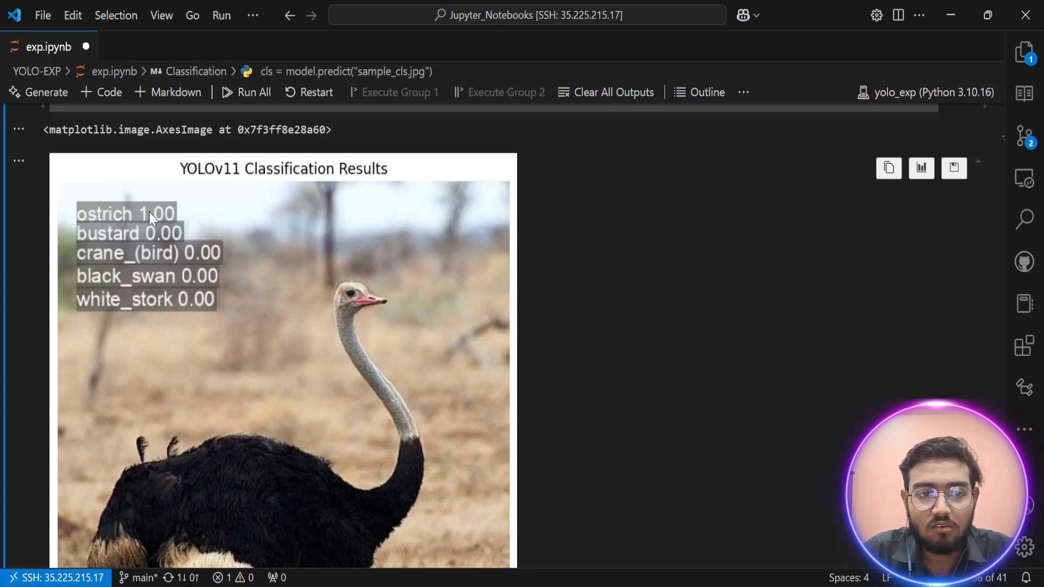
mouse_move(223, 231)
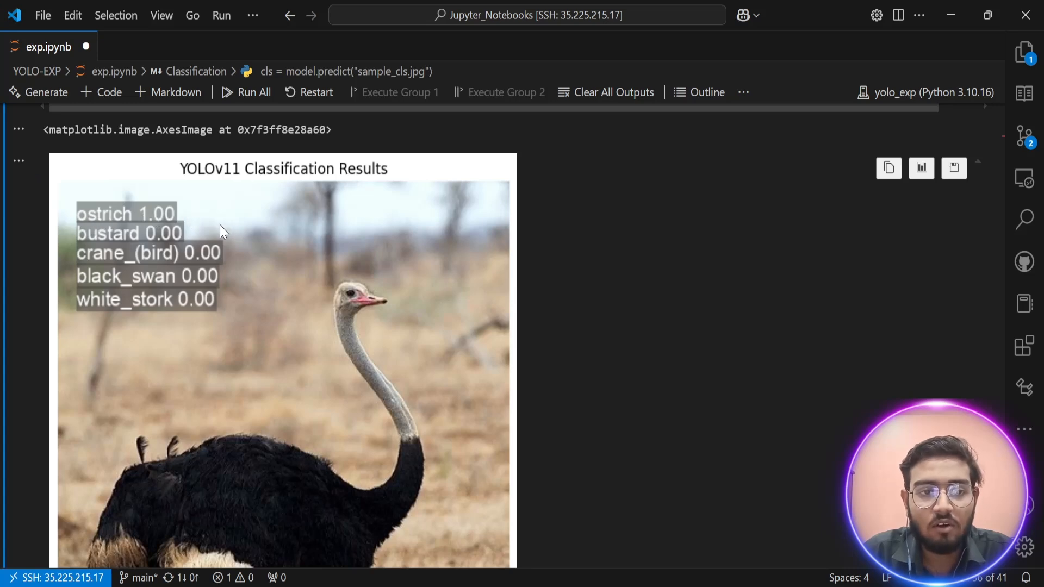
Scroll past the ostrich 1.00 result to the sample-5.jpg and sample-6.jpg cells
scroll("down", 3)
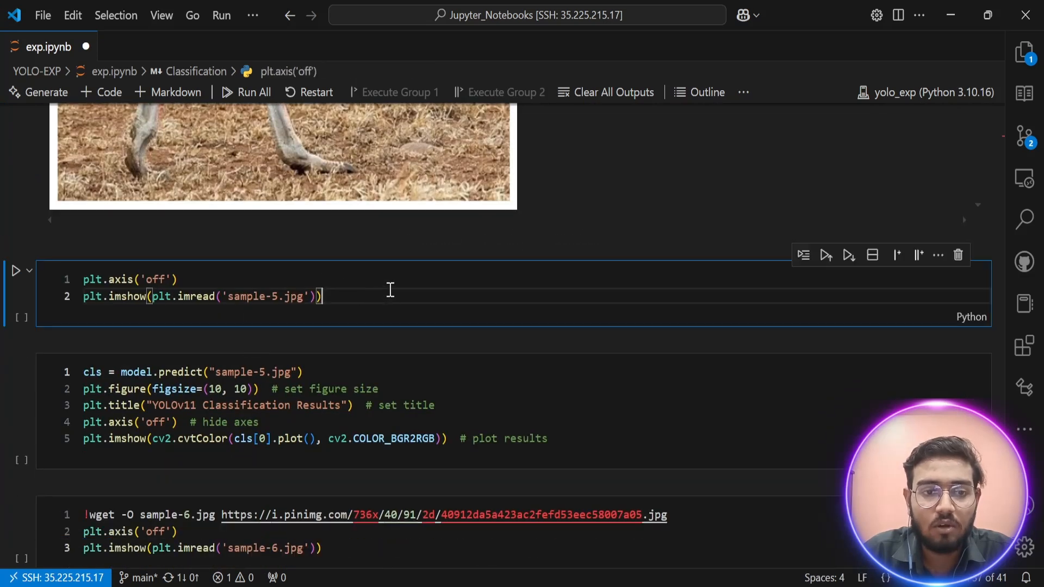
Display sample-5.jpg and run model.predict on it, classifying the vulture at 0.90
left_click(19, 271)
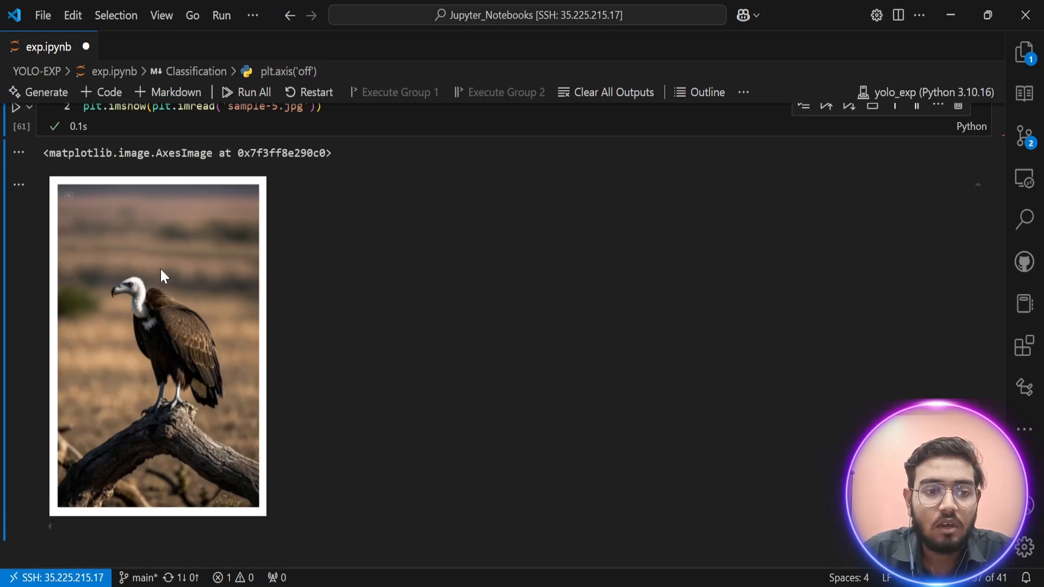
scroll("down", 3)
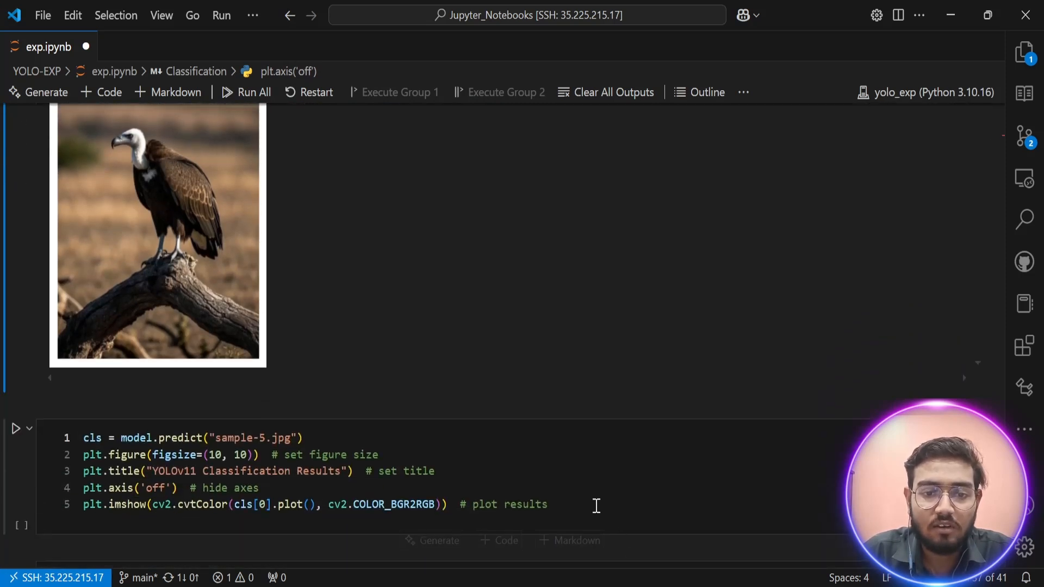
left_click(16, 428)
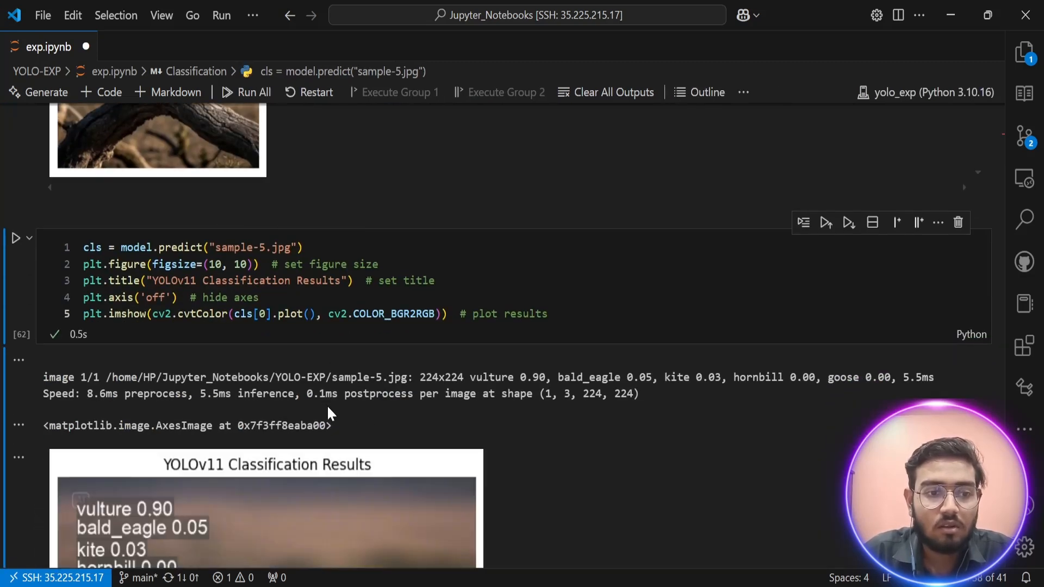
scroll("down", 3)
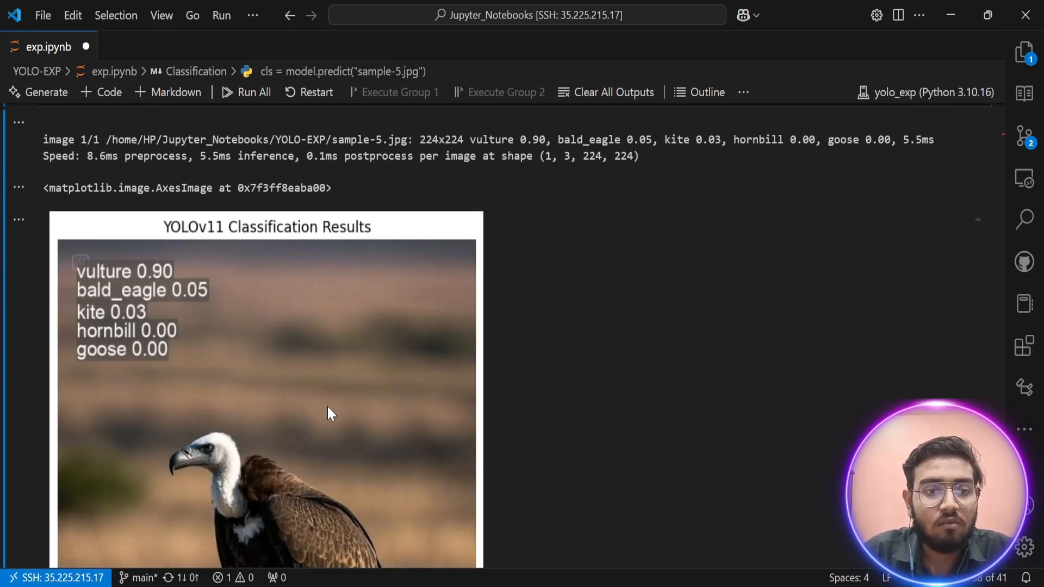
mouse_move(222, 270)
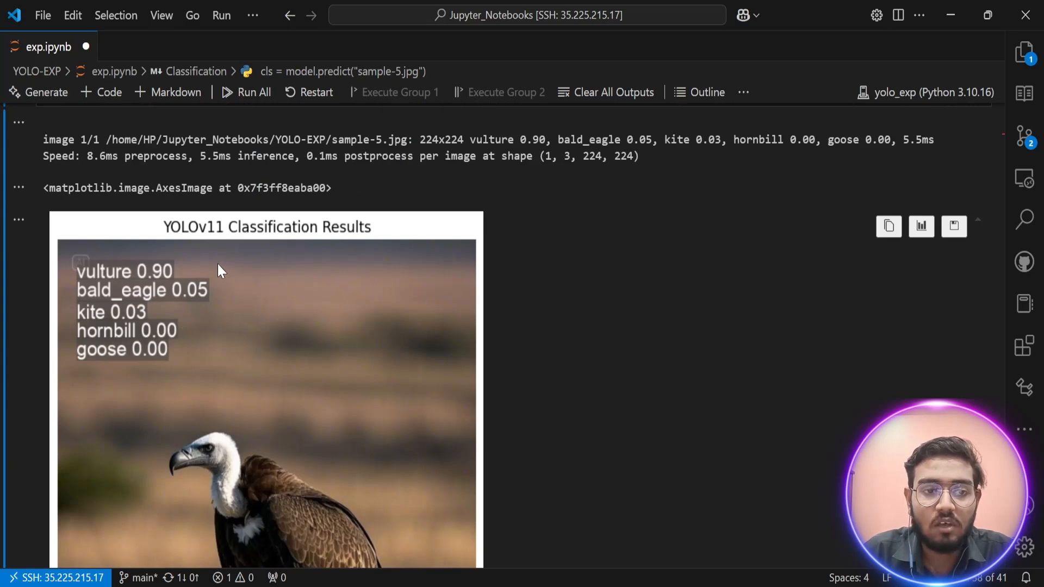
scroll("down", 3)
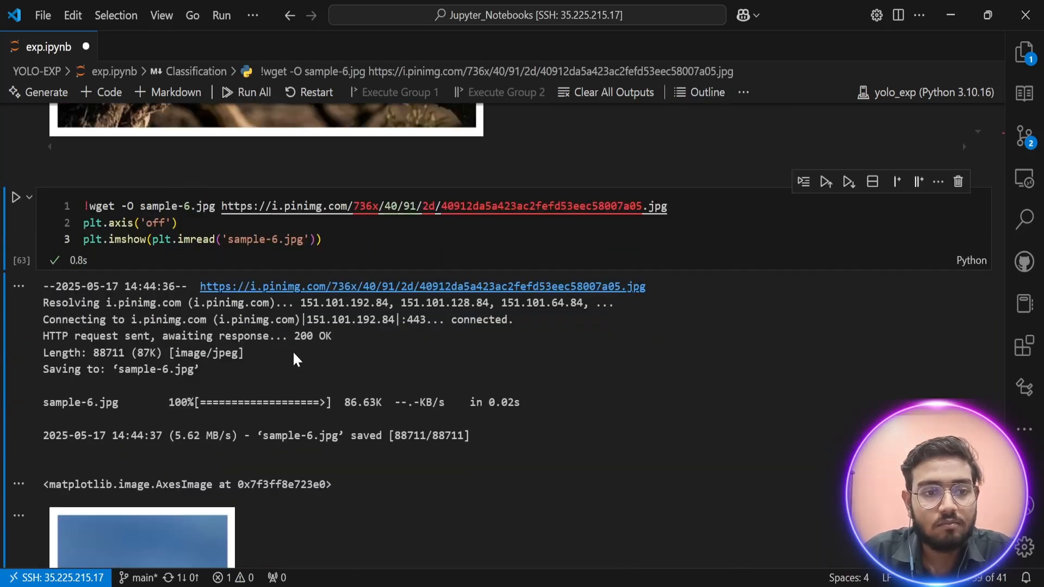
Scroll through the sample-6.jpg download and its bald_eagle 1.00 classification plot
scroll("down", 3)
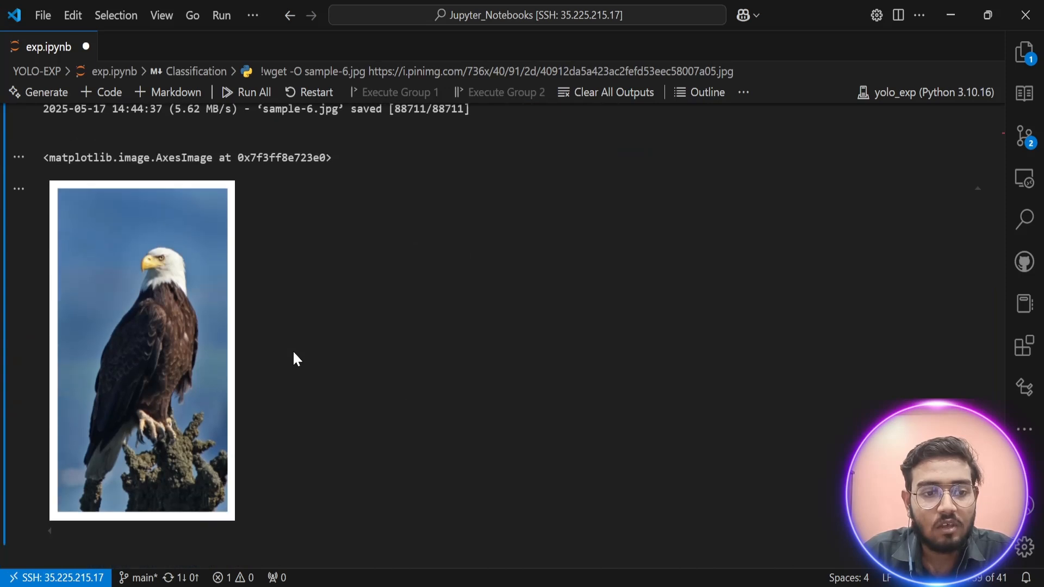
scroll("down", 3)
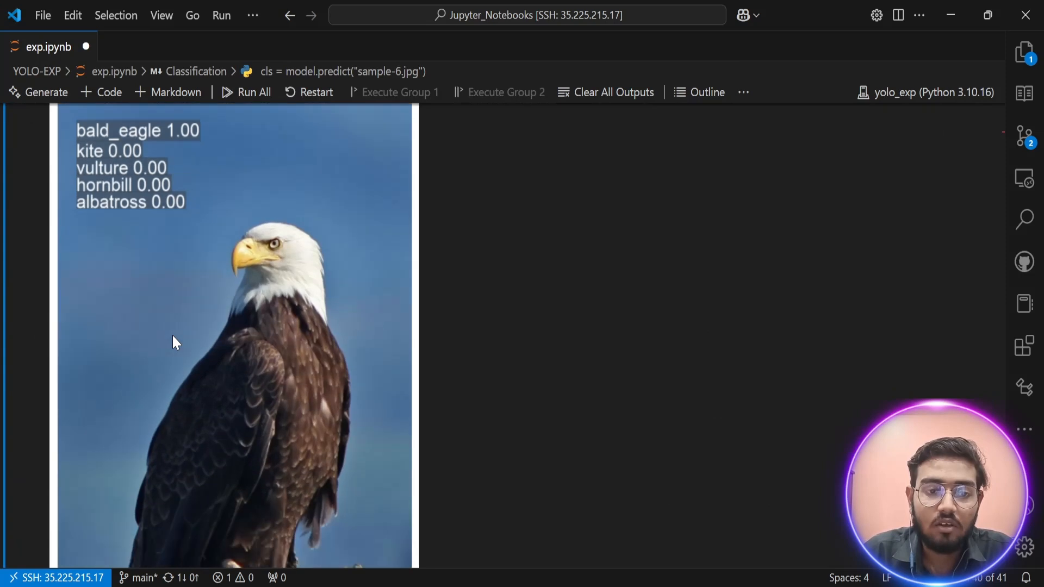
mouse_move(266, 251)
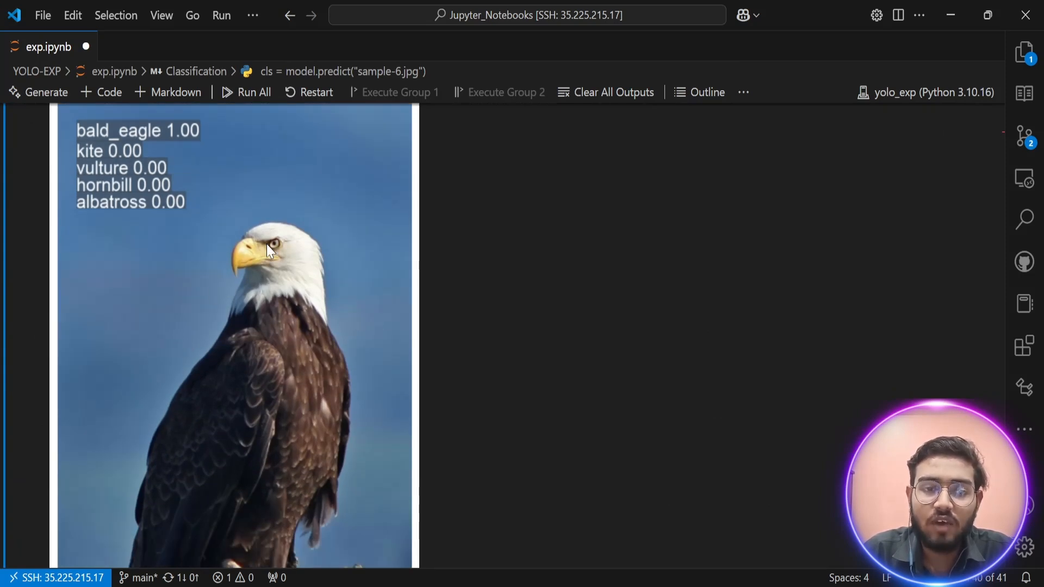
mouse_move(280, 260)
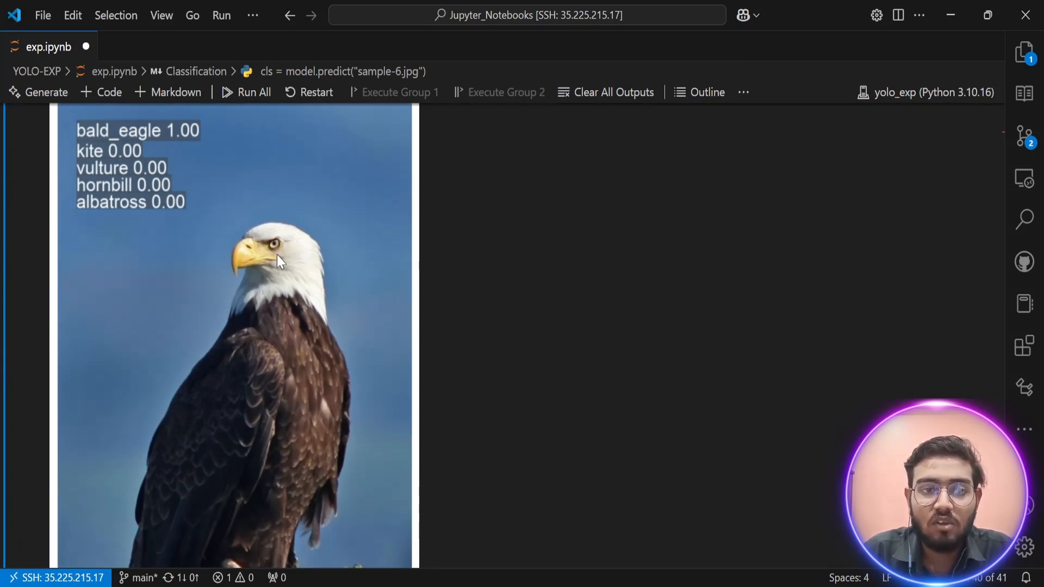
scroll("down", 3)
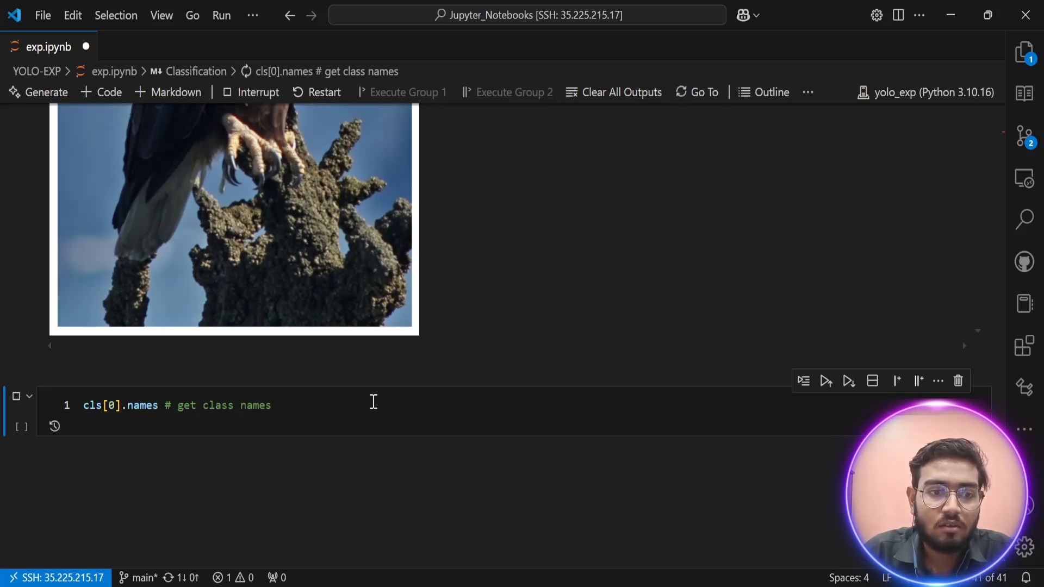
Make the cls[0].names output scrollable and scroll the class dictionary from tench (0) to toilet_tissue (999)
left_click(825, 381)
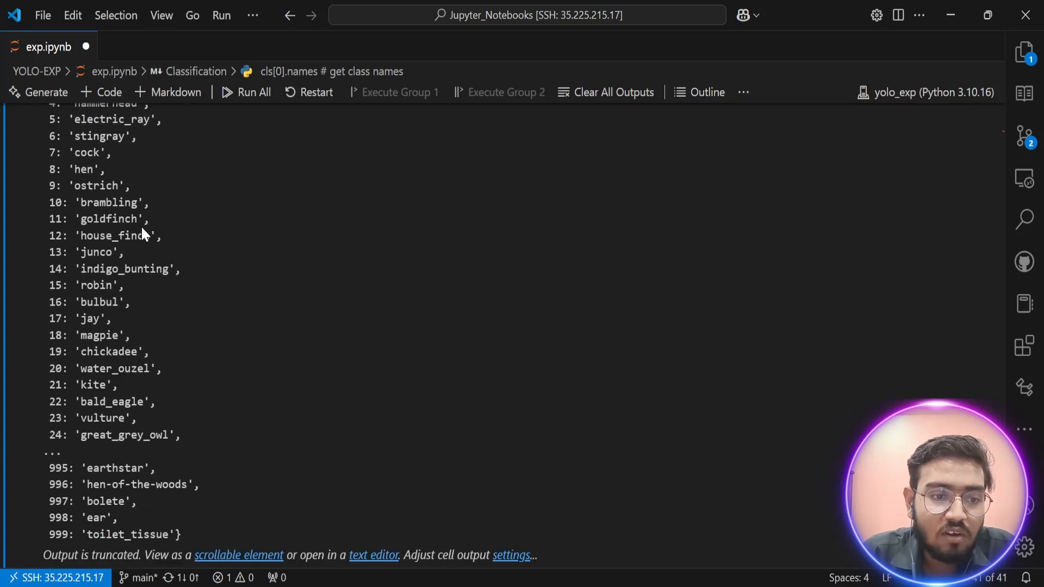
mouse_move(218, 483)
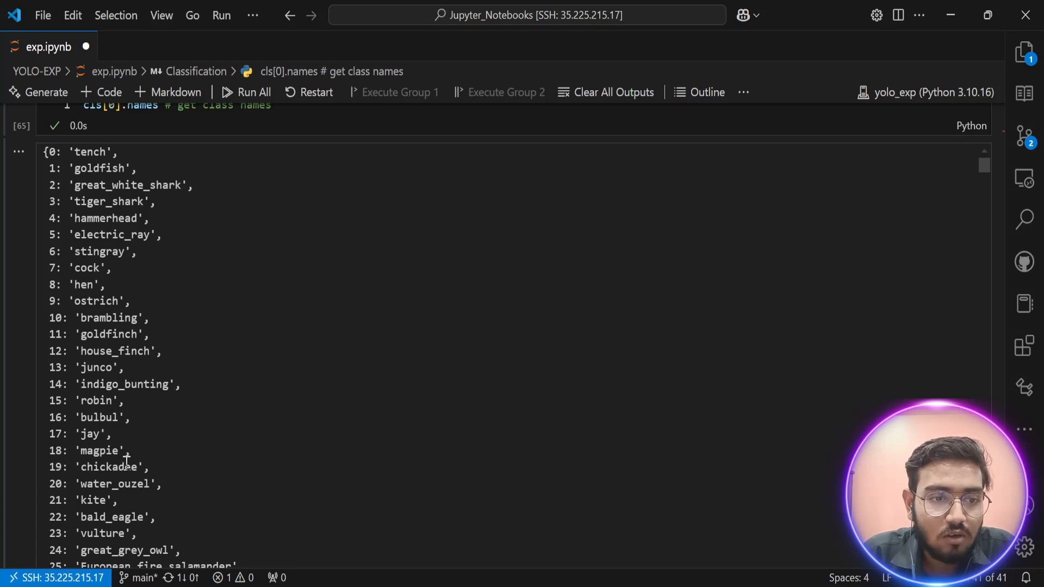
scroll("down", 3)
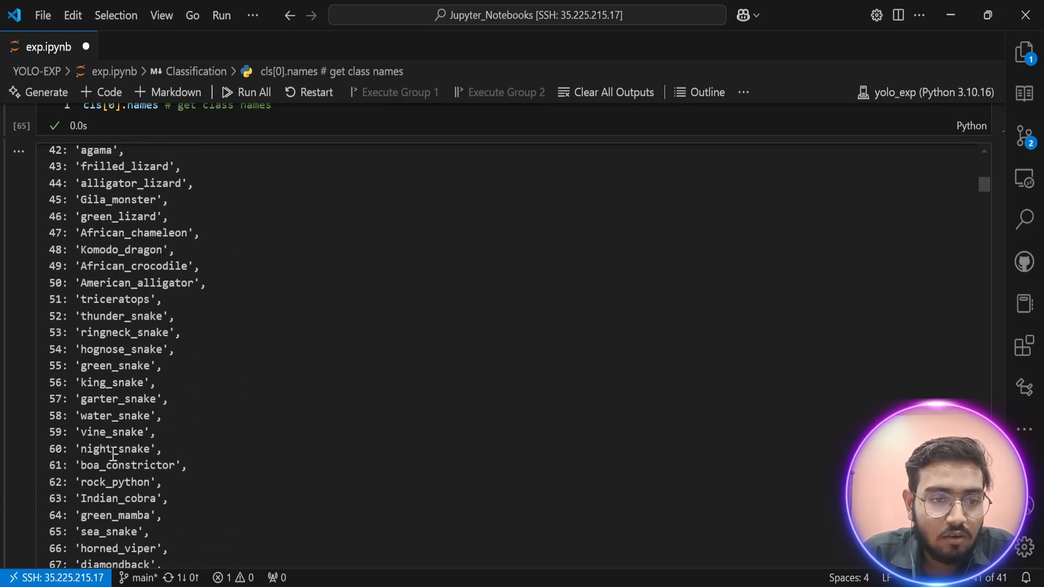
scroll("down", 3)
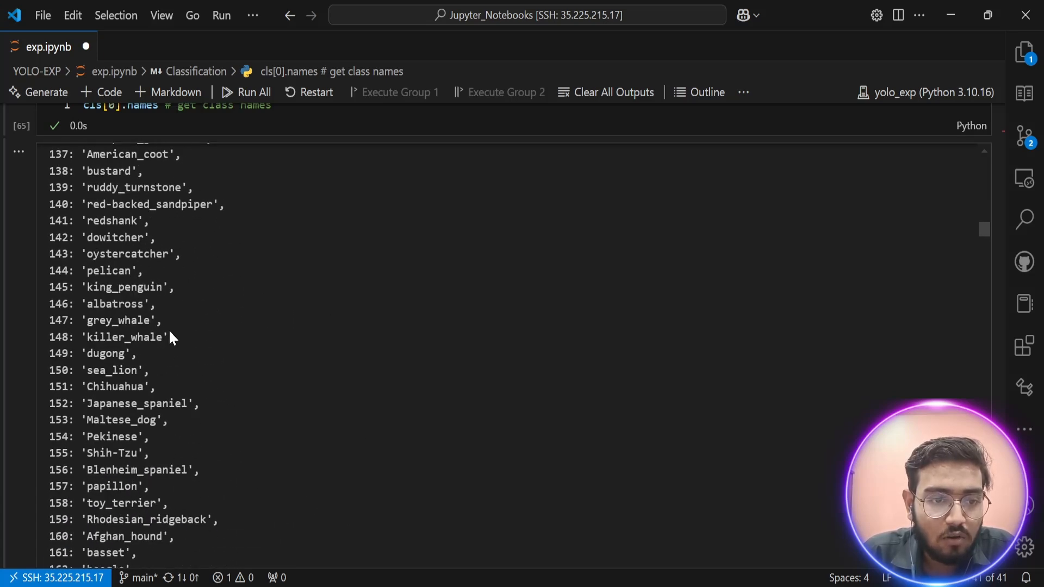
scroll("down", 3)
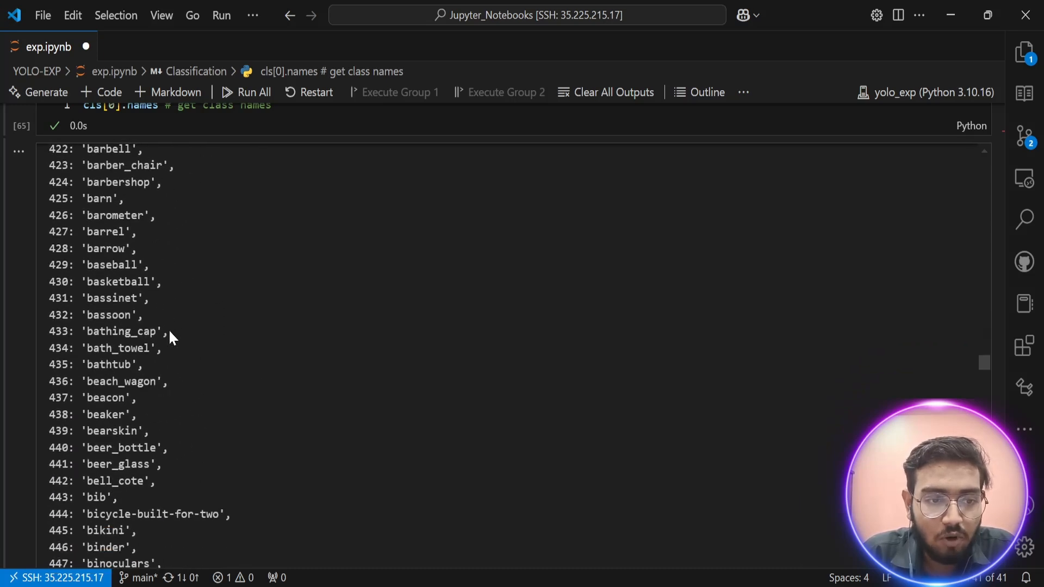
scroll("down", 3)
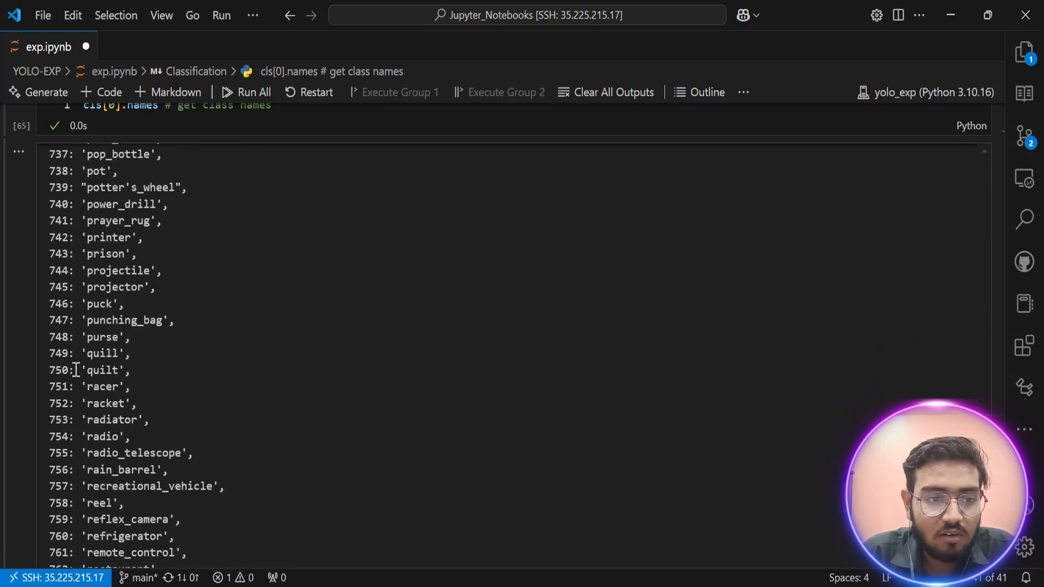
scroll("down", 3)
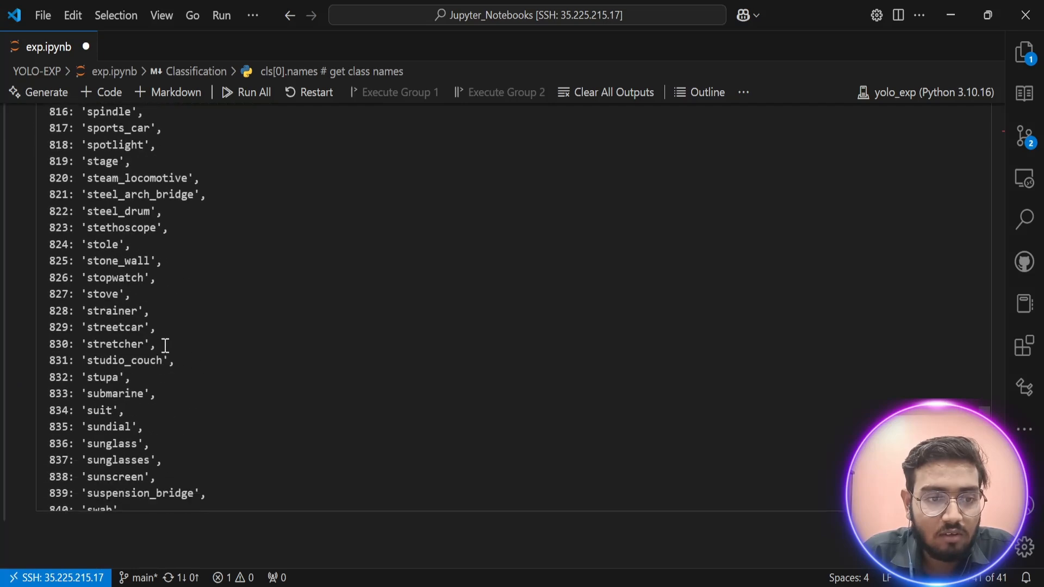
scroll("down", 3)
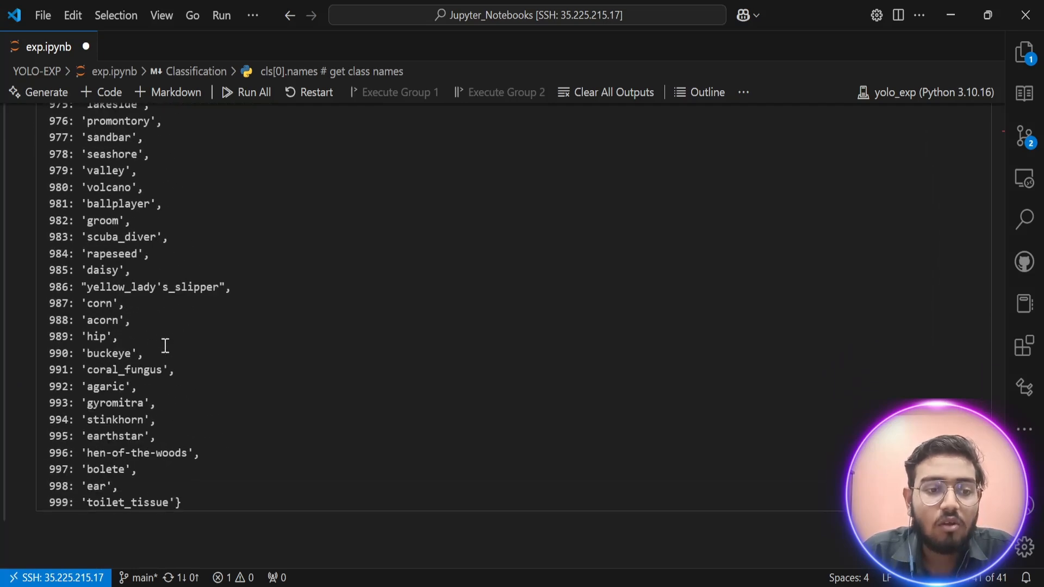
mouse_move(209, 319)
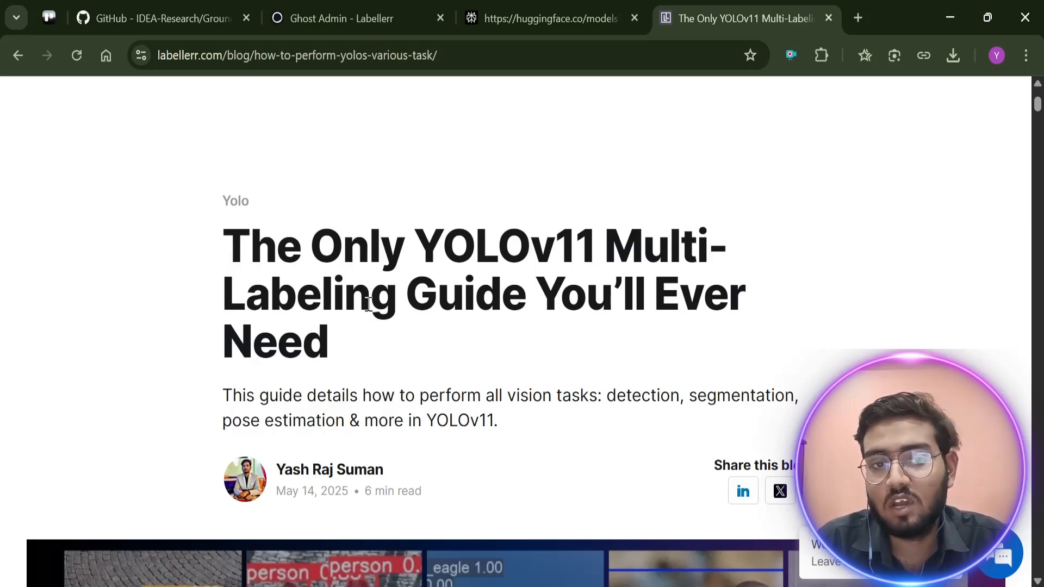
Scroll past the banner image to the YOLOv11 Multi-Labeling Guide's introduction on YOLO's capabilities
scroll("down", 3)
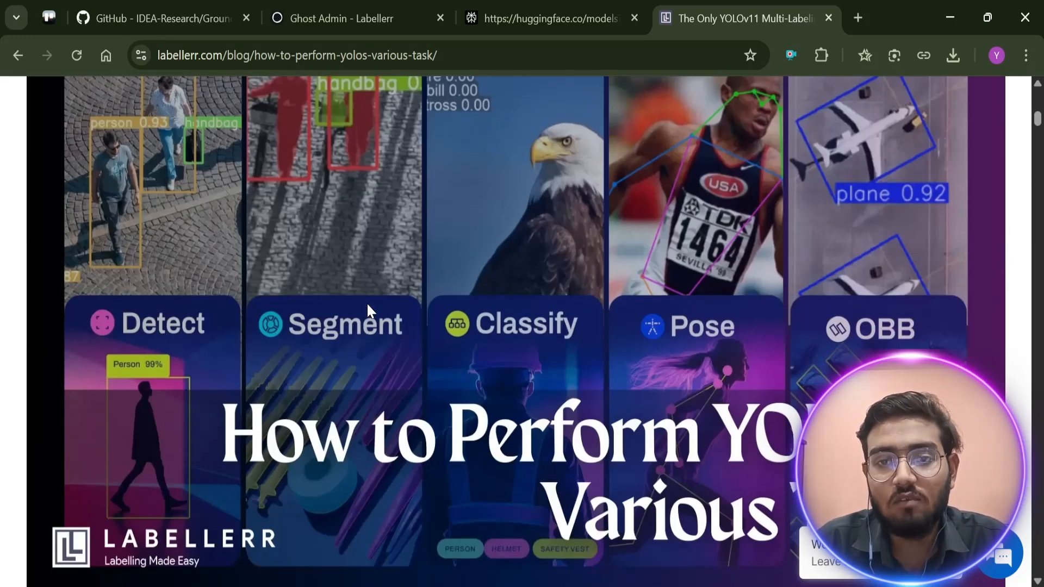
scroll("down", 3)
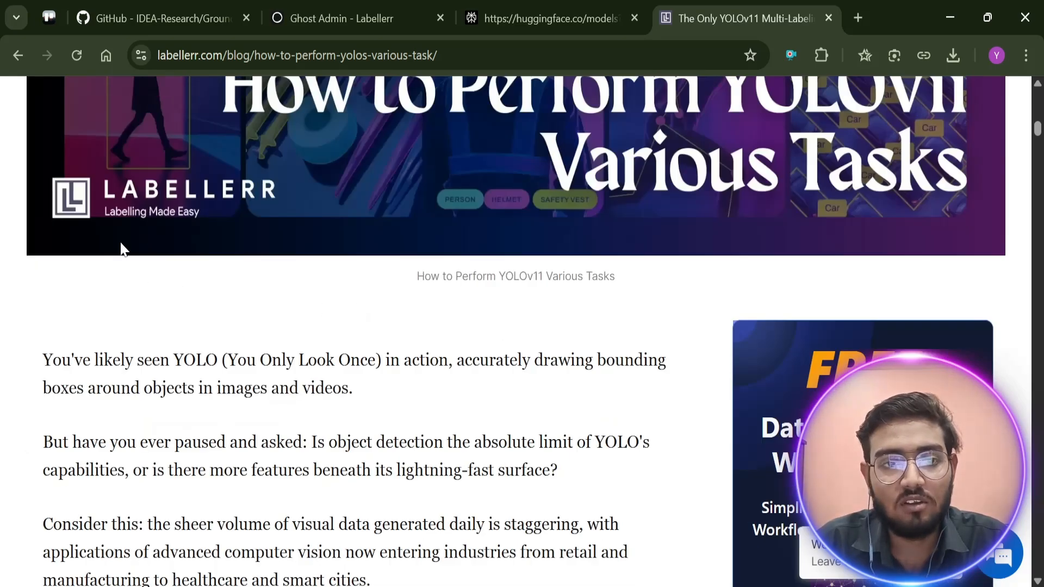